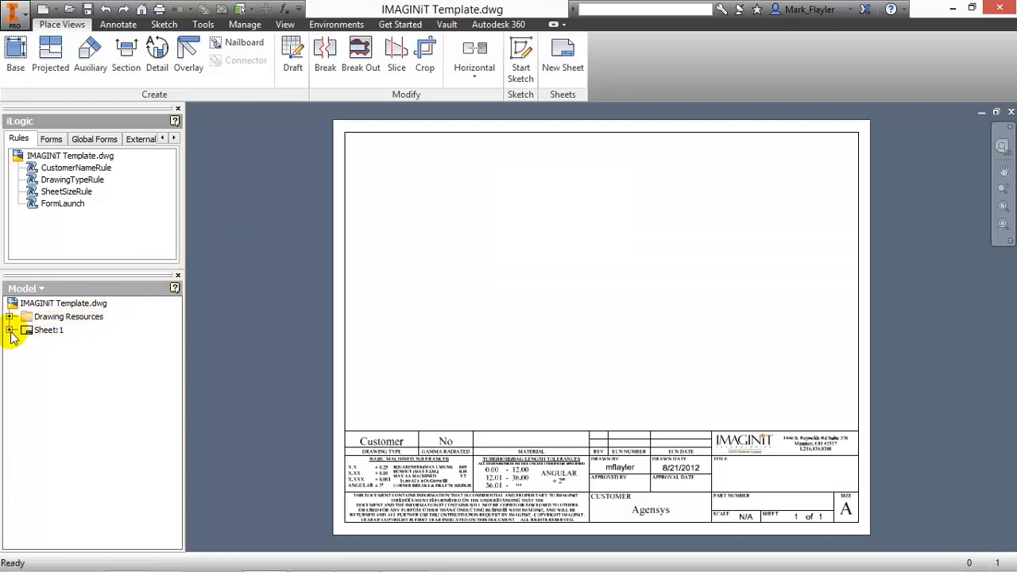
# Step: Edit the title block definition and bring up Format Text for the 'What is the Customer Name?' prompt
pyautogui.rightClick(72, 356)
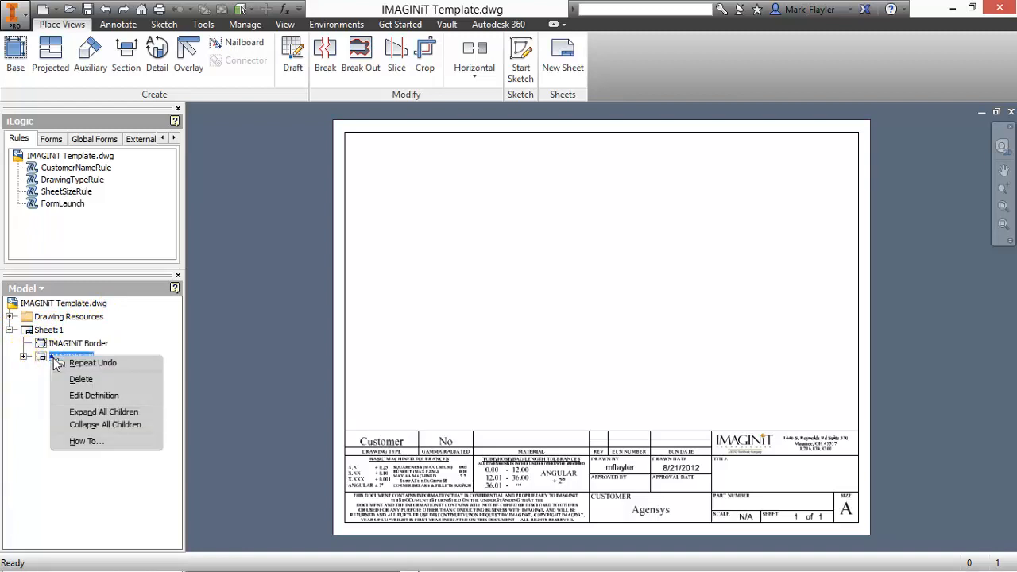
pyautogui.moveTo(94, 394)
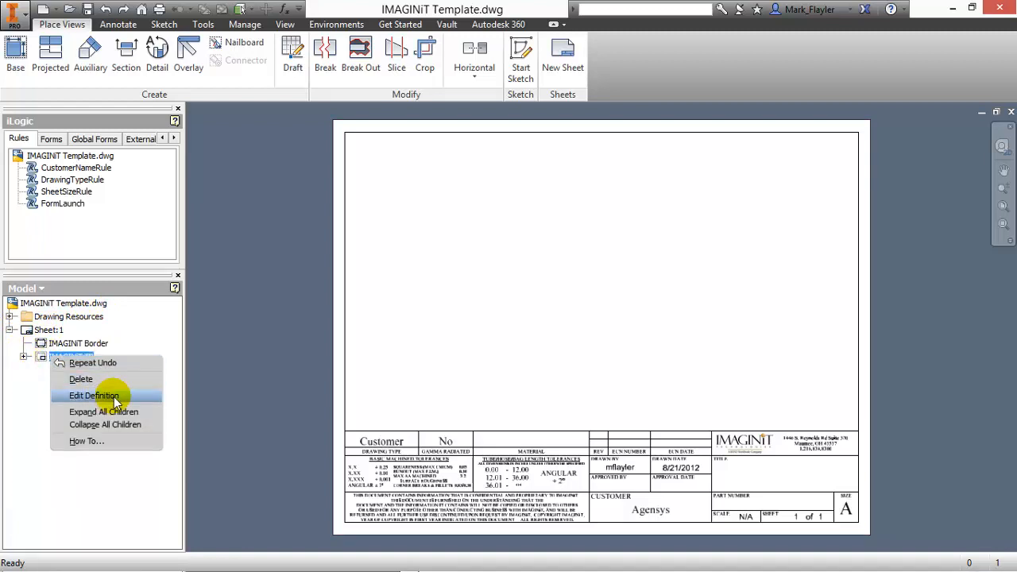
pyautogui.click(93, 394)
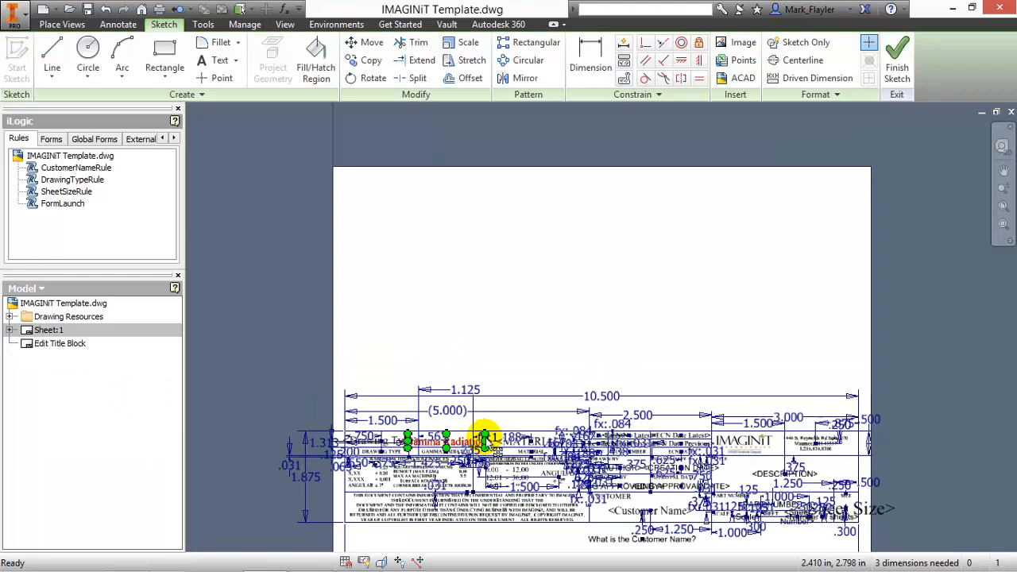
pyautogui.scroll(3)
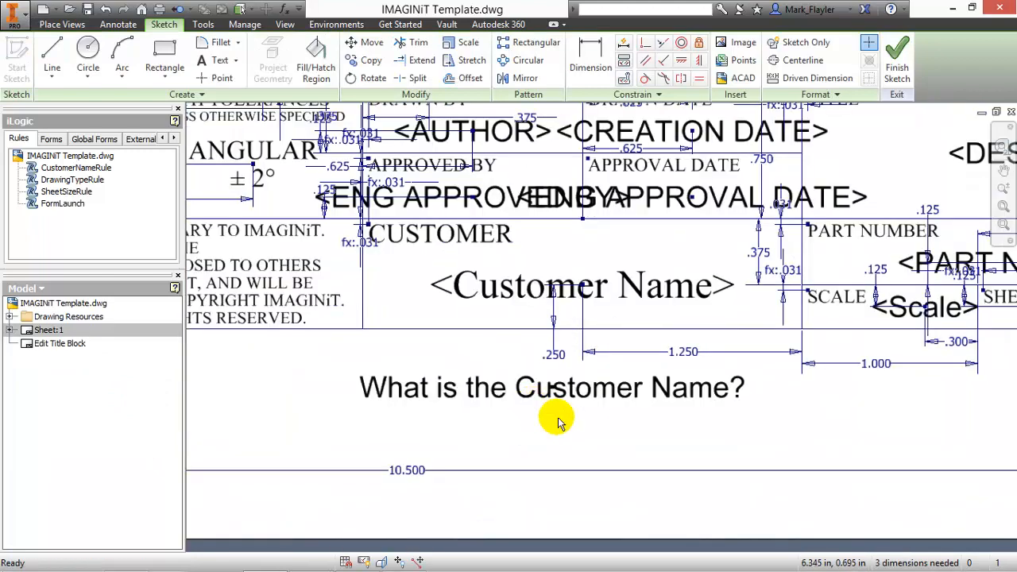
pyautogui.click(551, 388)
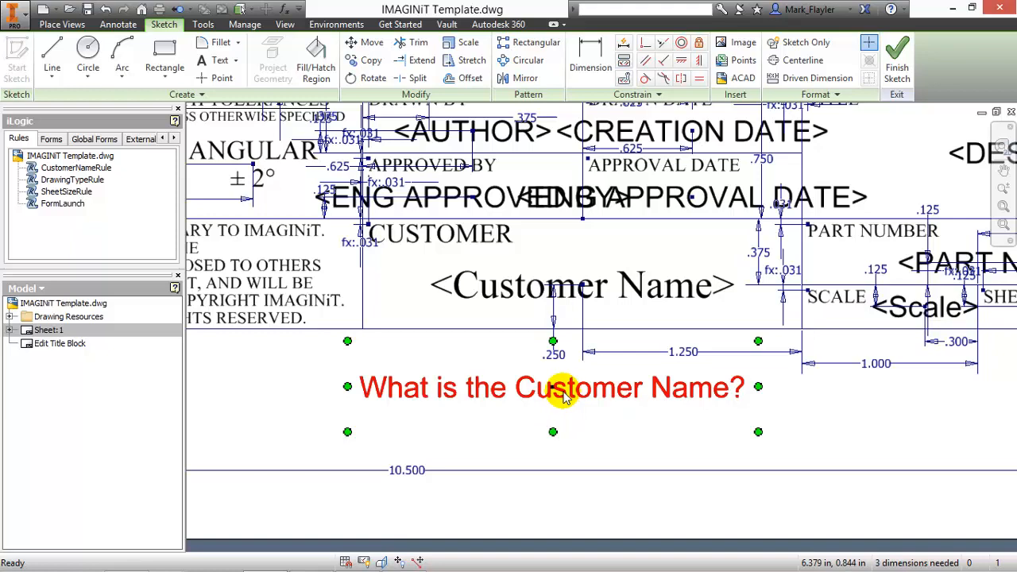
pyautogui.doubleClick(551, 388)
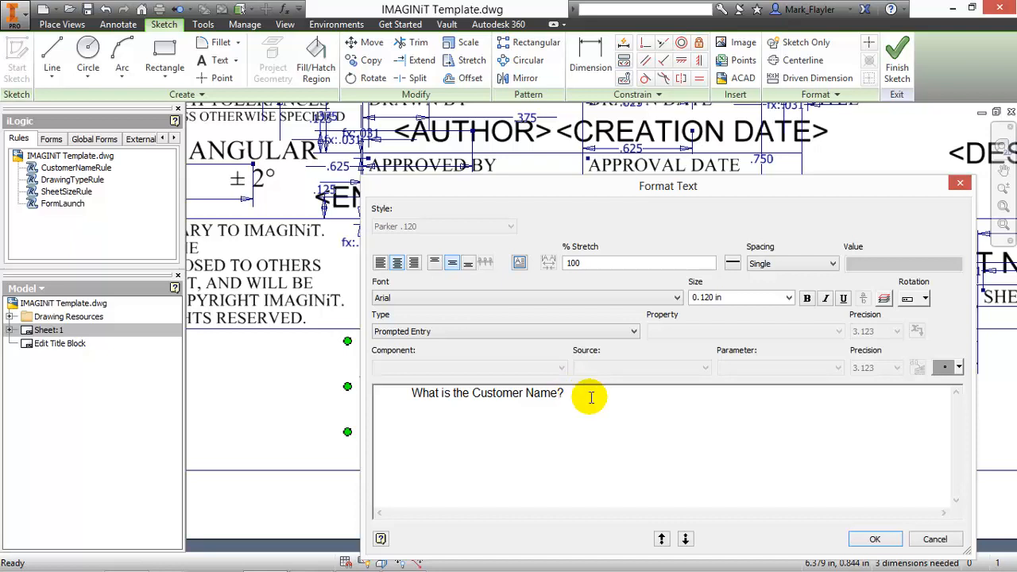
# Step: Dismiss Format Text and save the title block, returning to the sheet showing customer Agensys
pyautogui.click(874, 538)
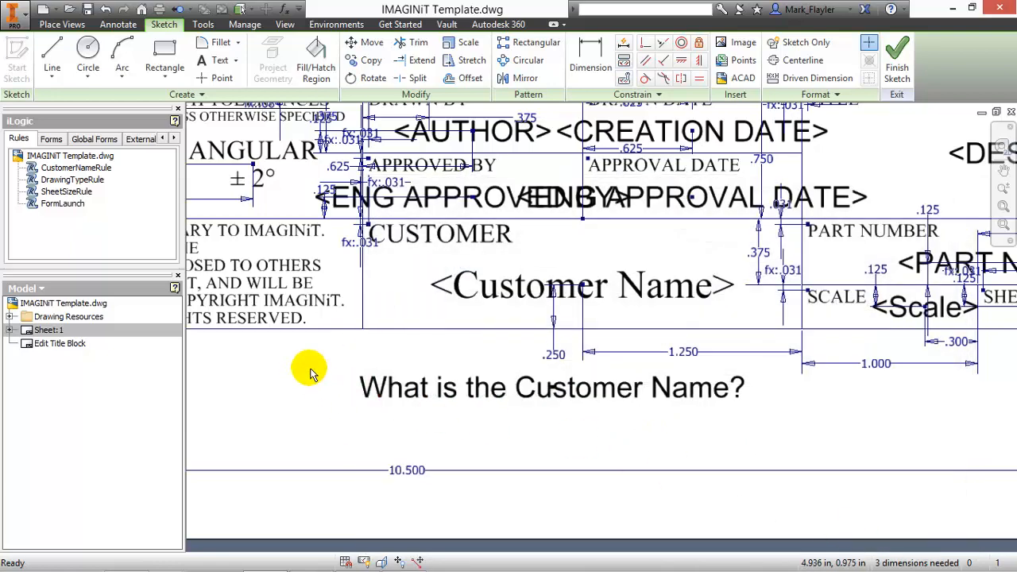
pyautogui.rightClick(310, 371)
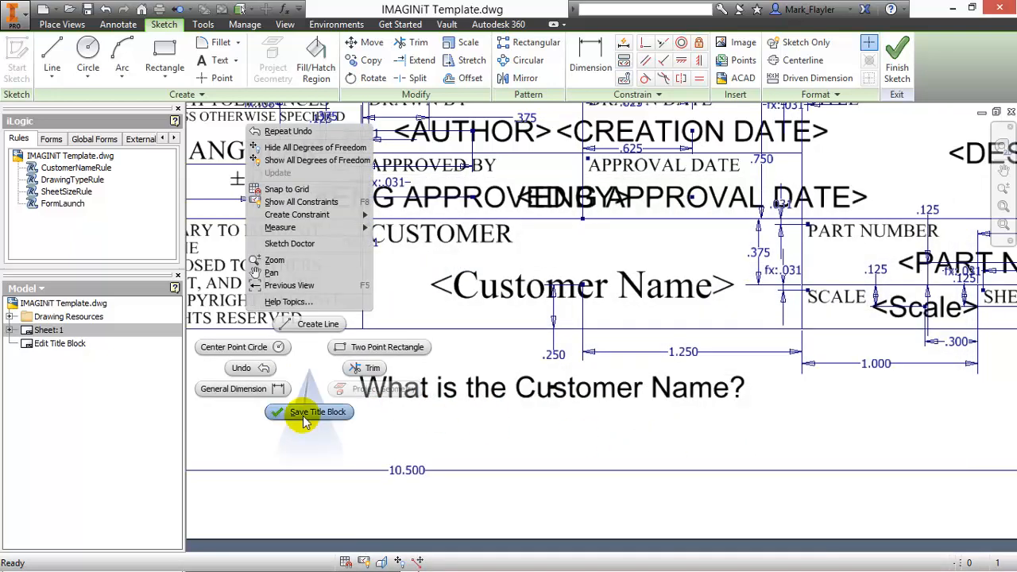
pyautogui.click(310, 412)
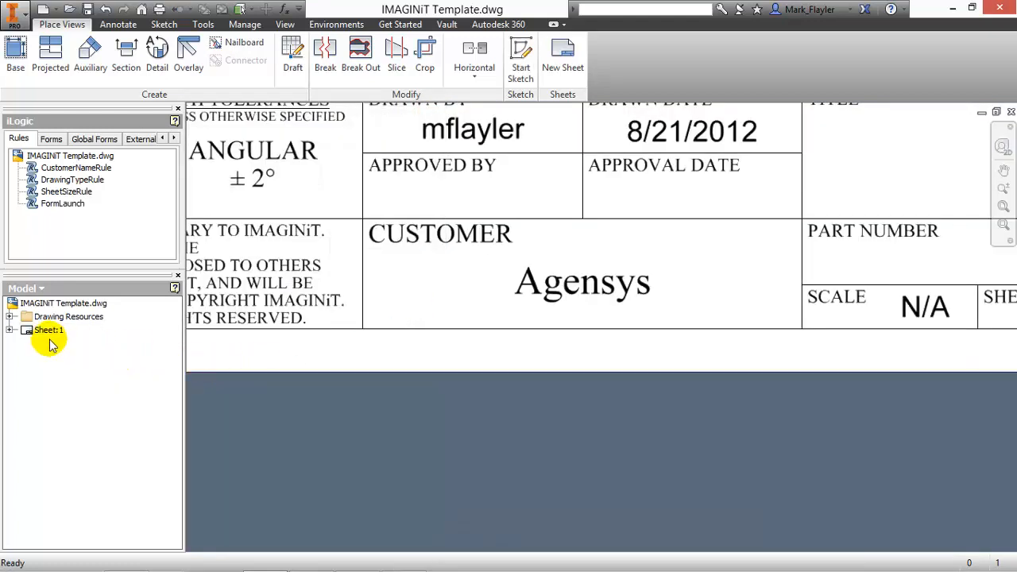
pyautogui.rightClick(72, 356)
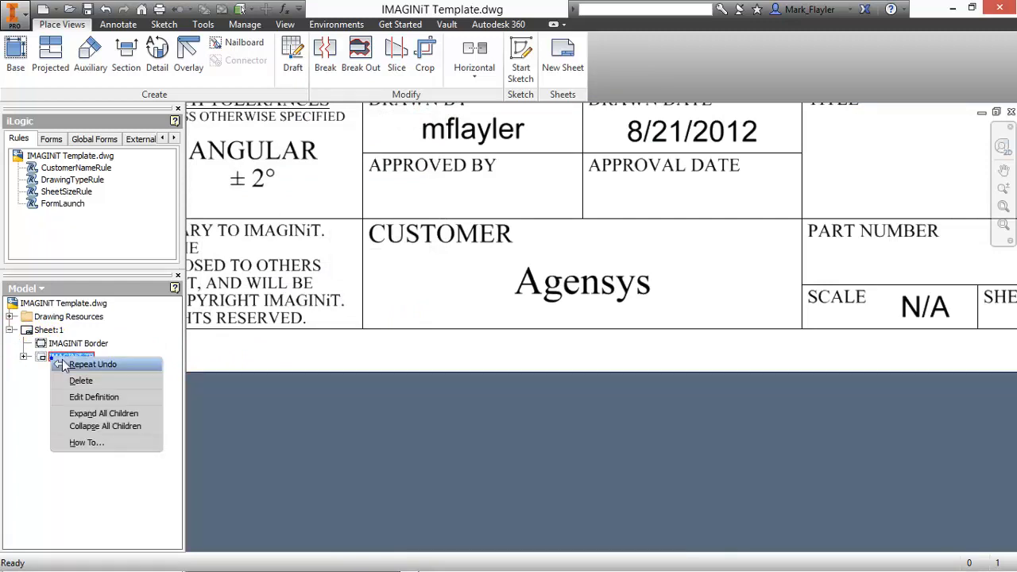
pyautogui.click(93, 398)
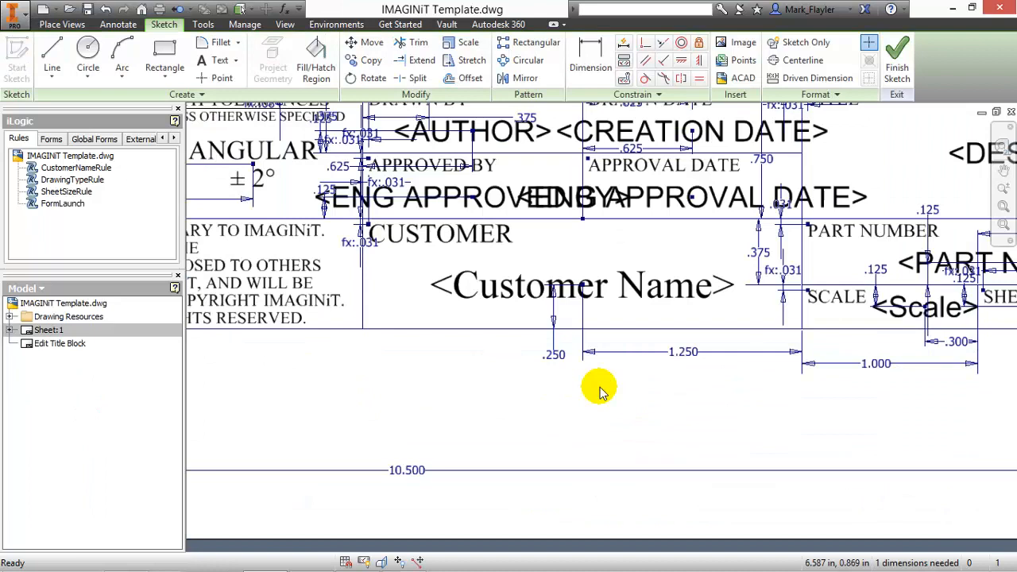
pyautogui.click(581, 284)
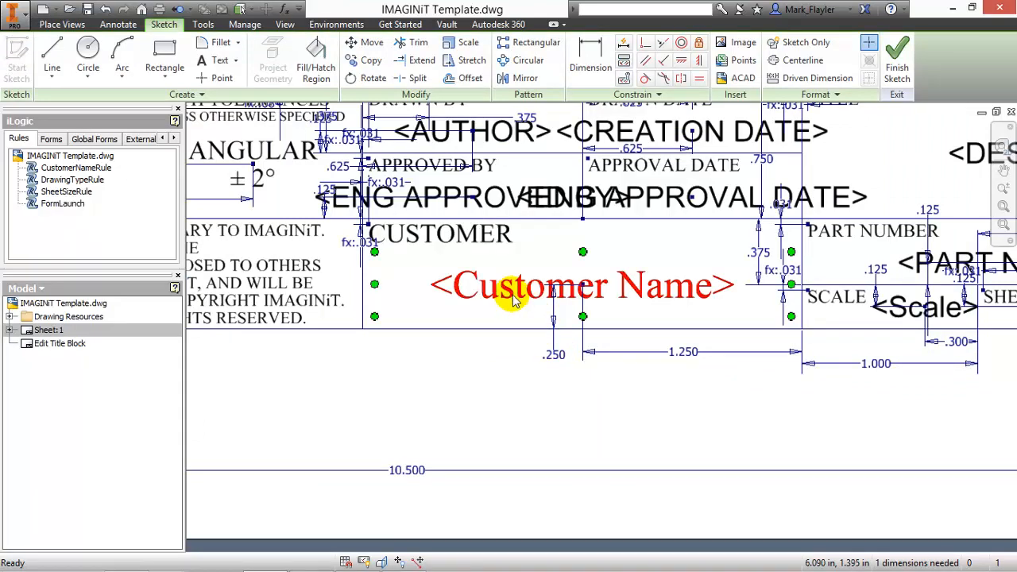
pyautogui.doubleClick(581, 285)
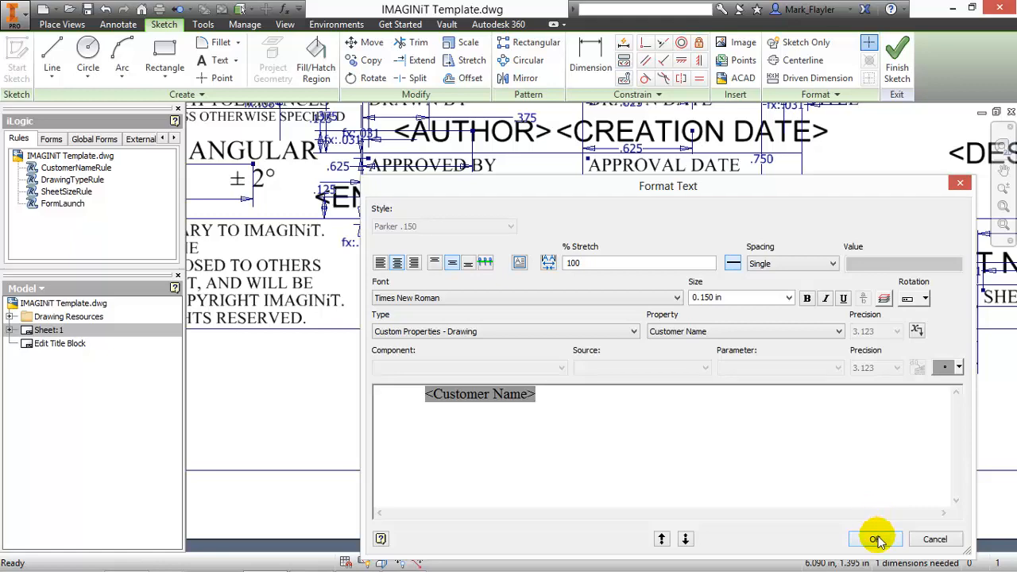
pyautogui.click(874, 539)
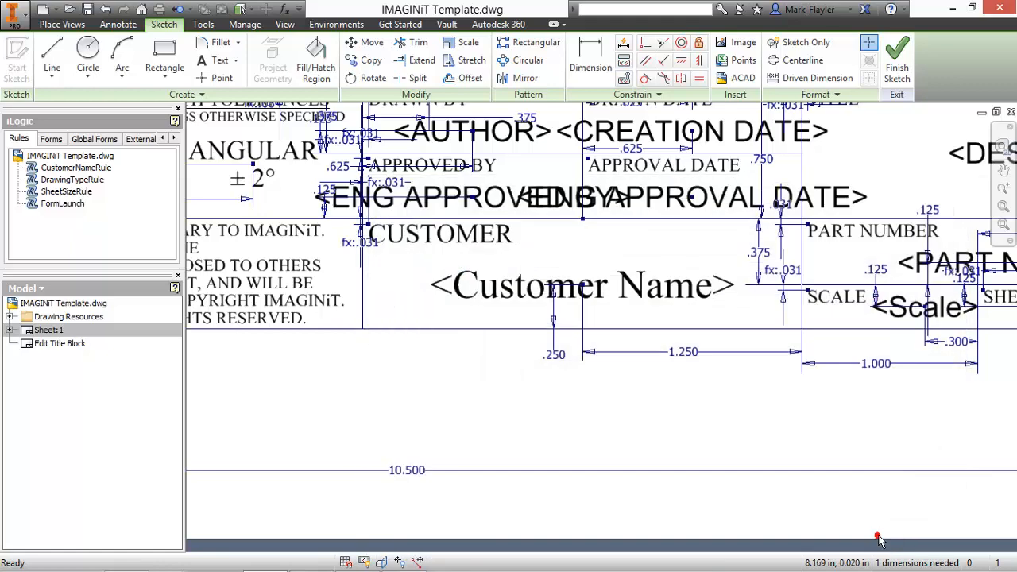
pyautogui.moveTo(489, 433)
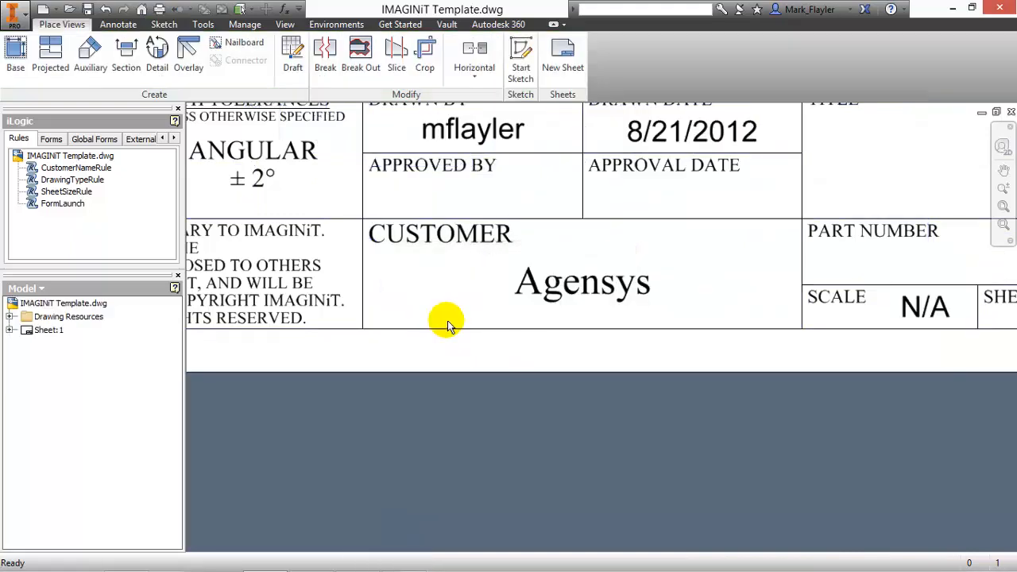
pyautogui.click(63, 302)
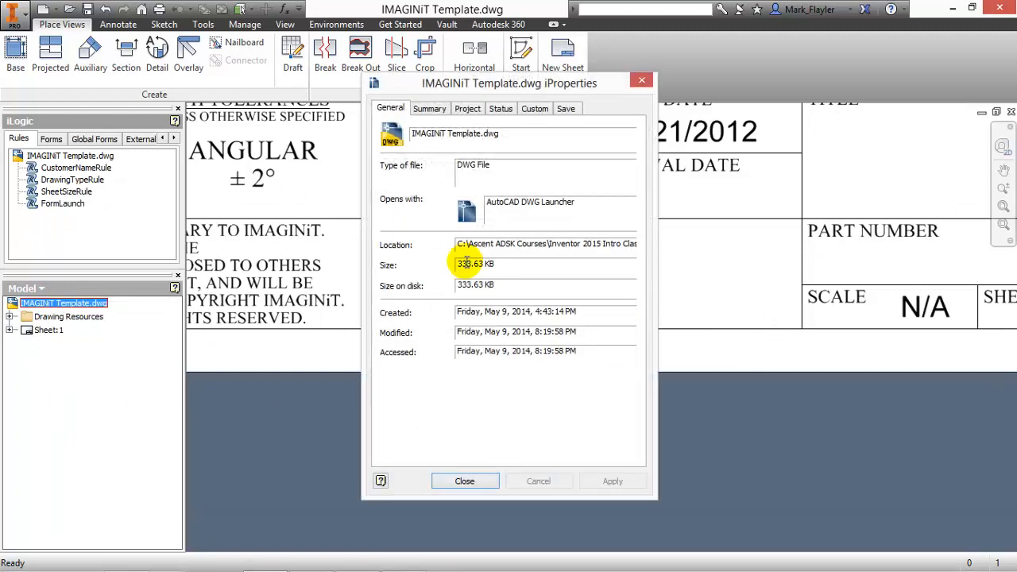
pyautogui.click(533, 108)
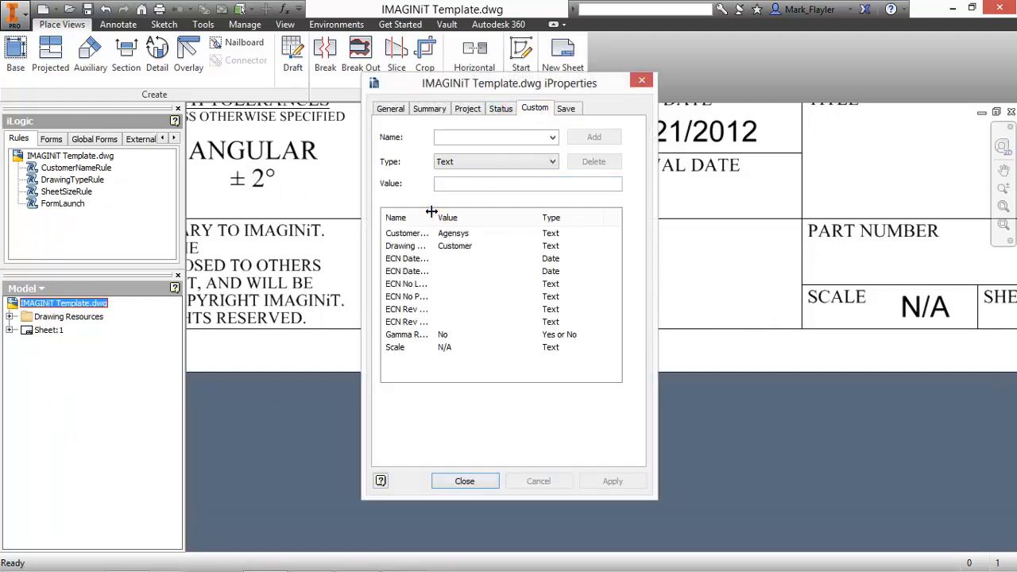
pyautogui.moveTo(432, 231); pyautogui.dragTo(496, 231)
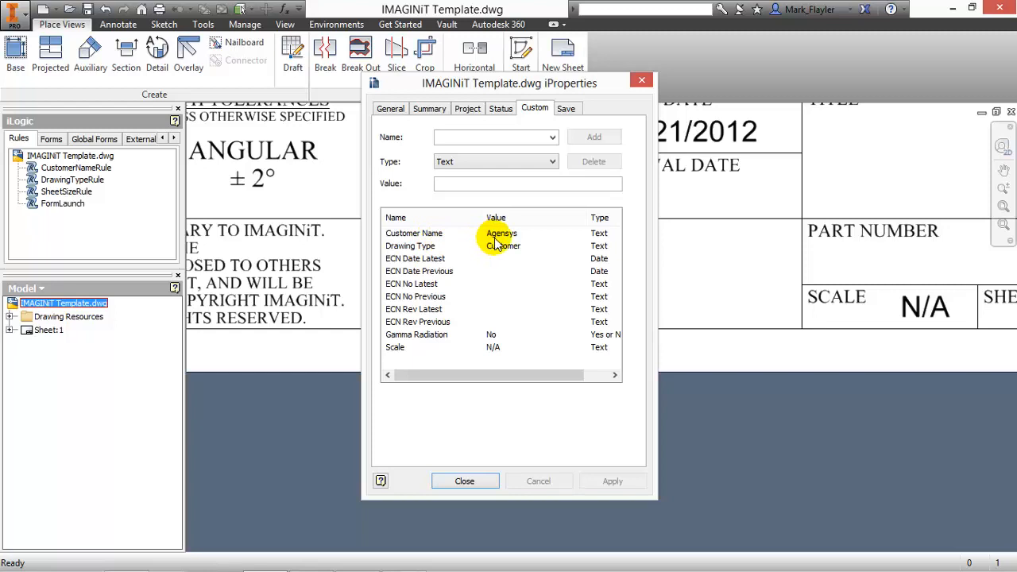
pyautogui.moveTo(500, 386)
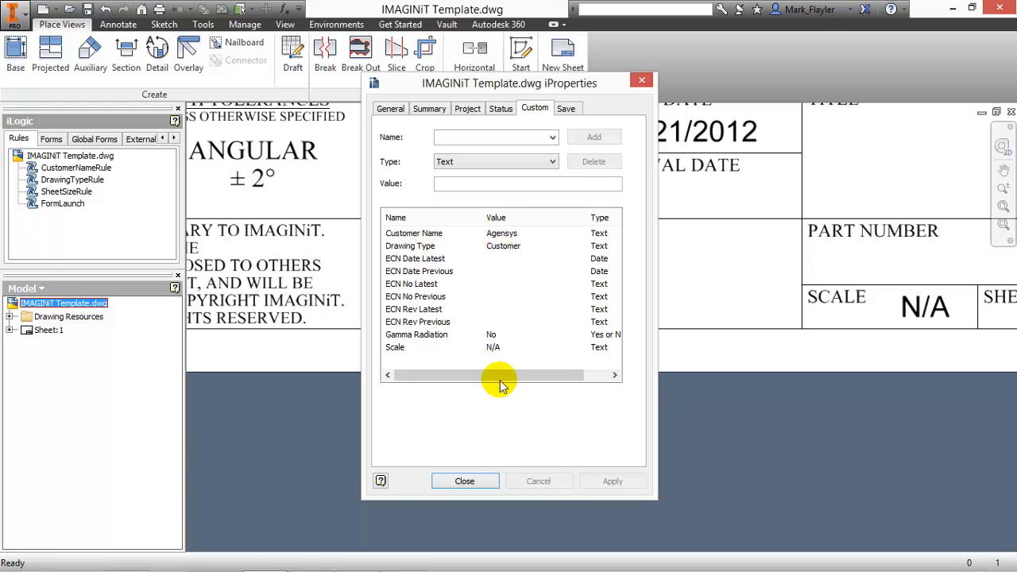
pyautogui.moveTo(499, 410)
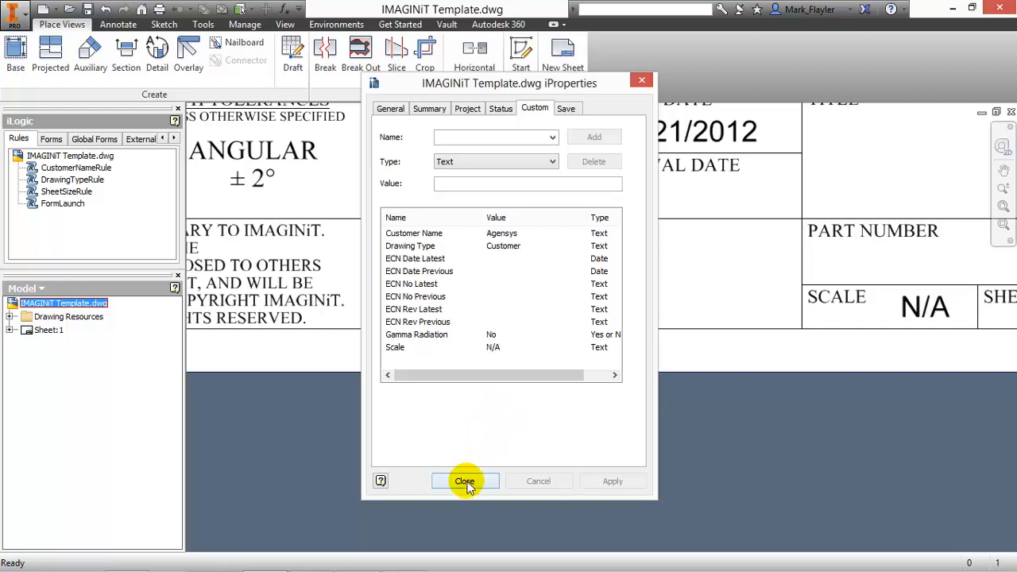
pyautogui.click(464, 480)
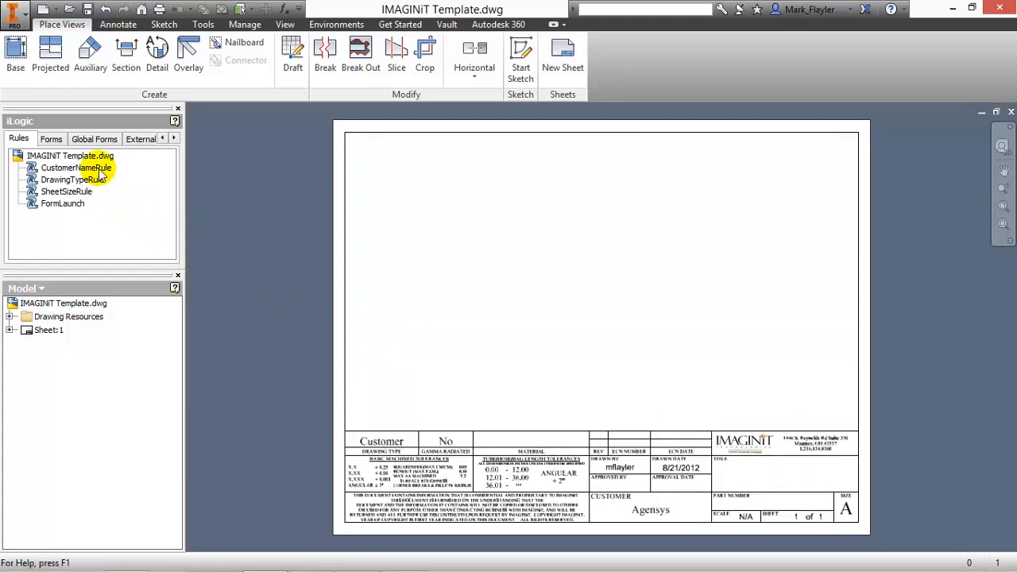
# Step: Review the CustomerNameRule code and its Customer parameter, then bring up the IMAGINiT blog post
pyautogui.click(77, 168)
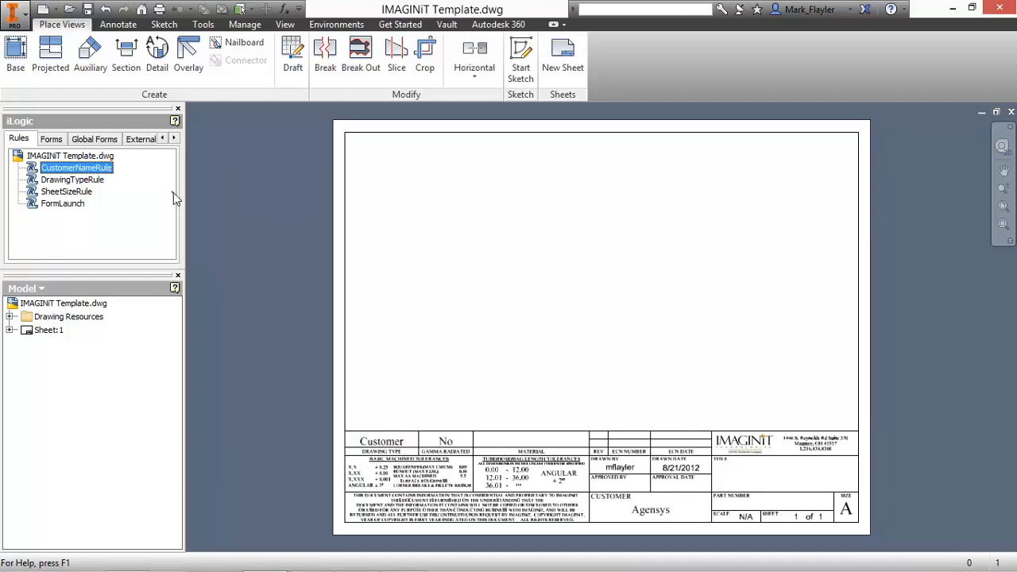
pyautogui.doubleClick(77, 169)
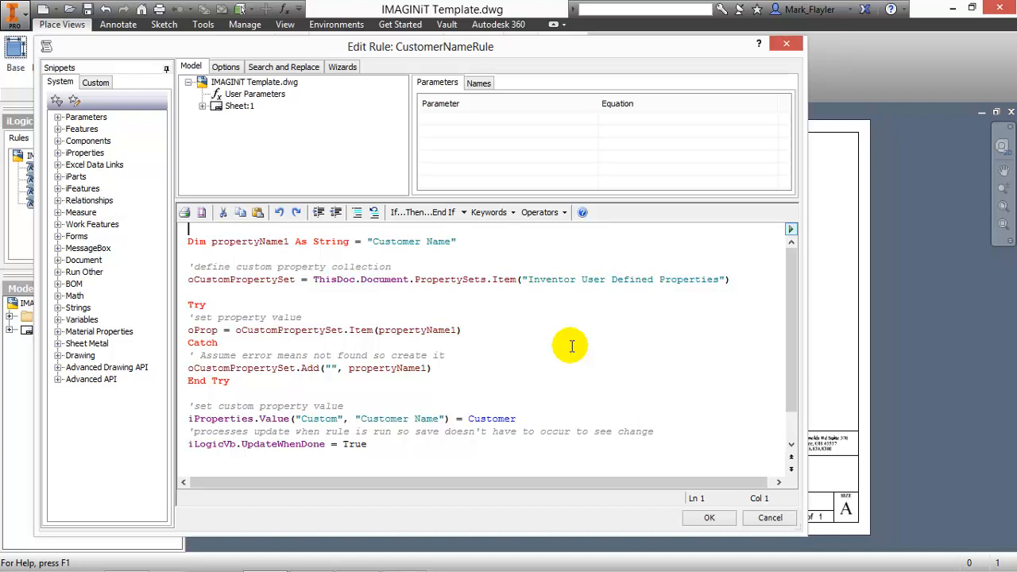
pyautogui.moveTo(566, 351)
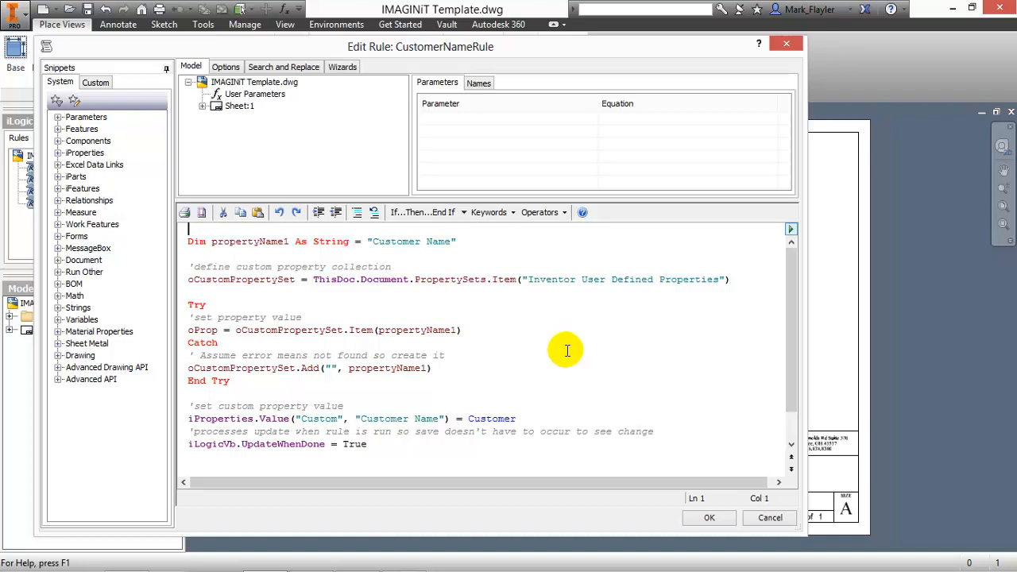
pyautogui.moveTo(495, 394)
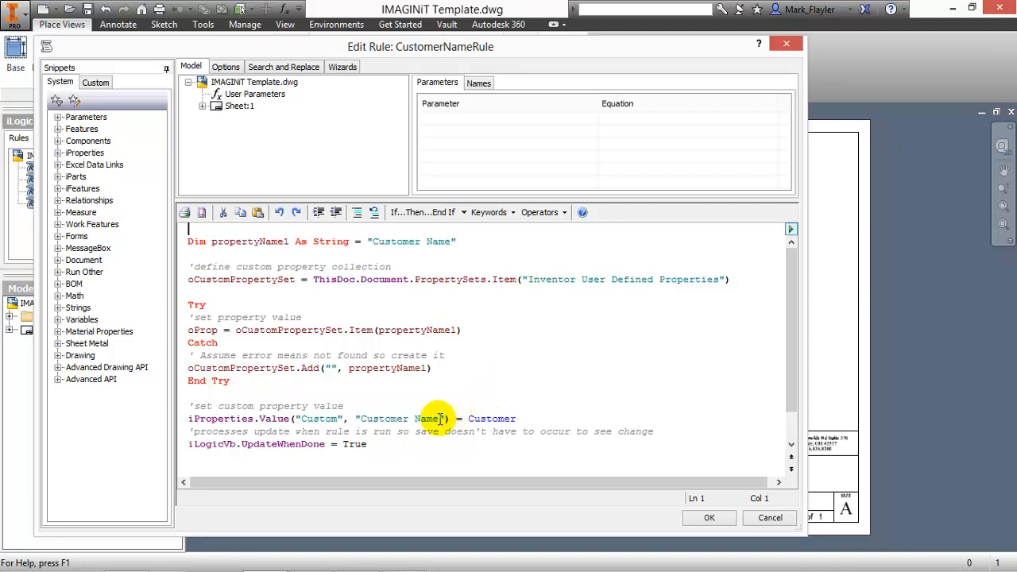
pyautogui.moveTo(537, 432)
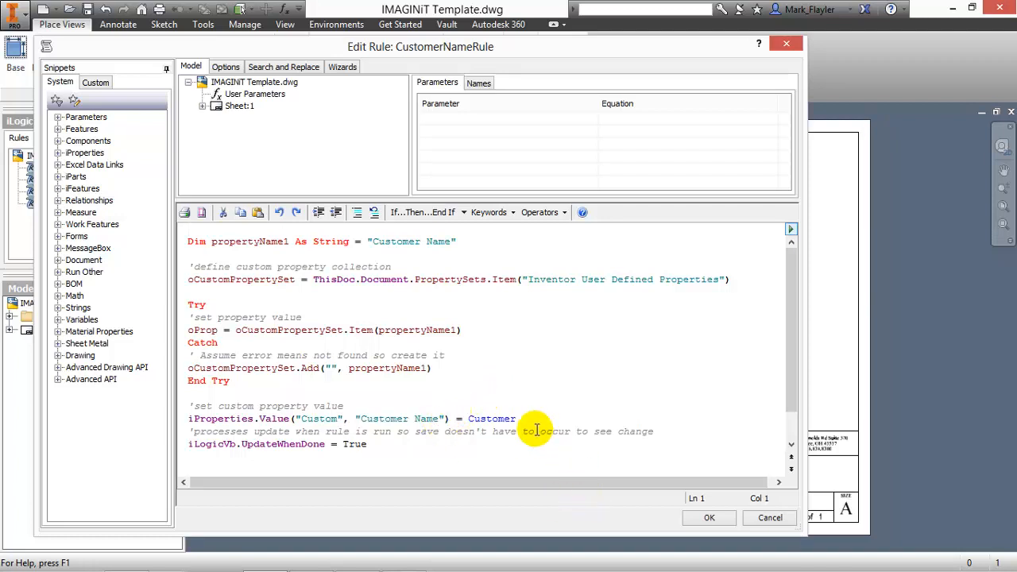
pyautogui.doubleClick(493, 419)
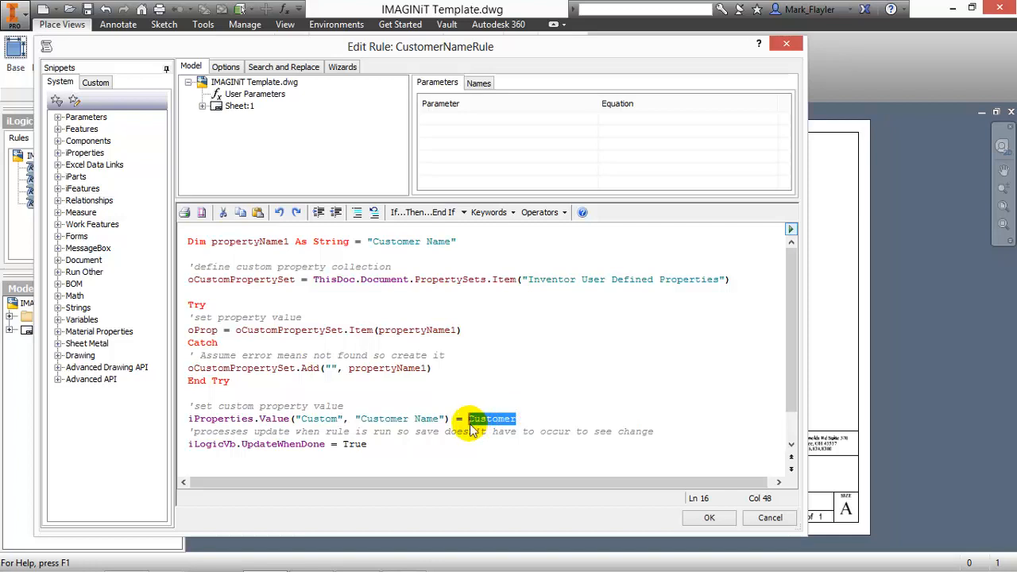
pyautogui.click(580, 405)
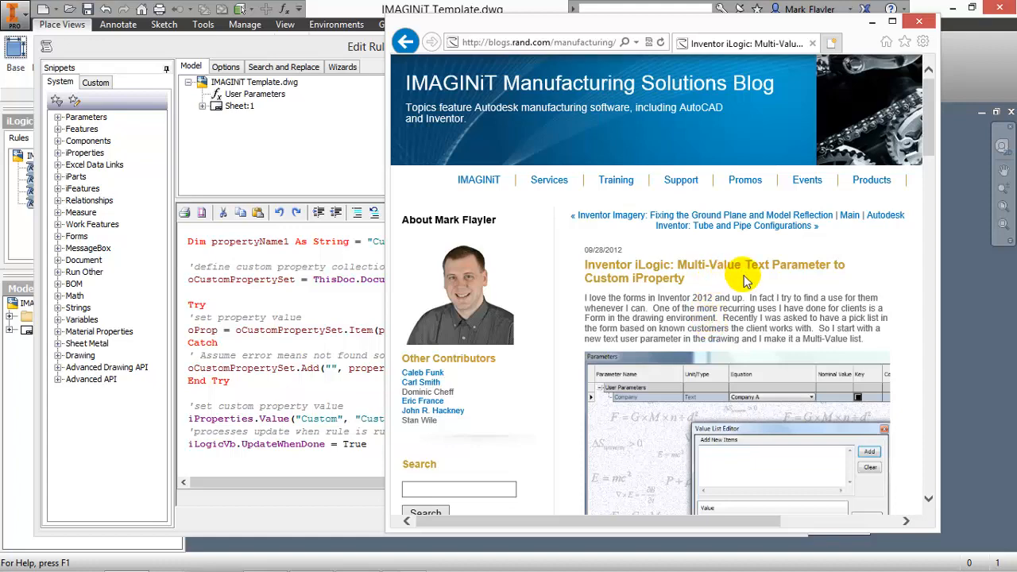
pyautogui.moveTo(651, 302)
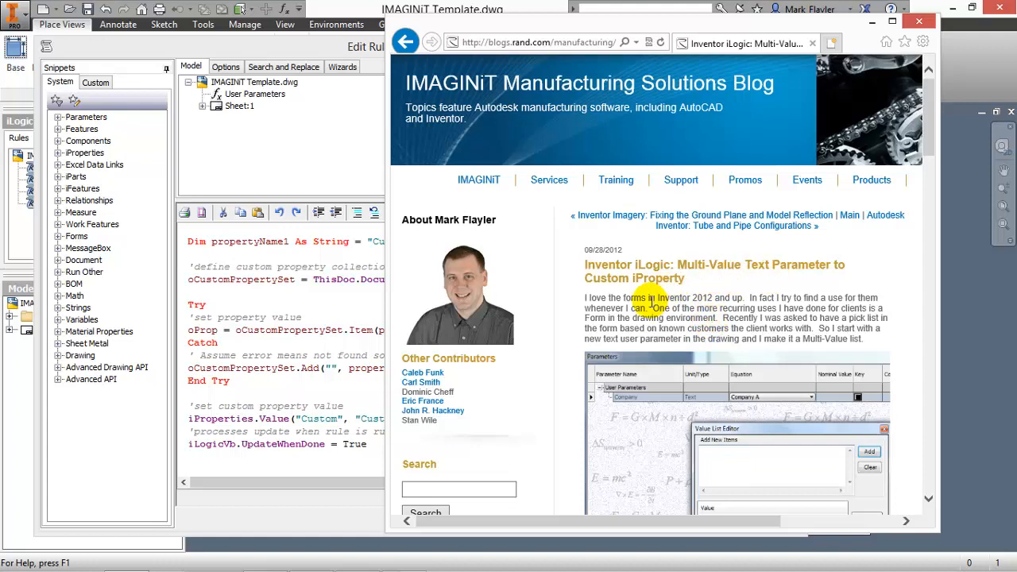
# Step: Read the blog's parameter-to-iProperty snippet, close CustomerNameRule and return to the Manage tools
pyautogui.scroll(-3)
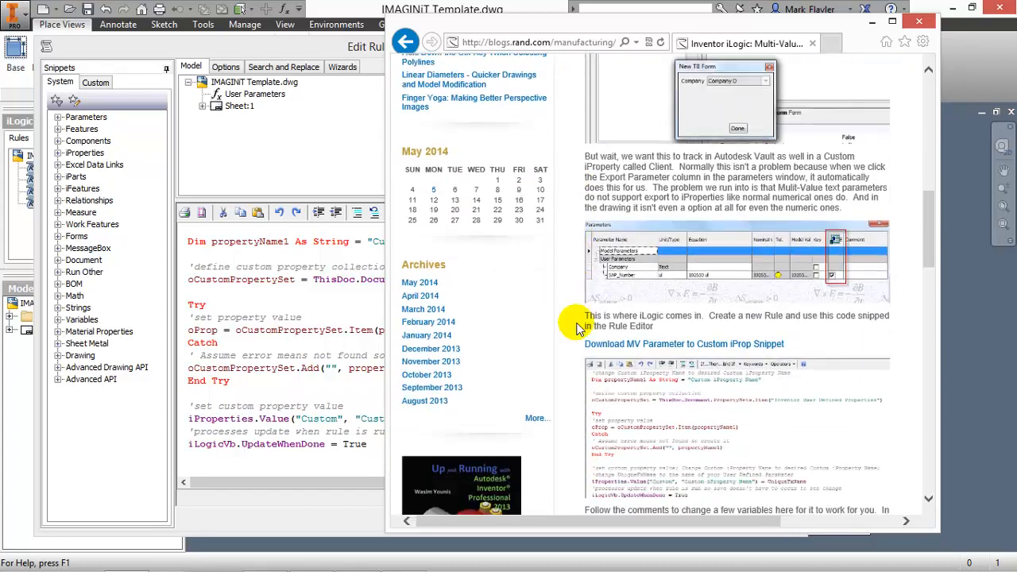
pyautogui.scroll(-3)
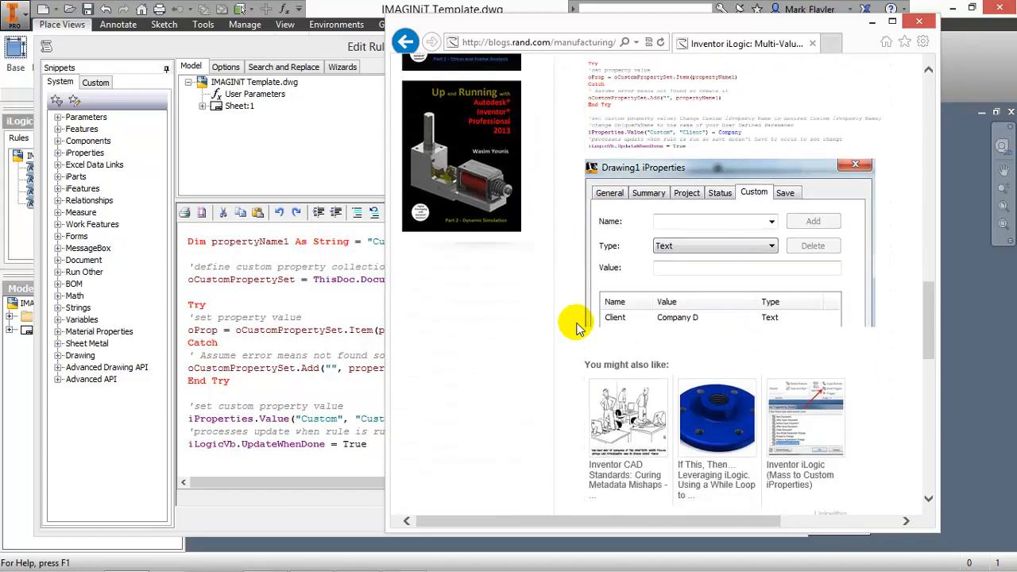
pyautogui.scroll(3)
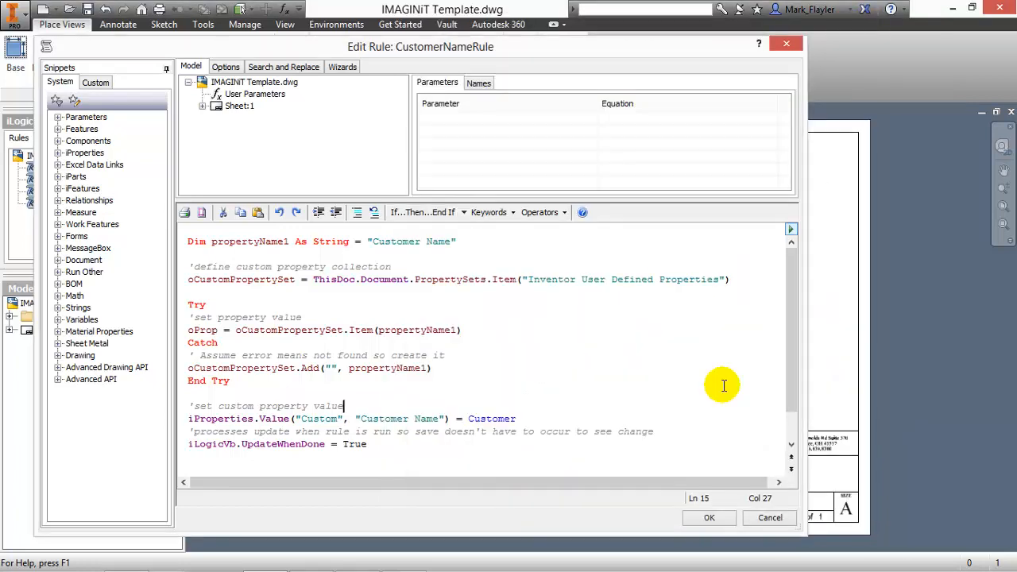
pyautogui.click(709, 518)
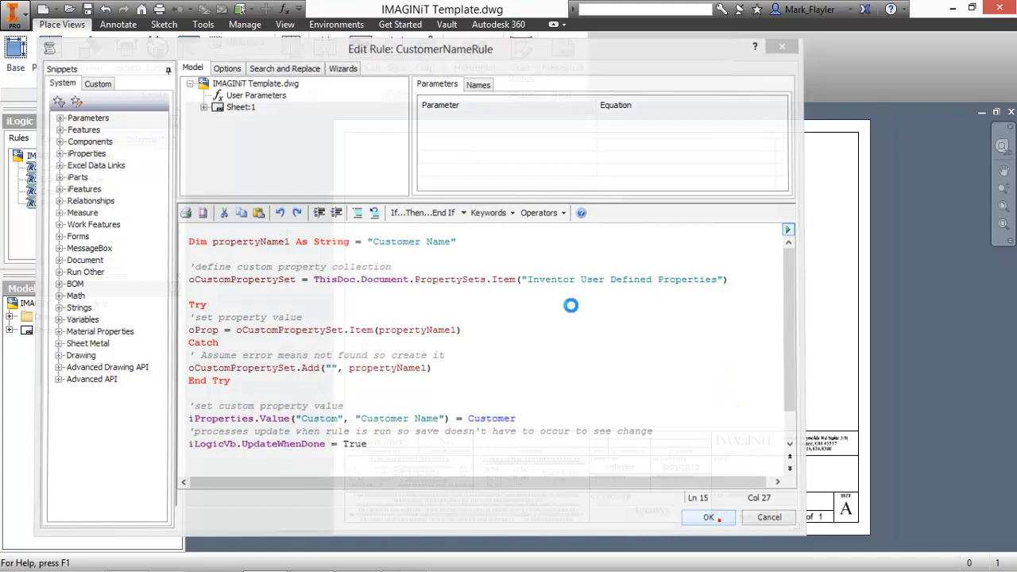
pyautogui.click(708, 518)
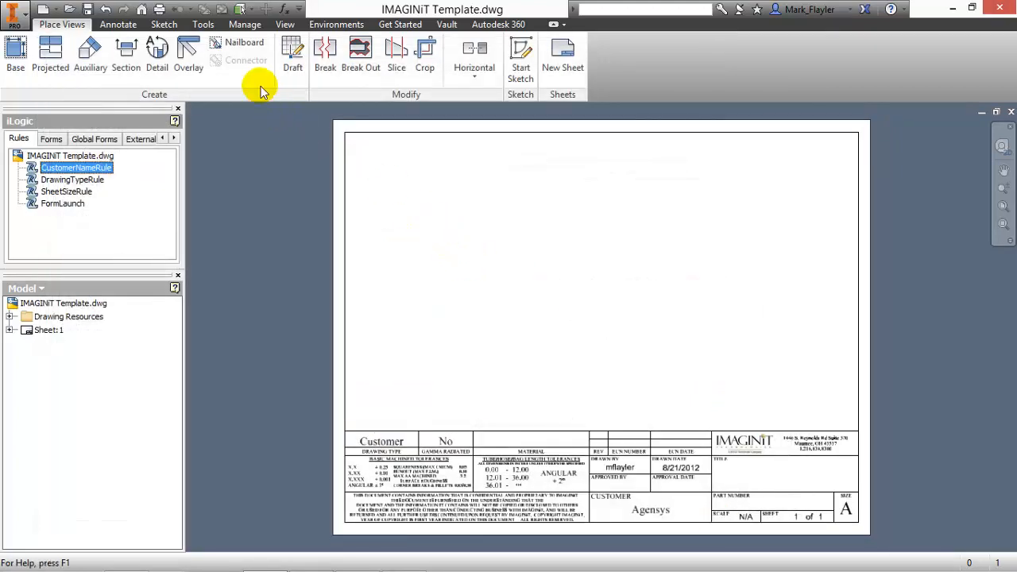
pyautogui.click(245, 24)
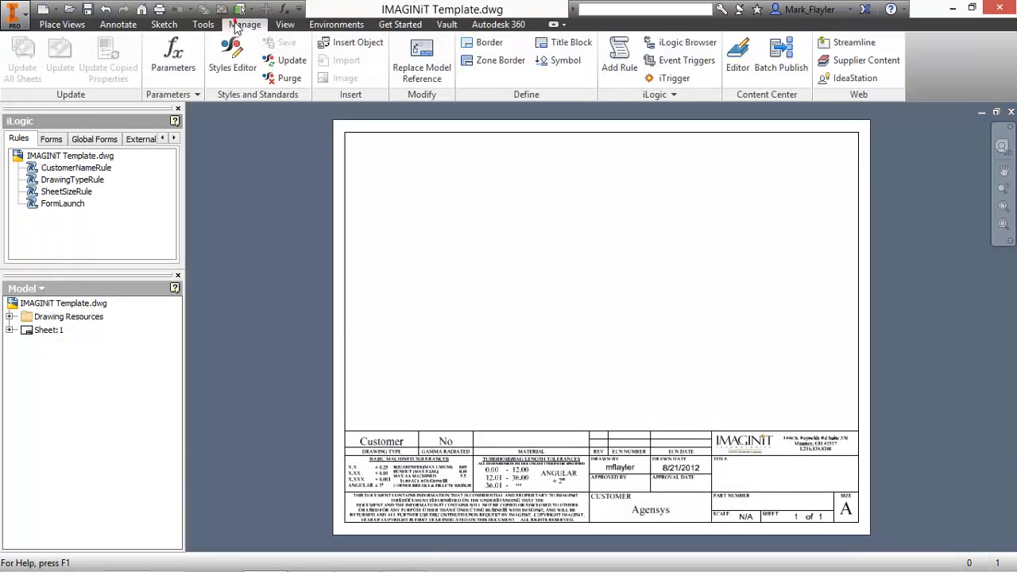
pyautogui.click(172, 56)
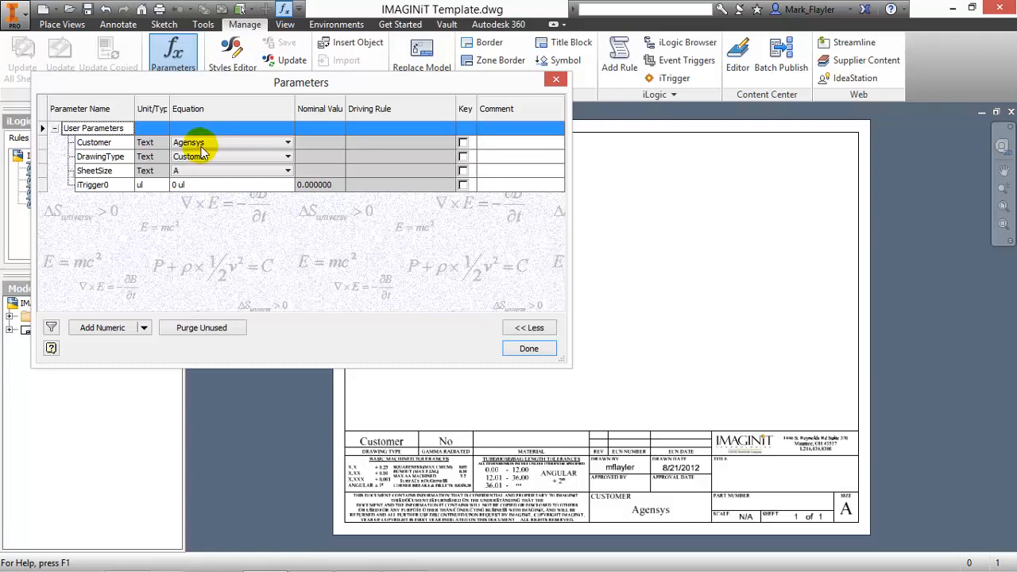
pyautogui.click(286, 143)
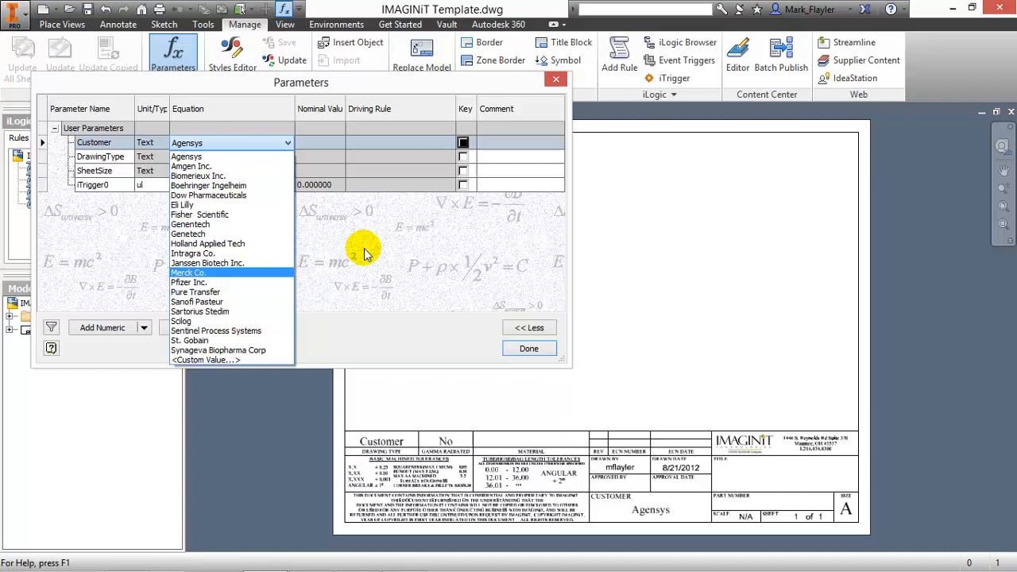
pyautogui.moveTo(278, 310)
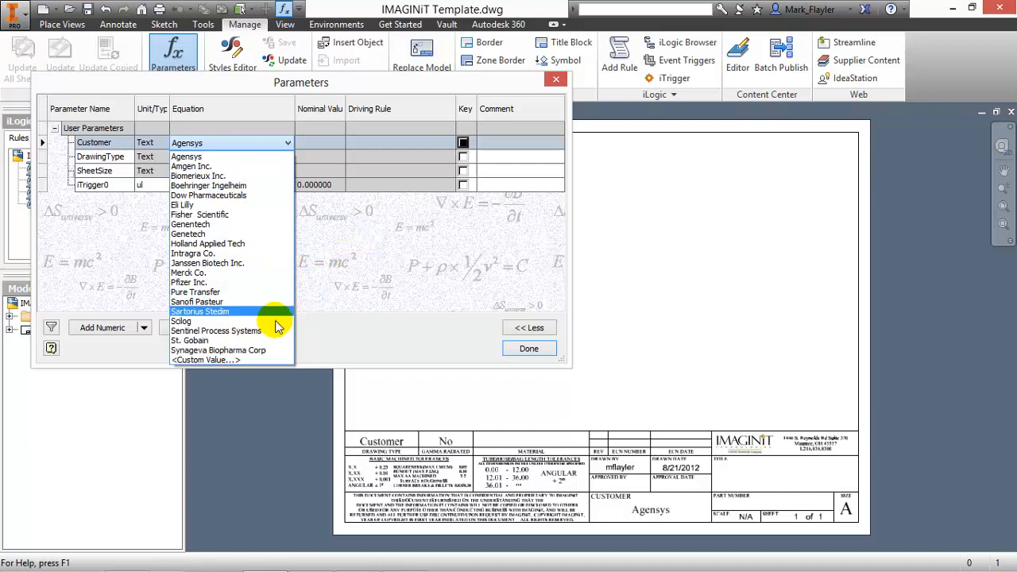
pyautogui.moveTo(239, 359)
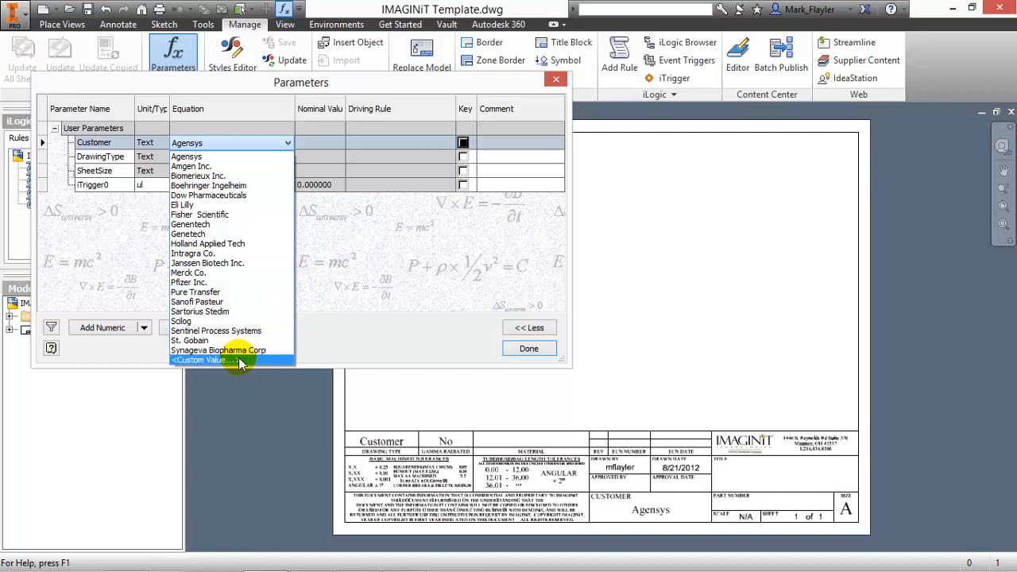
pyautogui.moveTo(305, 341)
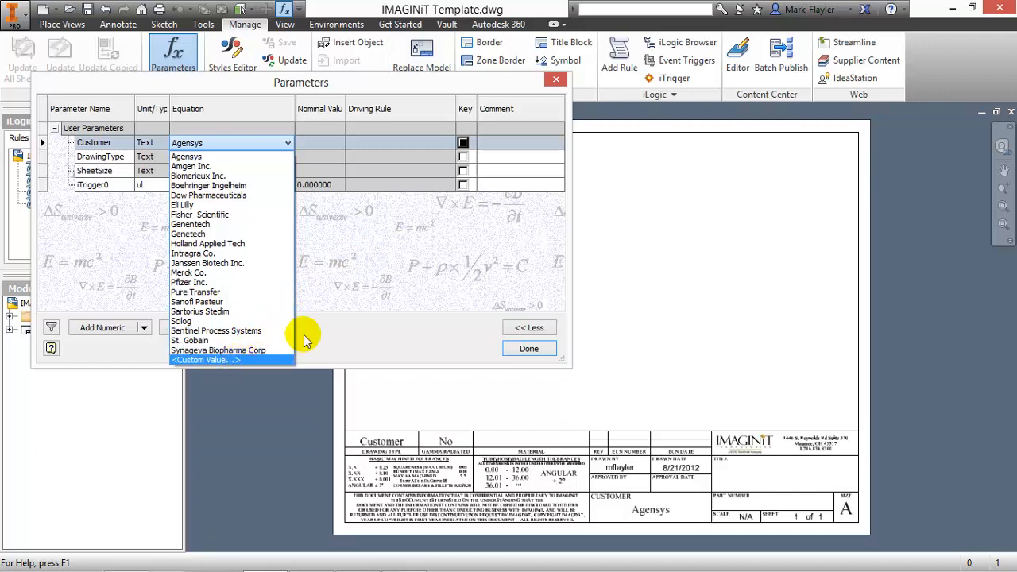
pyautogui.click(188, 143)
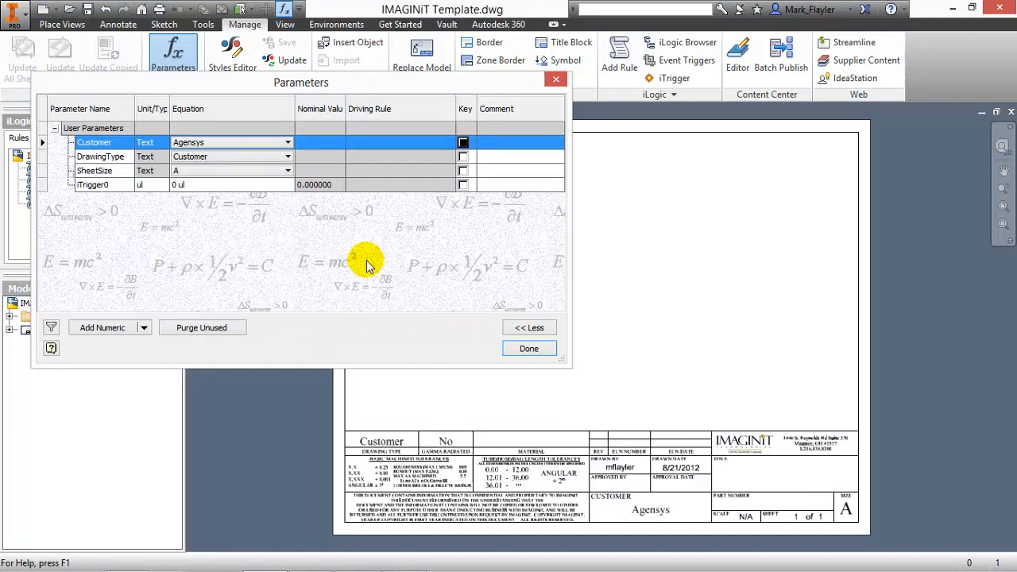
pyautogui.moveTo(263, 143)
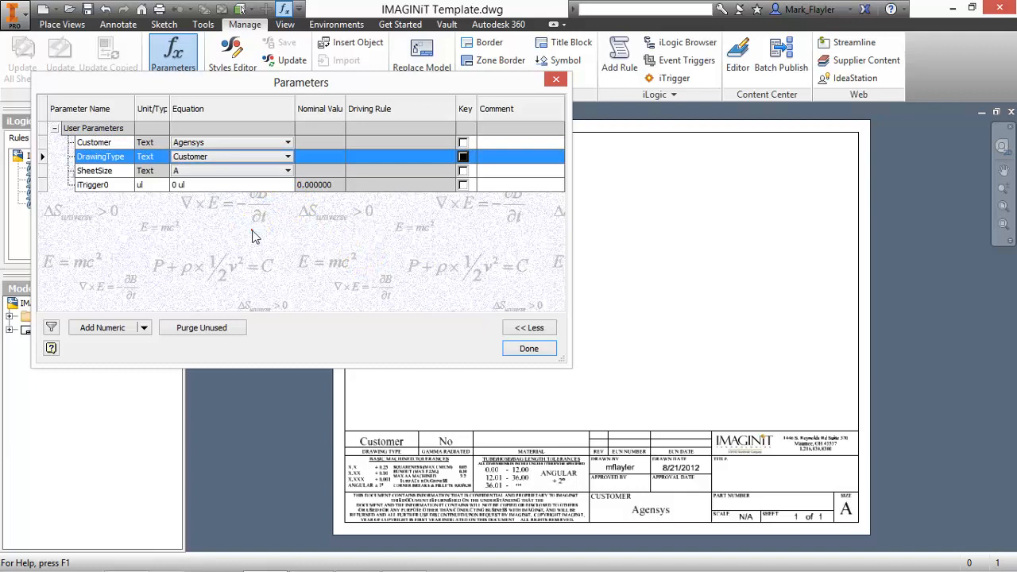
pyautogui.click(286, 170)
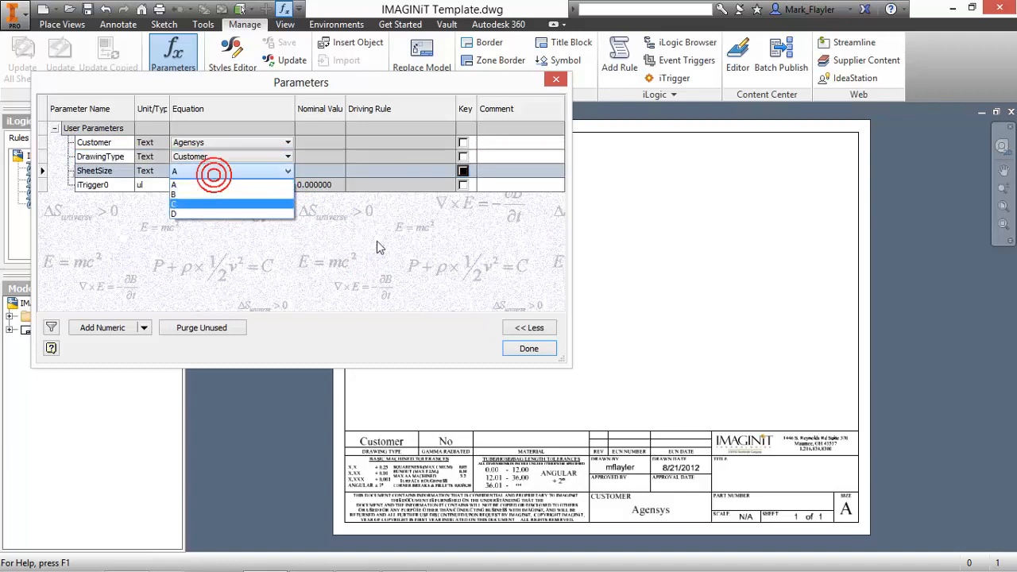
pyautogui.click(175, 172)
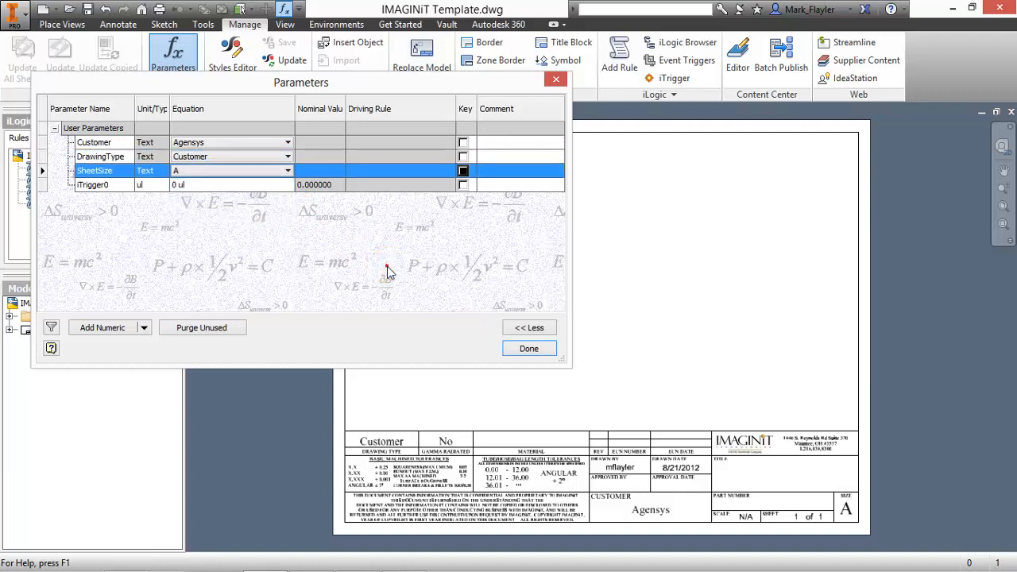
pyautogui.moveTo(388, 267)
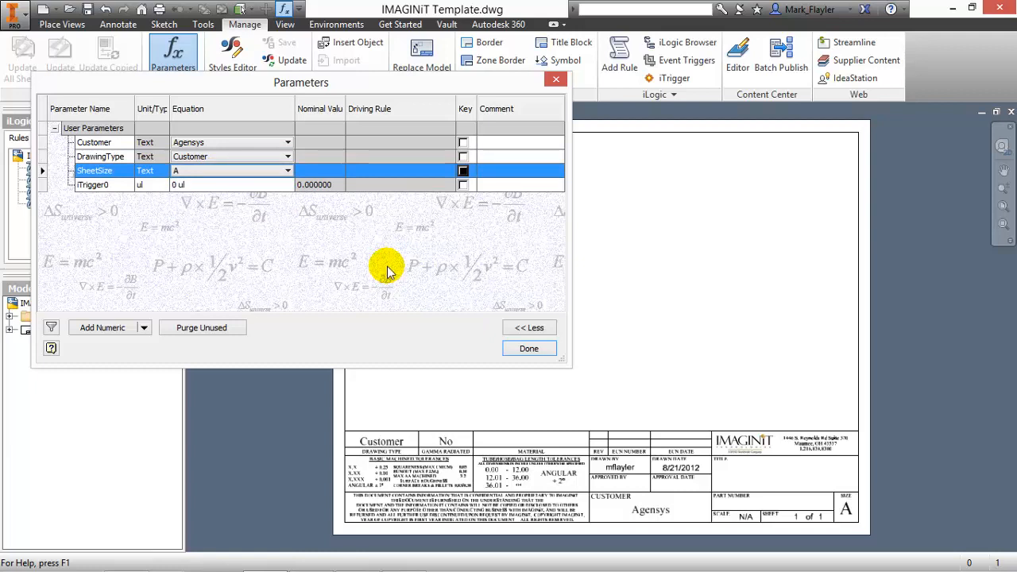
pyautogui.moveTo(135, 215)
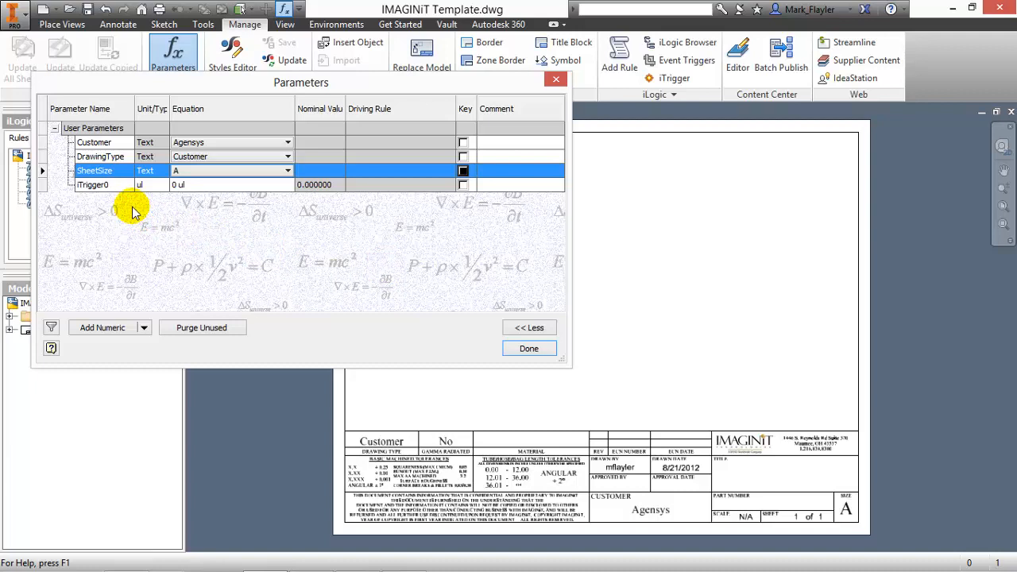
pyautogui.moveTo(316, 287)
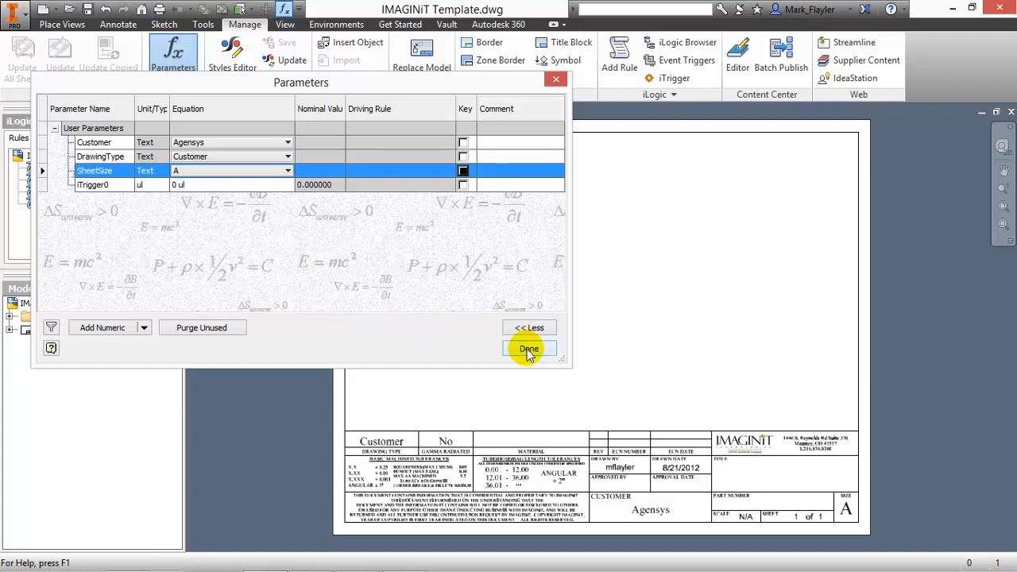
pyautogui.click(527, 350)
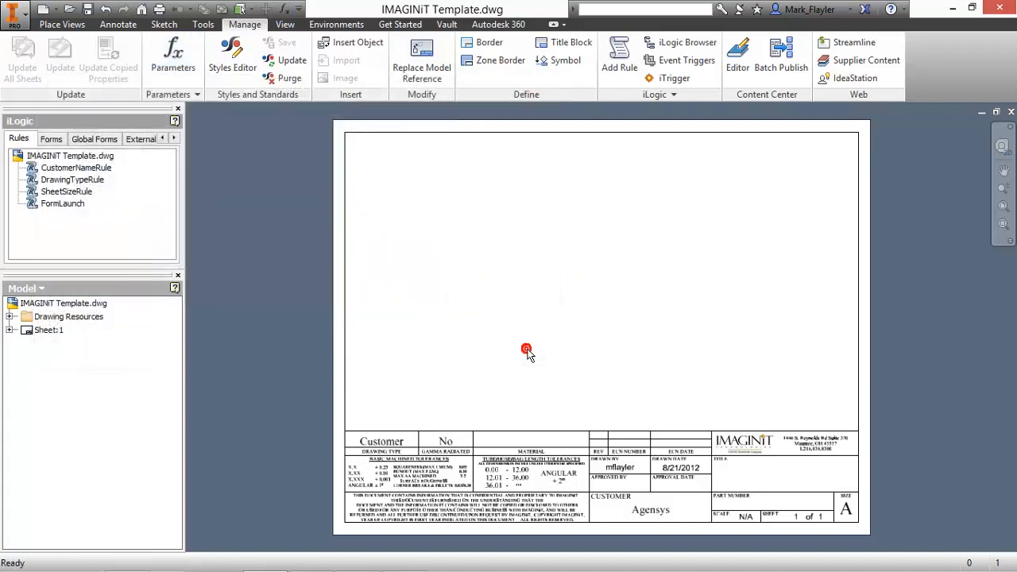
pyautogui.moveTo(410, 308)
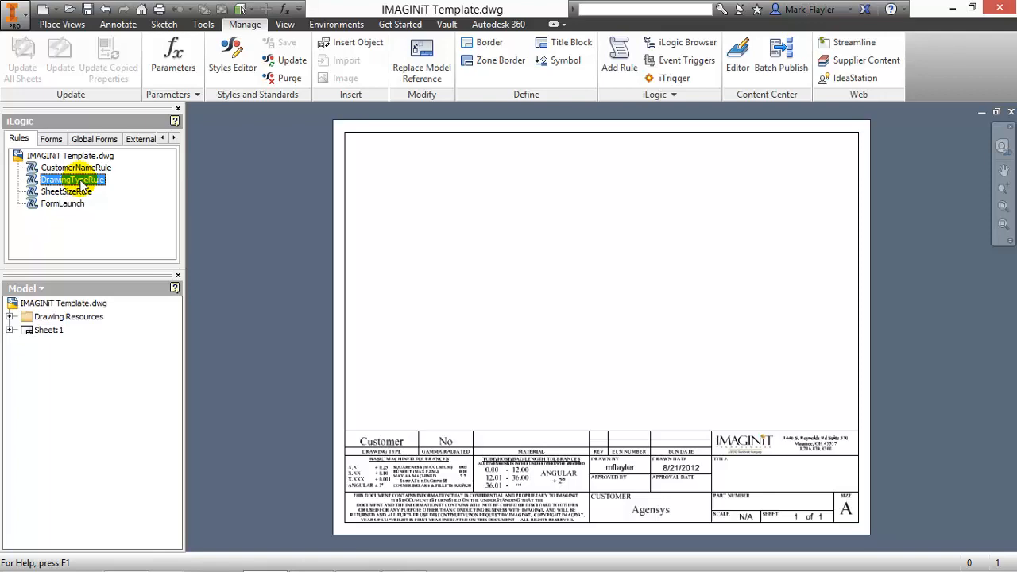
# Step: Review the DrawingTypeRule and SheetSizeRule code, closing each without changes
pyautogui.rightClick(71, 180)
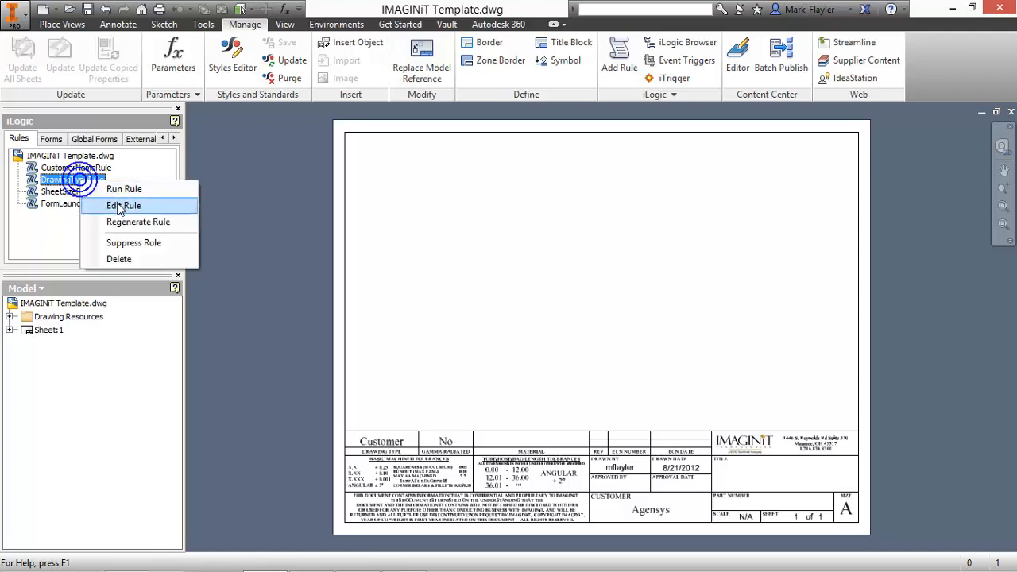
pyautogui.click(124, 205)
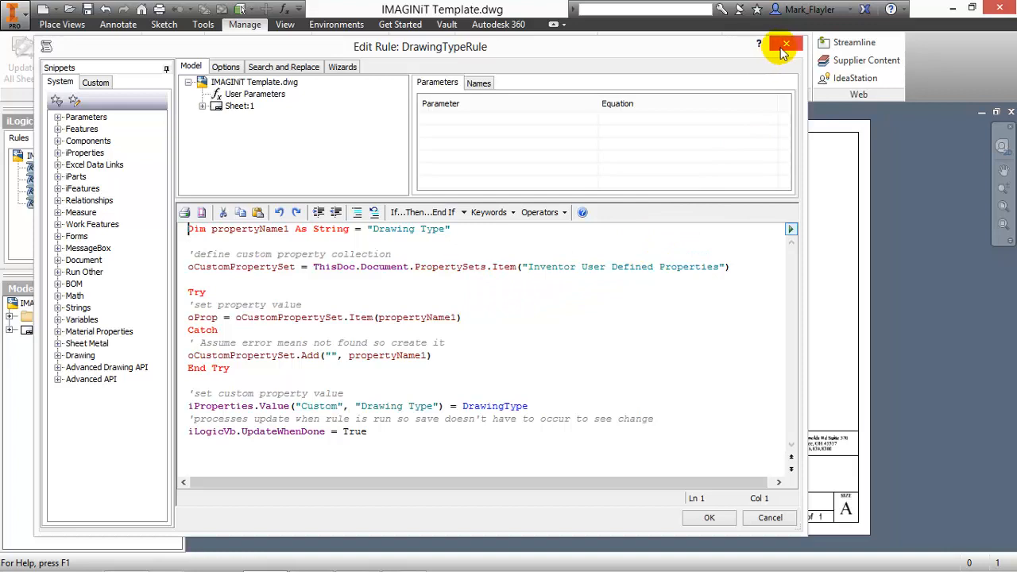
pyautogui.click(786, 45)
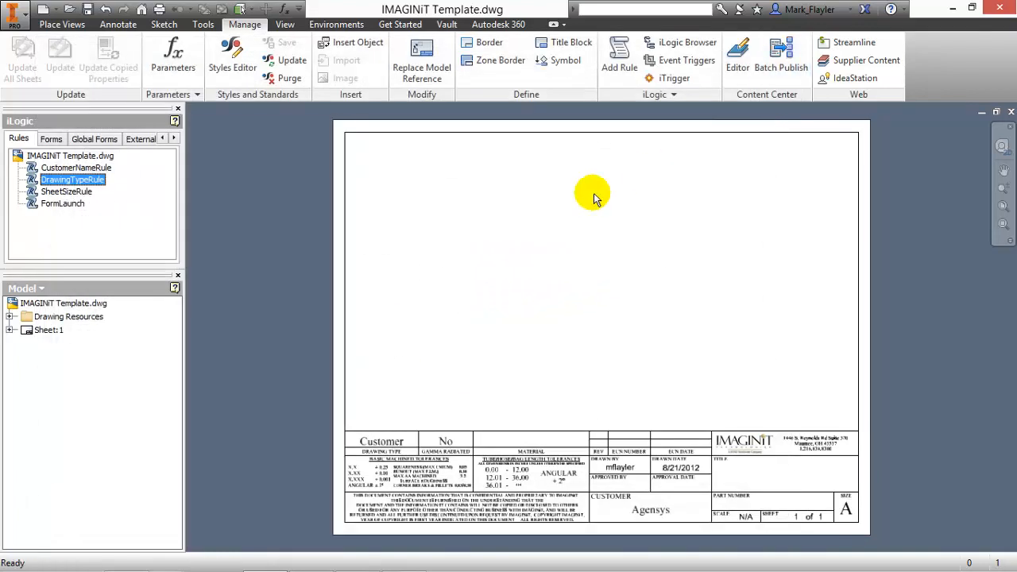
pyautogui.click(67, 190)
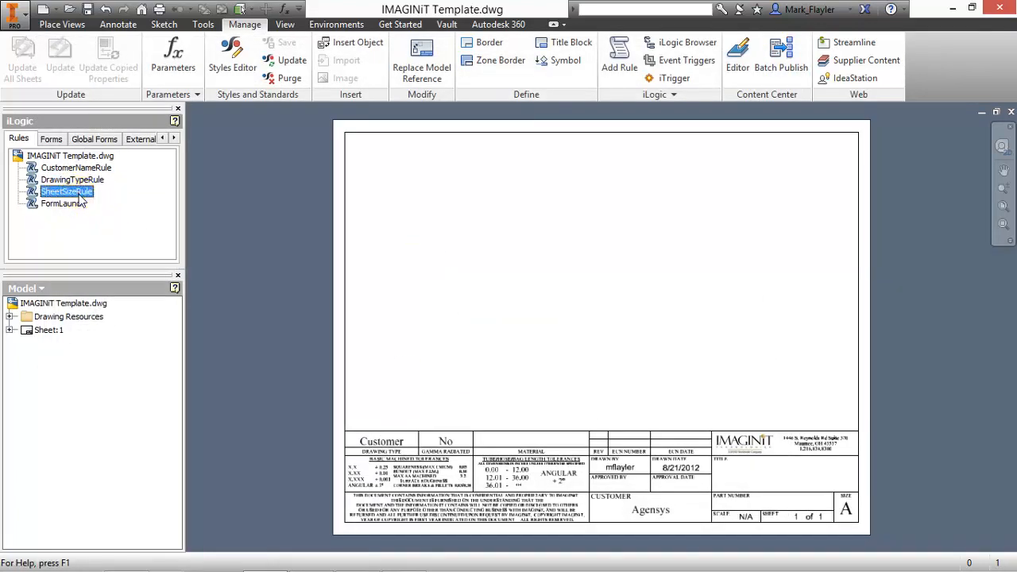
pyautogui.doubleClick(67, 191)
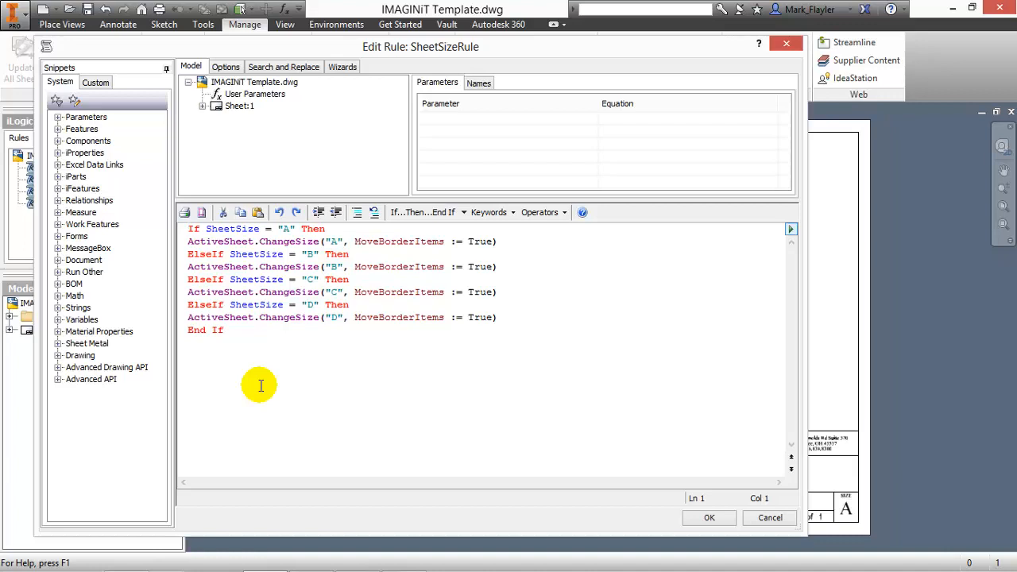
pyautogui.moveTo(288, 386)
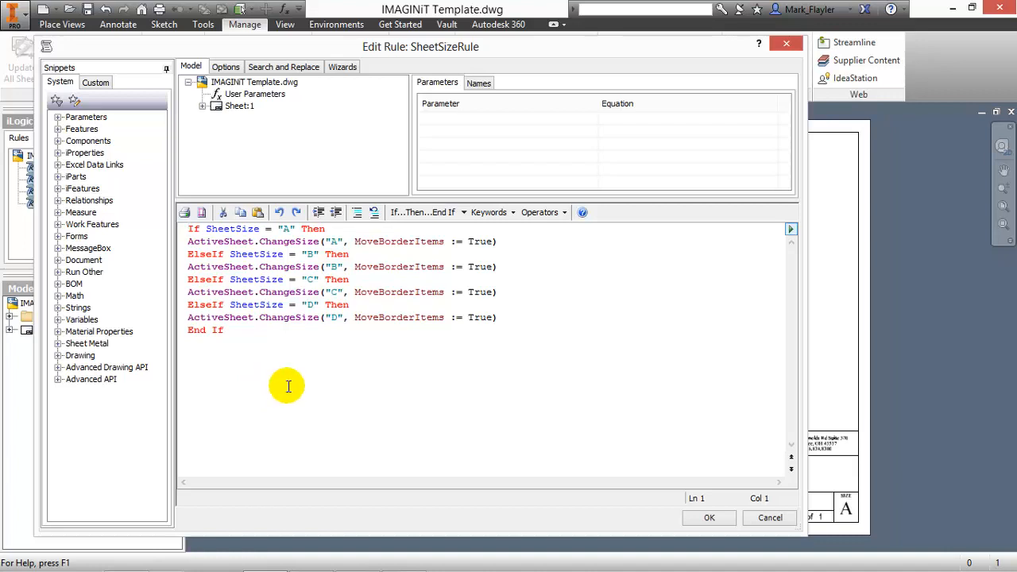
pyautogui.moveTo(743, 511)
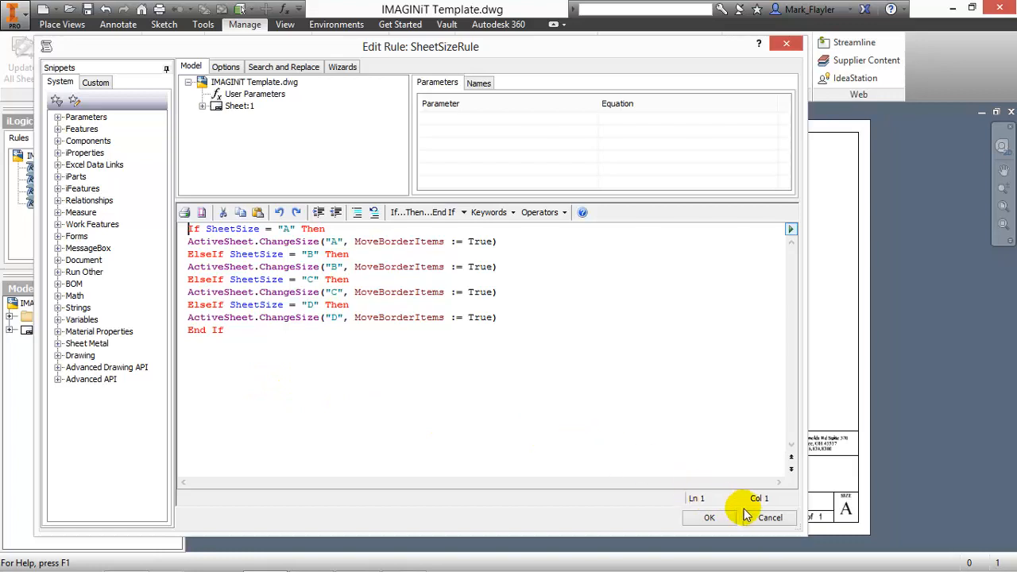
pyautogui.click(709, 518)
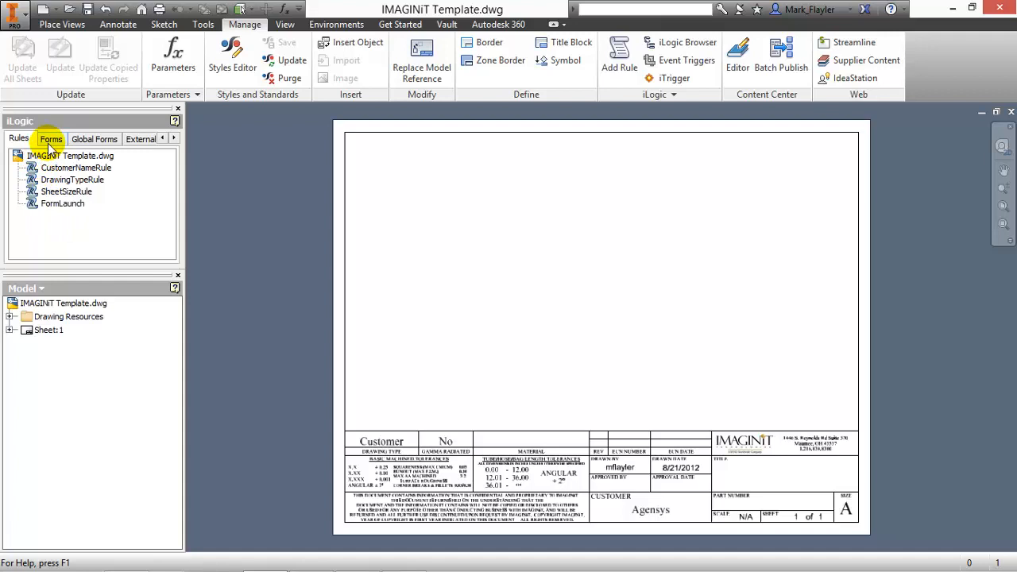
# Step: From the document's Forms list, open the IMAGINiT Title Block form in the Form Editor
pyautogui.click(51, 138)
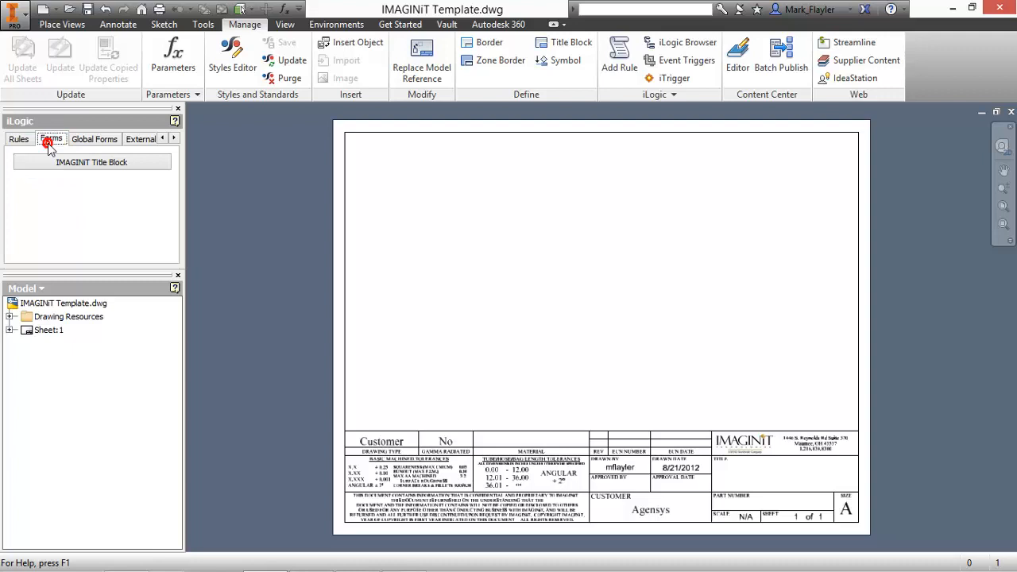
pyautogui.click(93, 140)
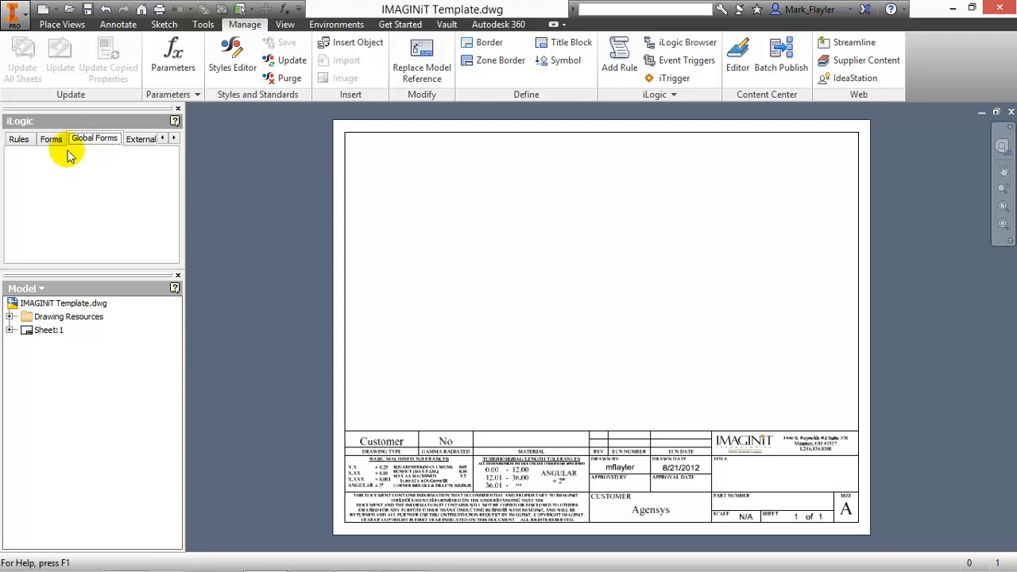
pyautogui.click(50, 138)
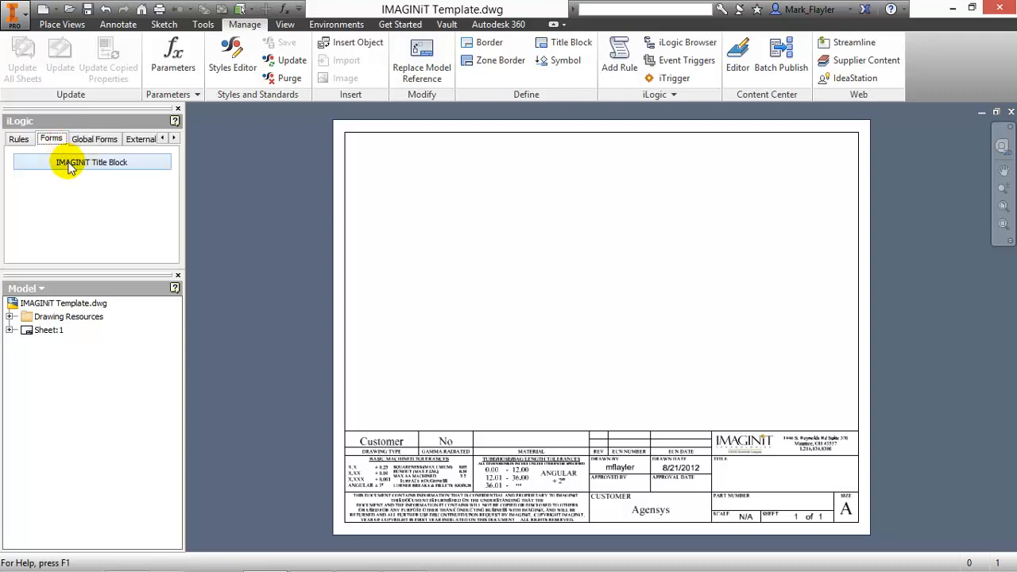
pyautogui.rightClick(91, 162)
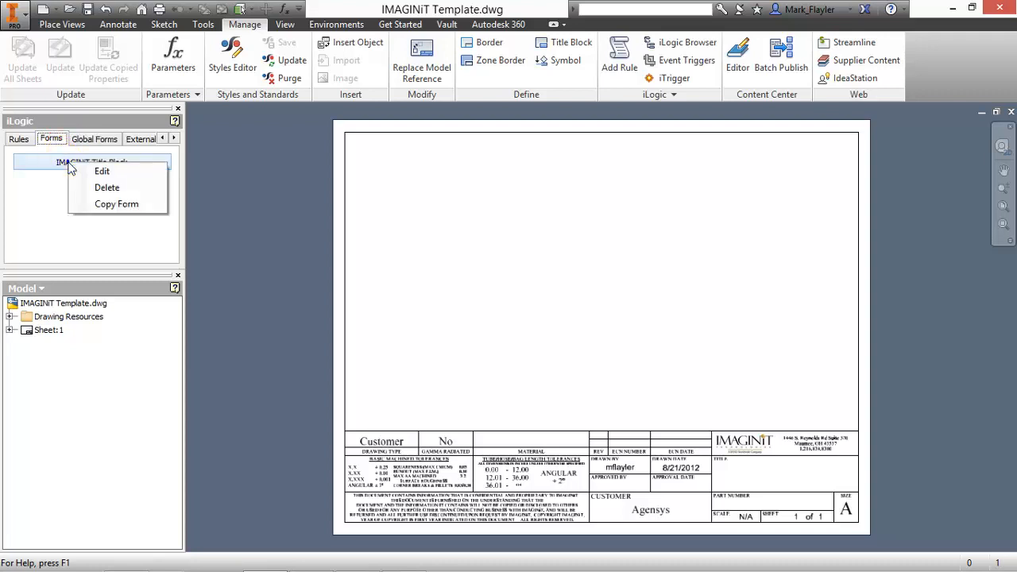
pyautogui.moveTo(101, 172)
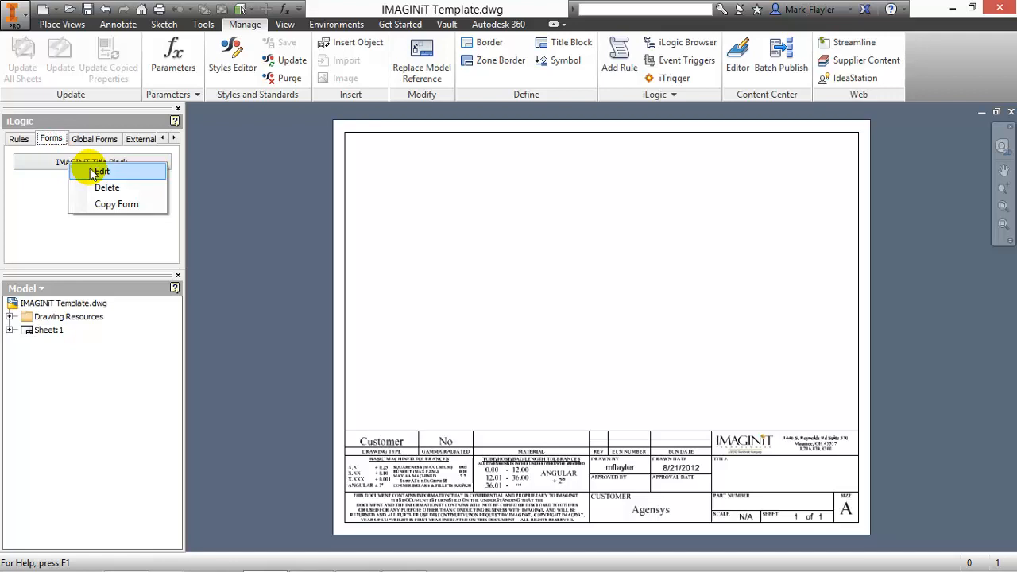
pyautogui.click(101, 171)
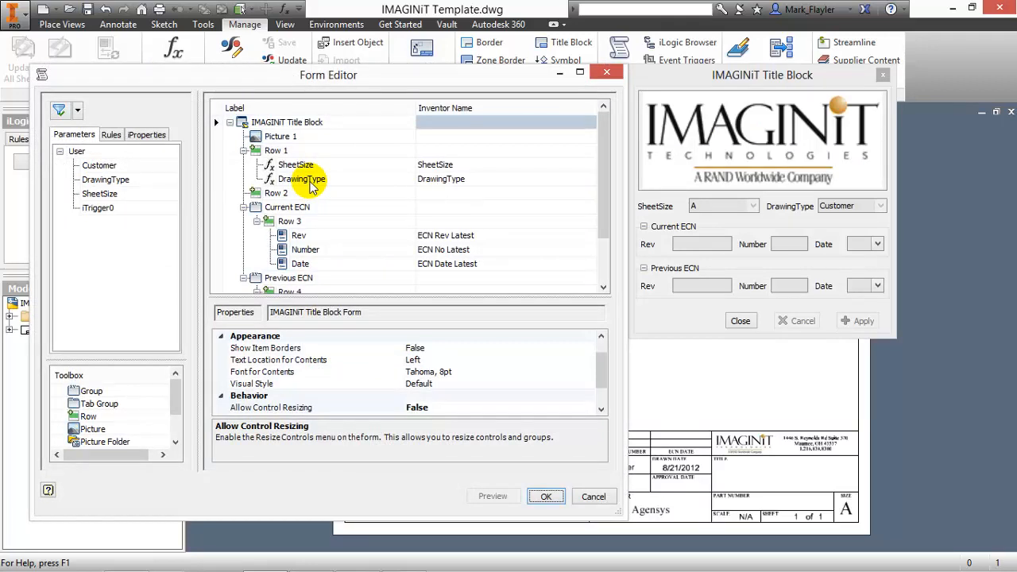
pyautogui.moveTo(310, 208)
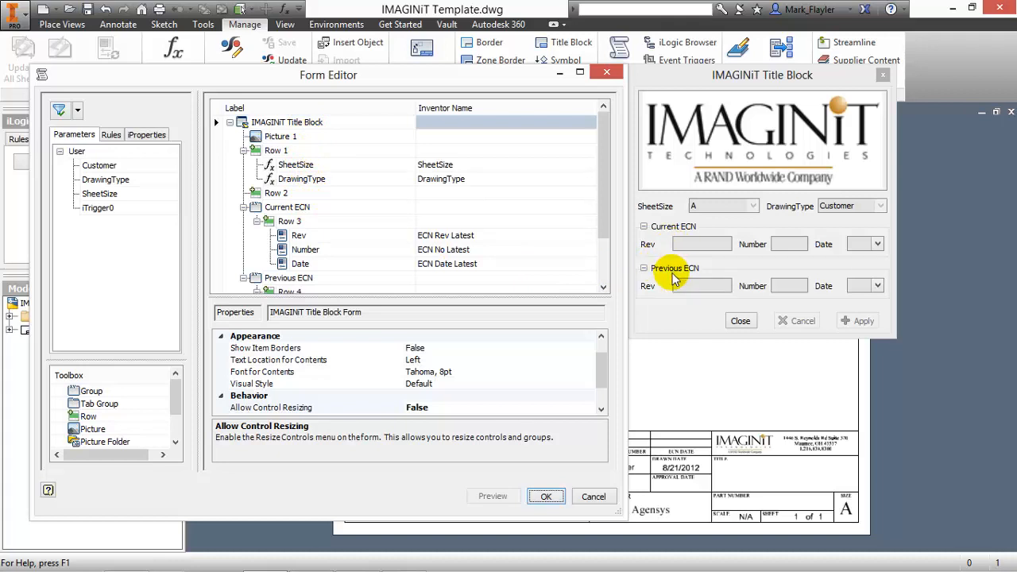
pyautogui.moveTo(135, 253)
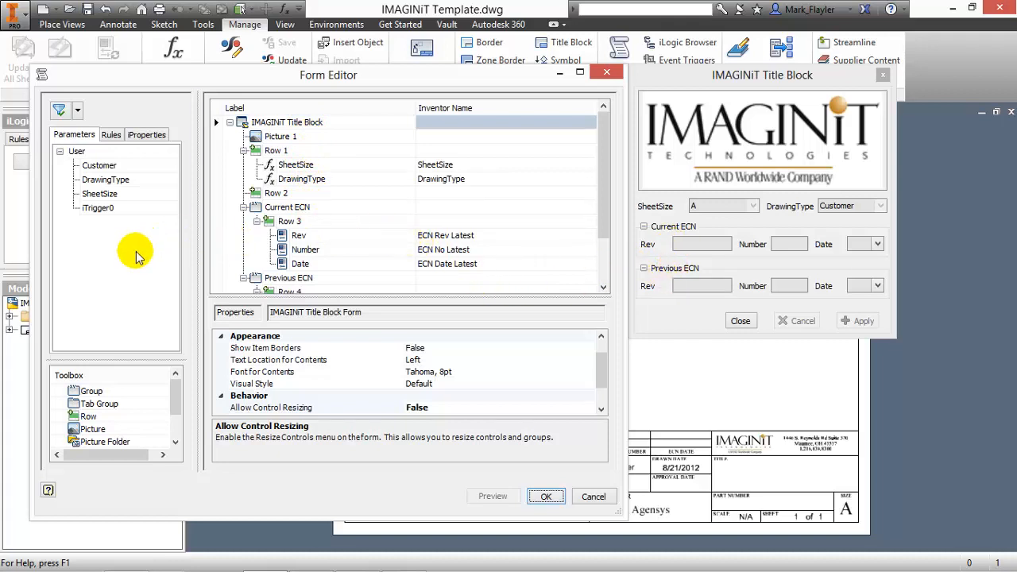
pyautogui.moveTo(88, 134)
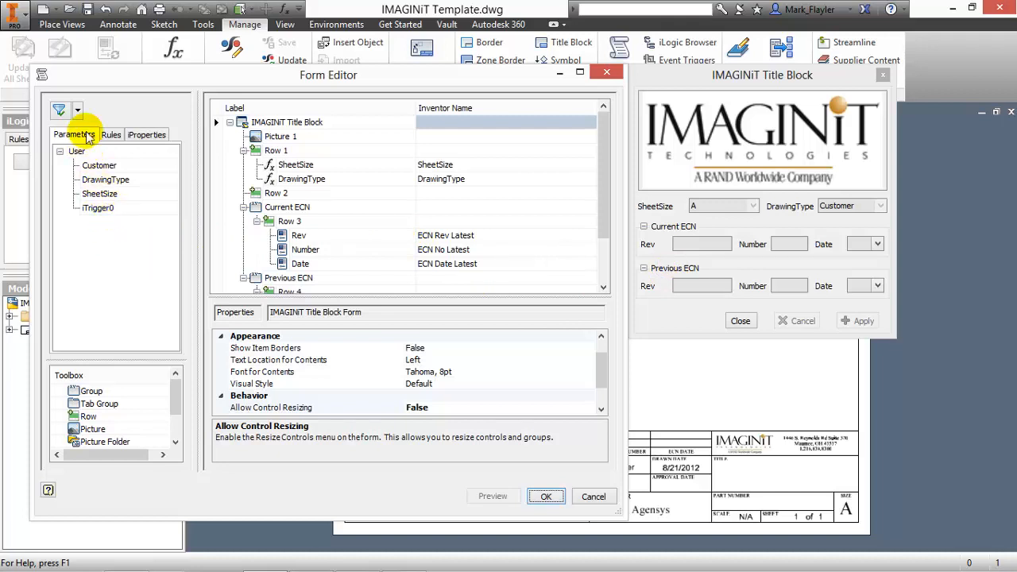
# Step: Add the Customer parameter to Row 2 of the form and remove the old Customer Name entry
pyautogui.click(146, 133)
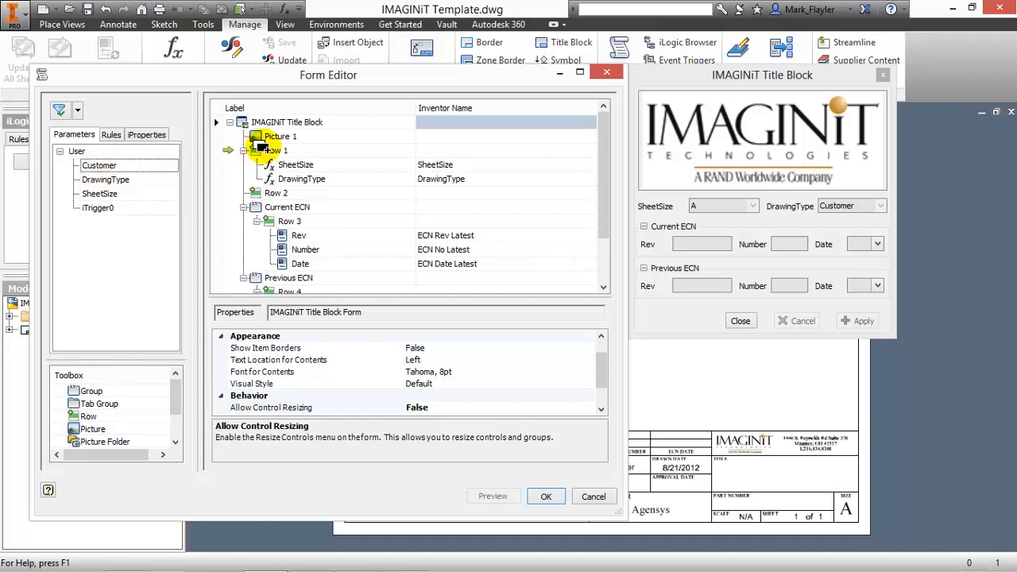
pyautogui.click(296, 207)
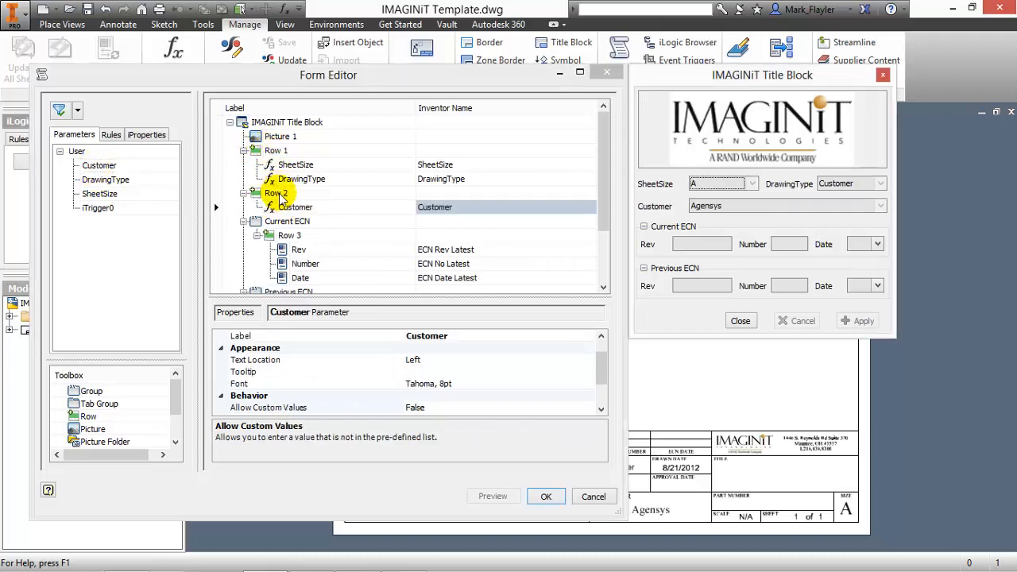
pyautogui.click(707, 207)
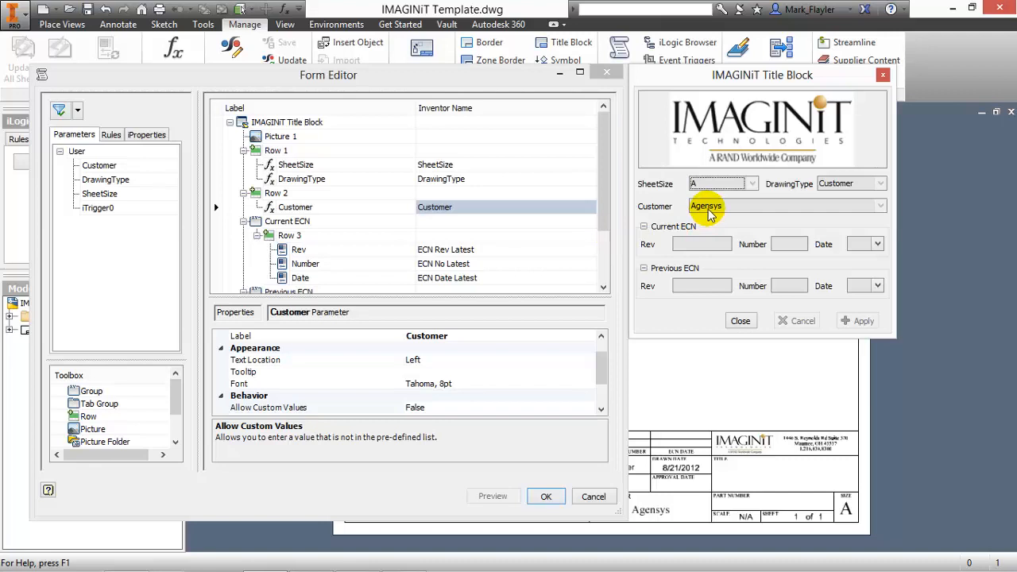
pyautogui.click(146, 133)
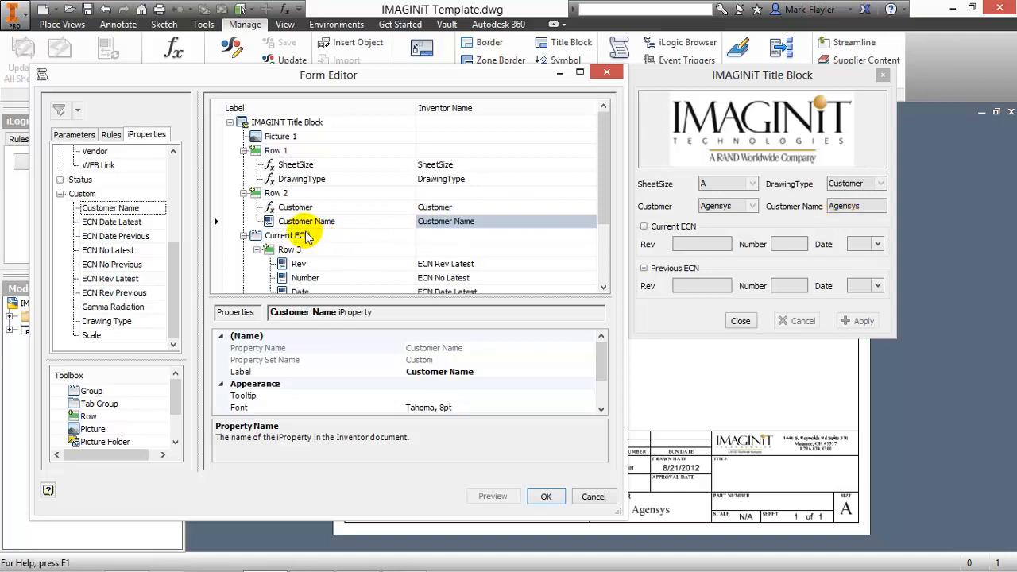
pyautogui.rightClick(307, 221)
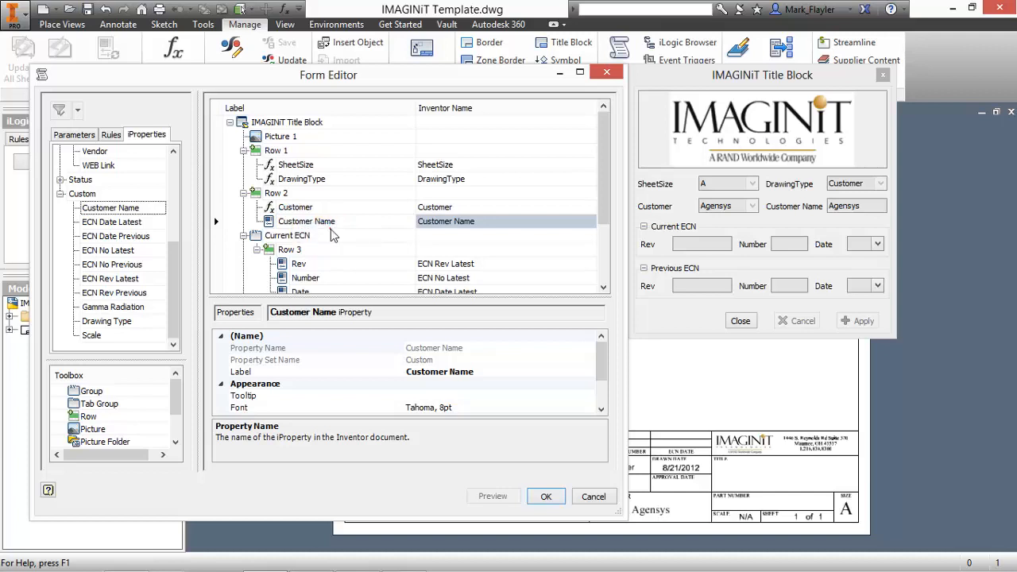
pyautogui.click(295, 207)
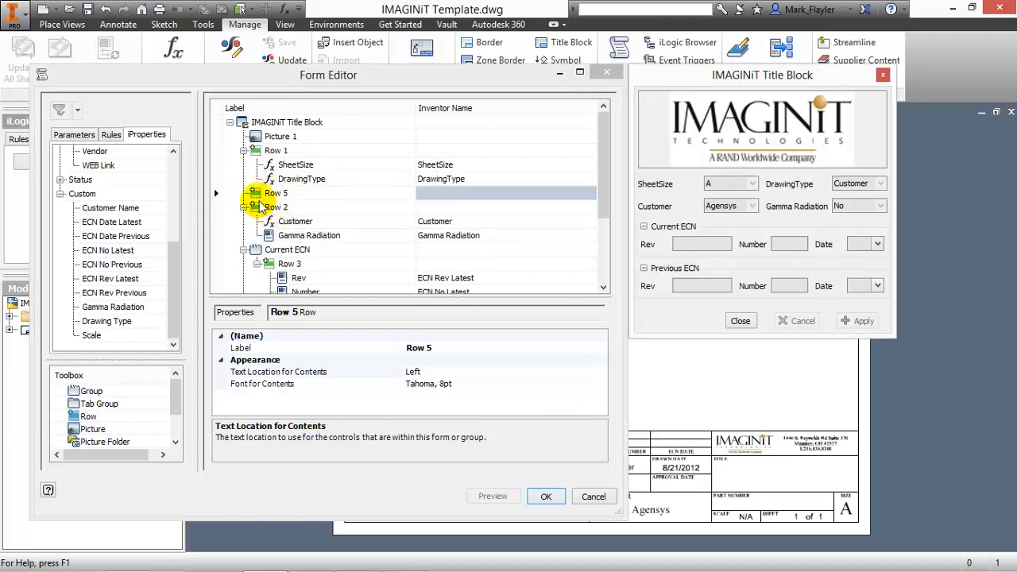
# Step: Move Row 5 below Row 2 and fill it with Eng. Approved By and Eng. Approved Date
pyautogui.click(276, 206)
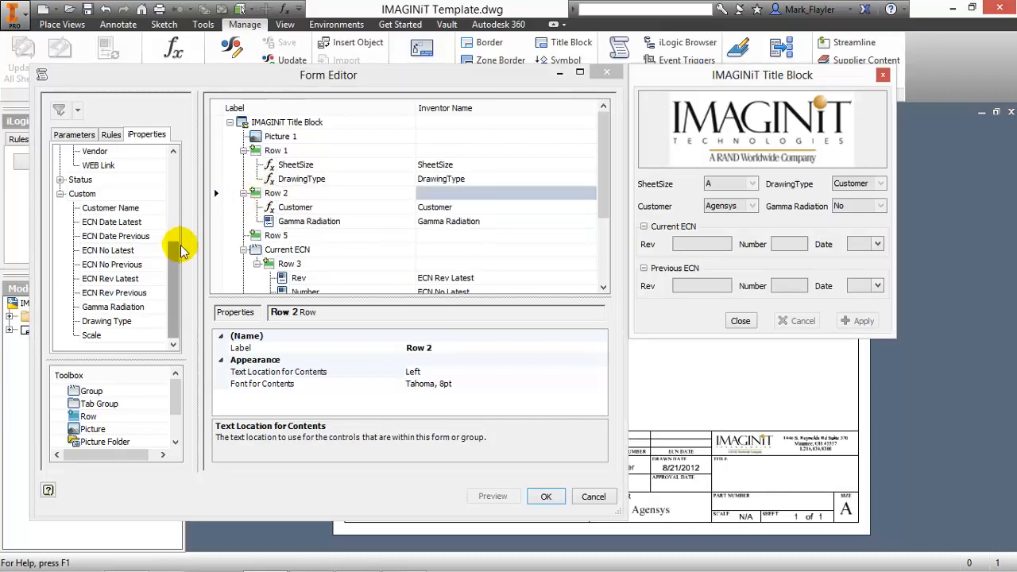
pyautogui.click(275, 235)
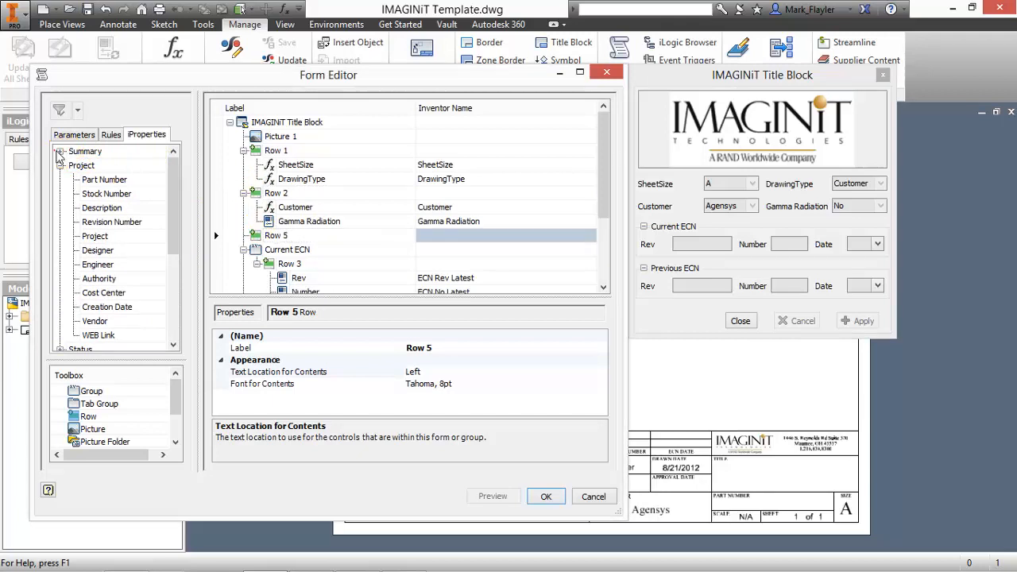
pyautogui.click(61, 151)
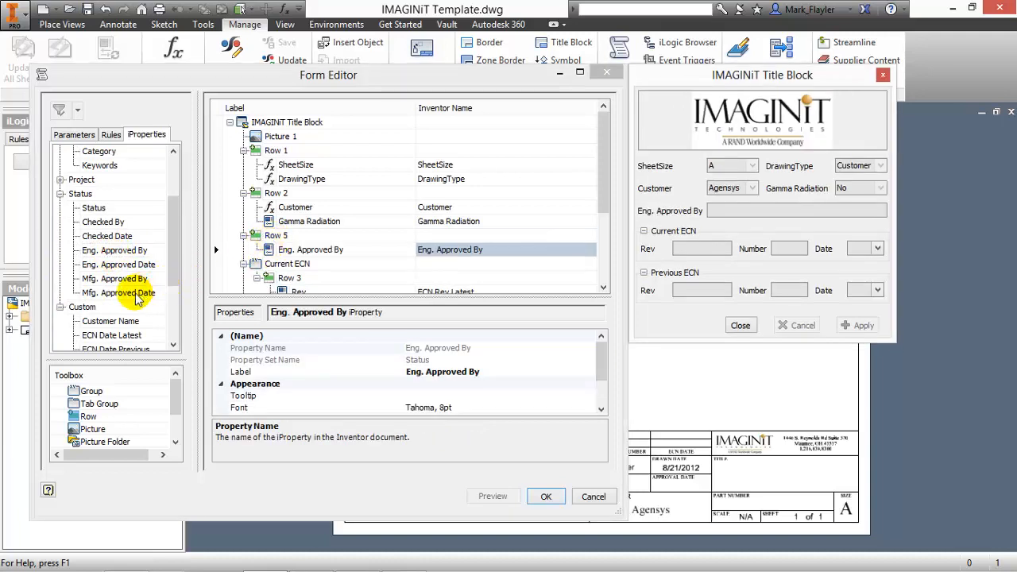
pyautogui.click(314, 264)
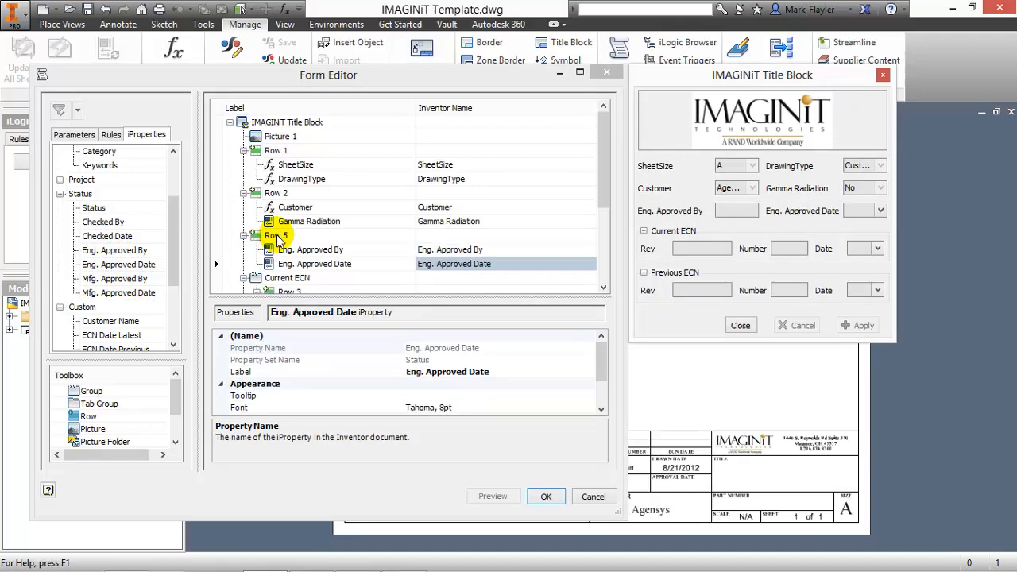
pyautogui.moveTo(421, 445)
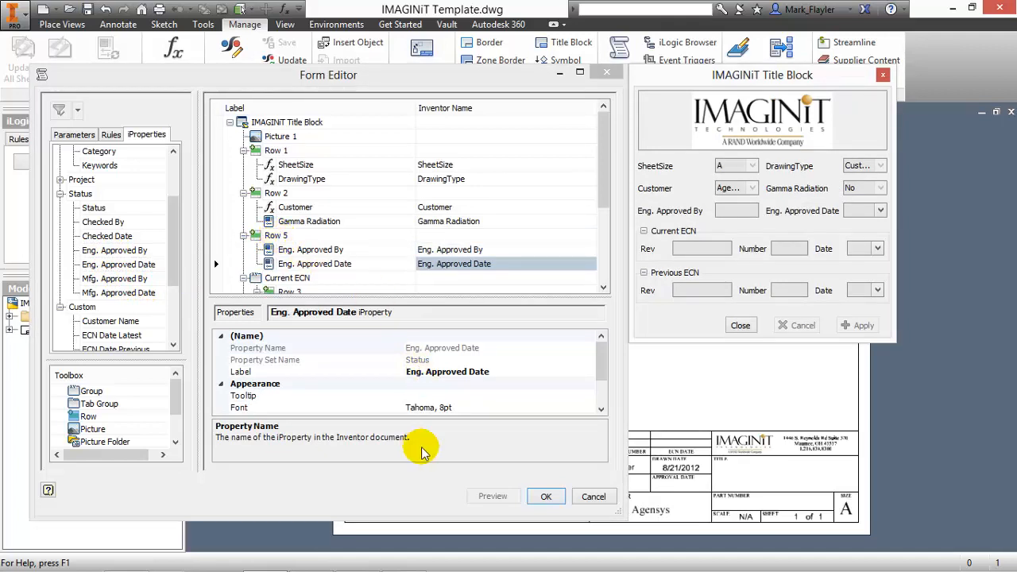
pyautogui.moveTo(766, 231)
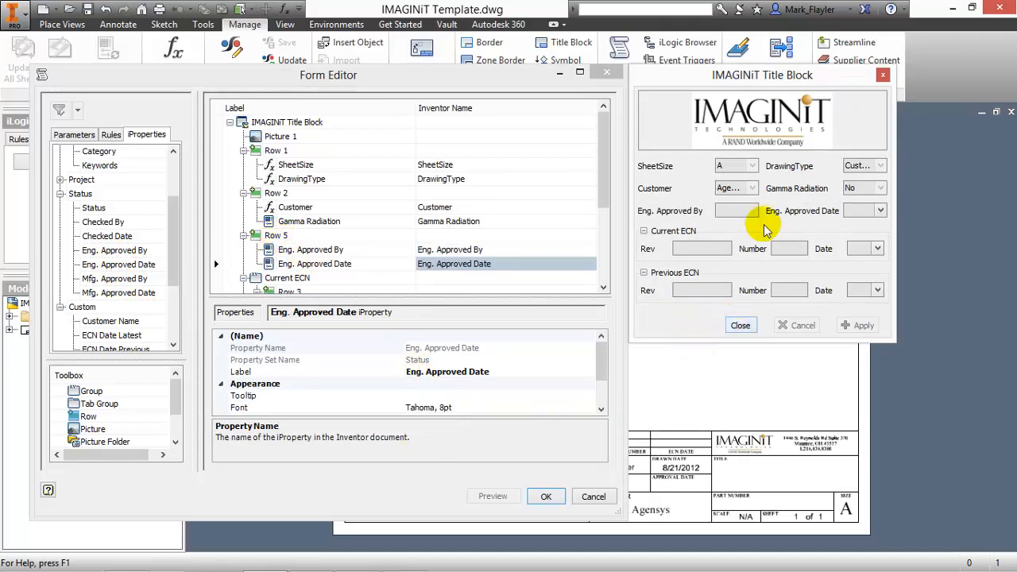
pyautogui.moveTo(718, 247)
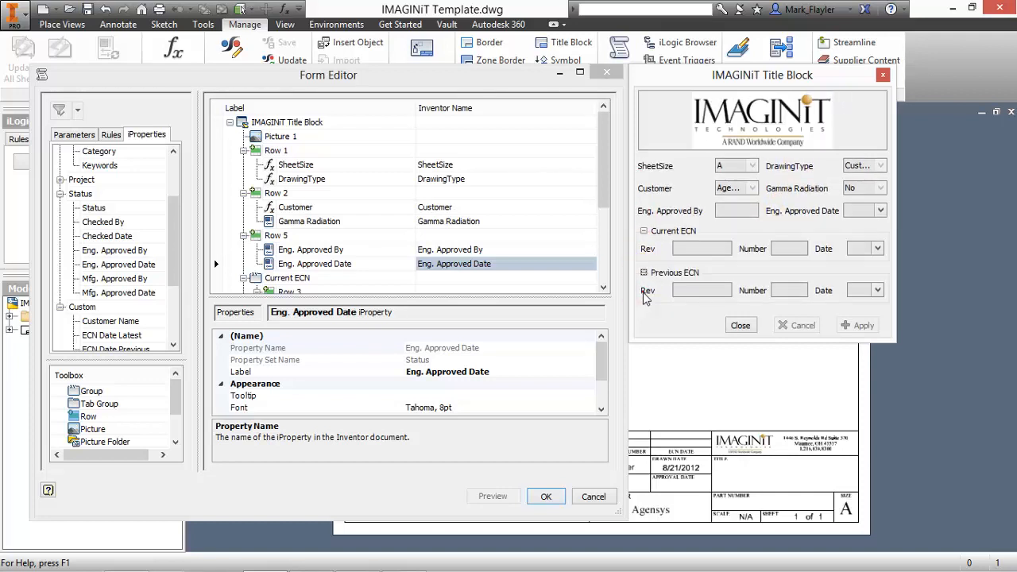
pyautogui.moveTo(660, 310)
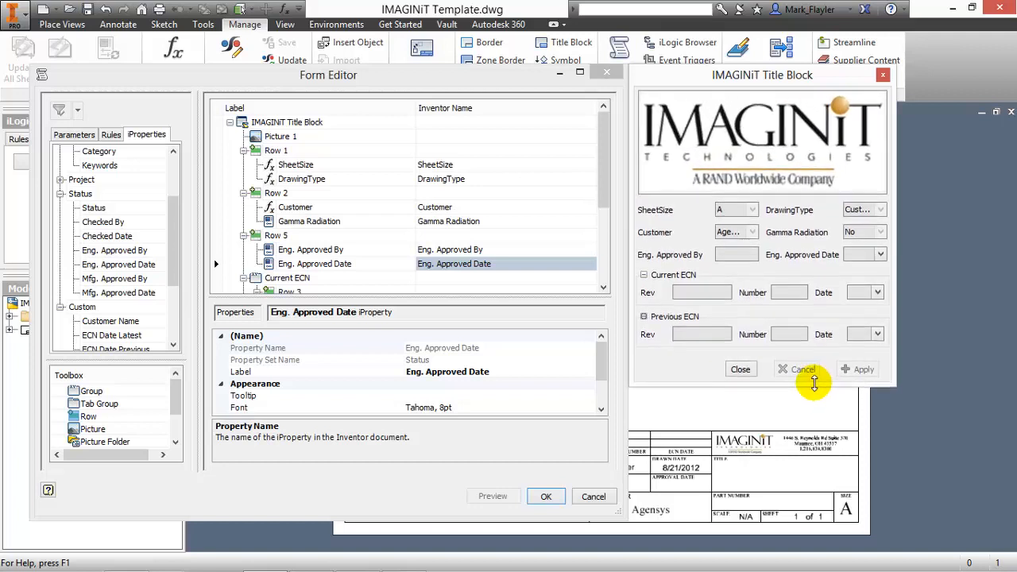
pyautogui.moveTo(763, 388)
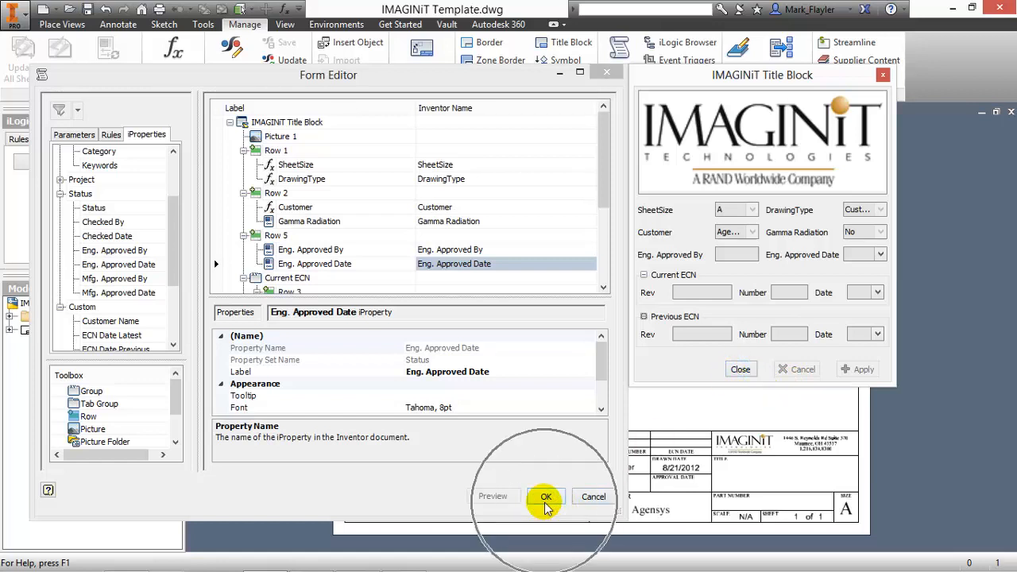
# Step: Save the form, run it and apply SheetSize B, resizing the drawing sheet
pyautogui.click(547, 496)
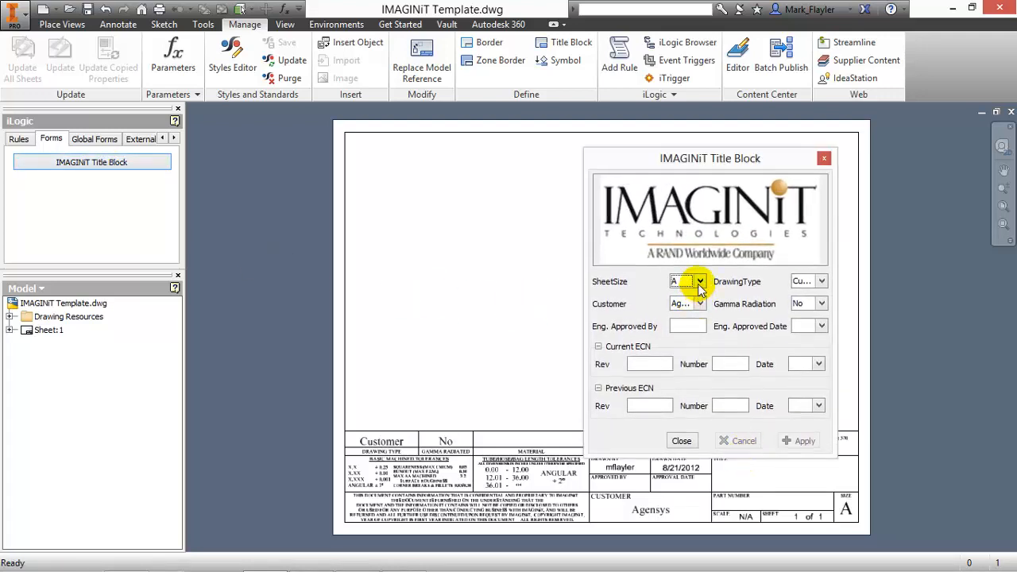
pyautogui.click(680, 280)
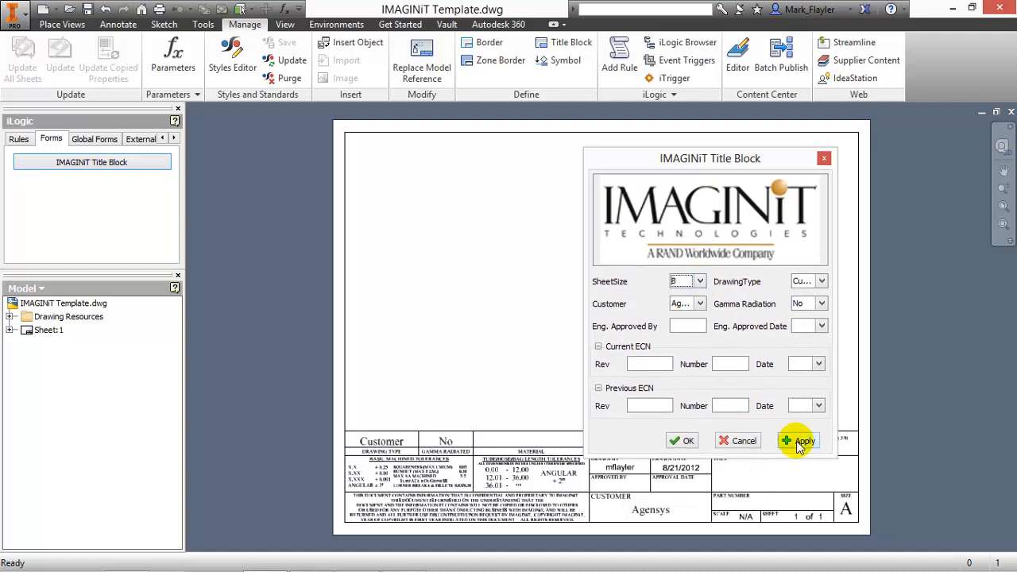
pyautogui.click(801, 441)
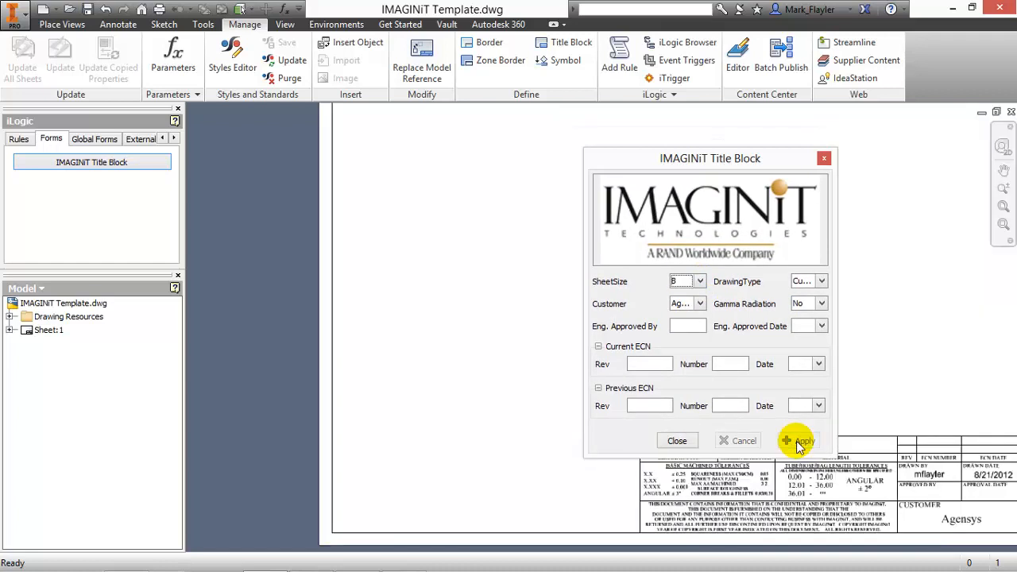
pyautogui.click(799, 440)
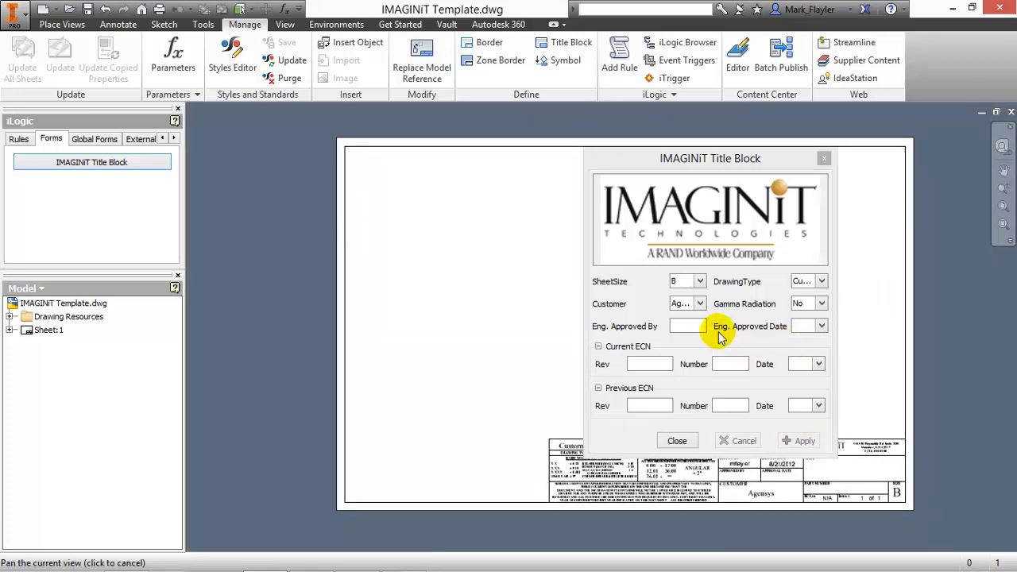
pyautogui.moveTo(709, 159); pyautogui.dragTo(372, 146)
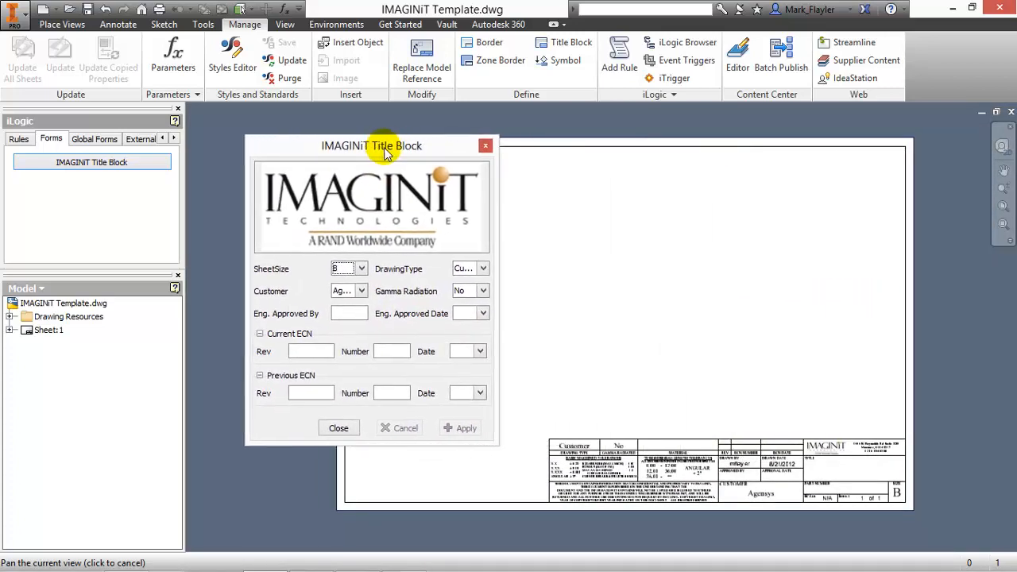
pyautogui.moveTo(455, 204)
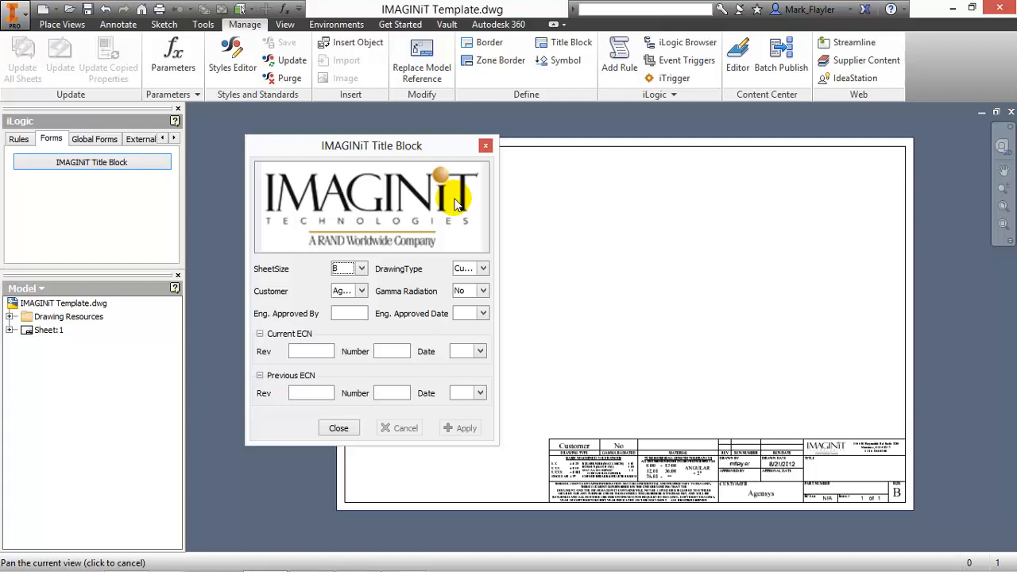
pyautogui.moveTo(362, 291)
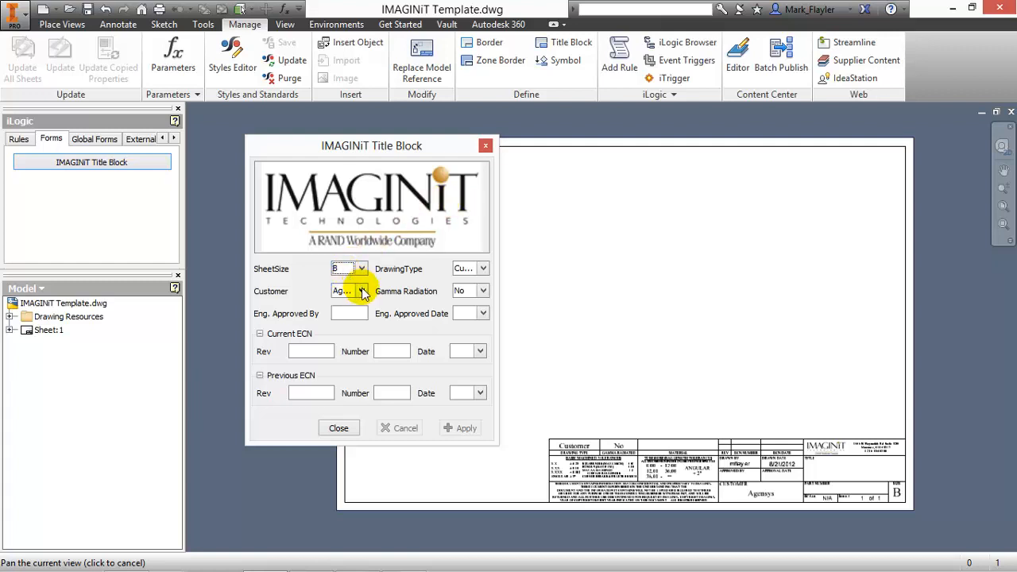
pyautogui.click(362, 291)
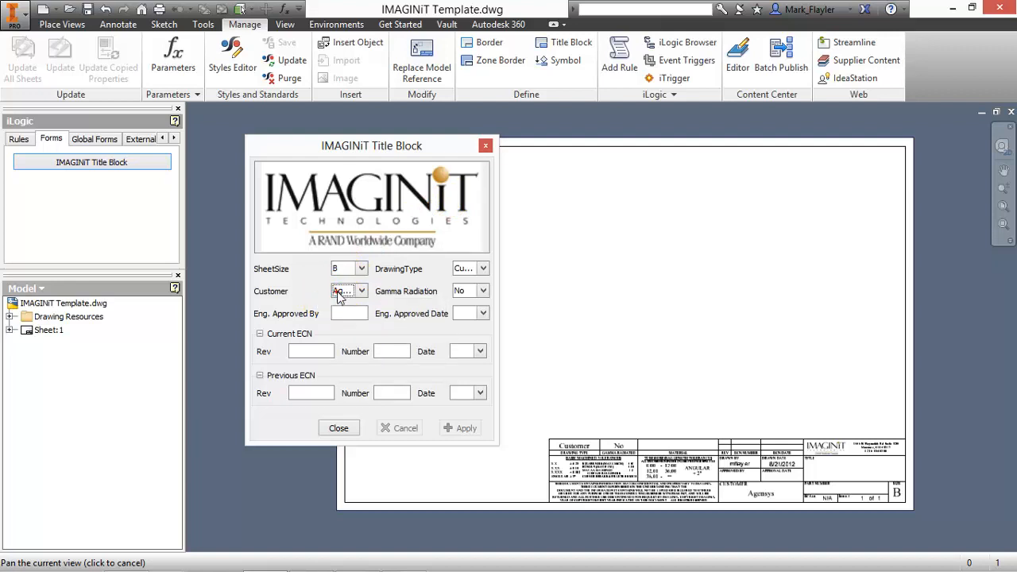
# Step: In the Parameters dialog, change Customer from Agensys to ACME so the title block reads ACME
pyautogui.click(338, 428)
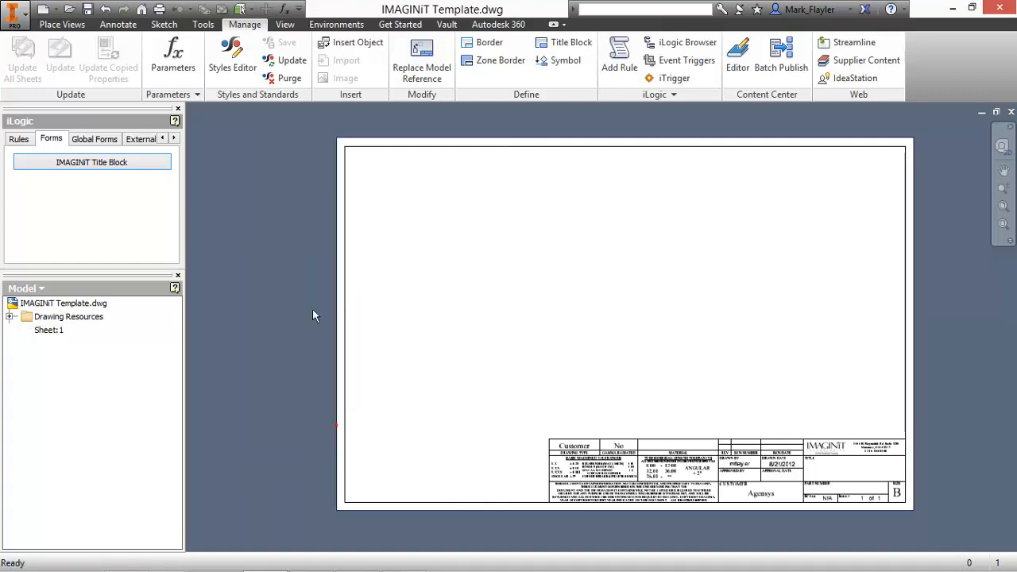
pyautogui.click(173, 56)
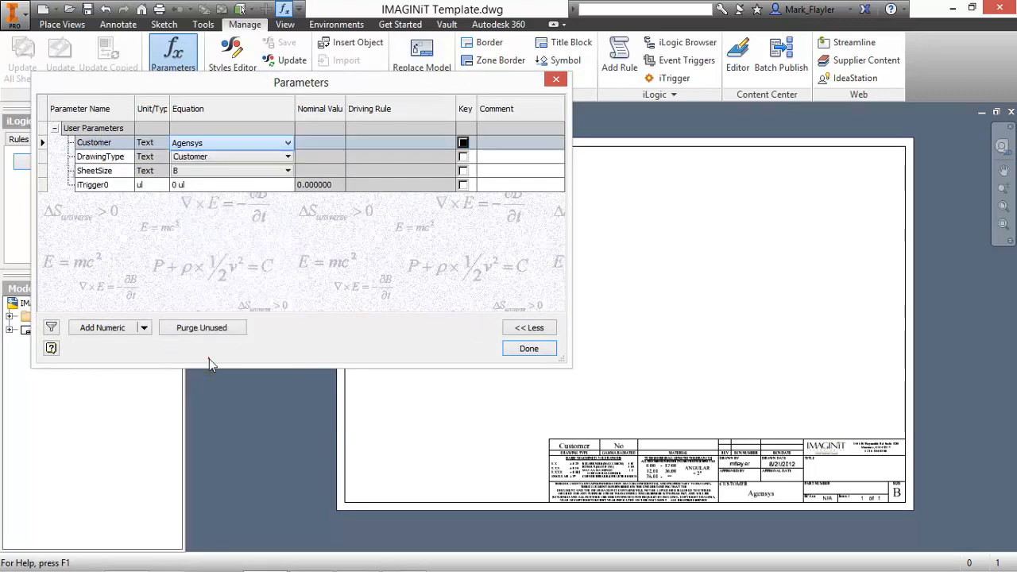
pyautogui.write('ACME')
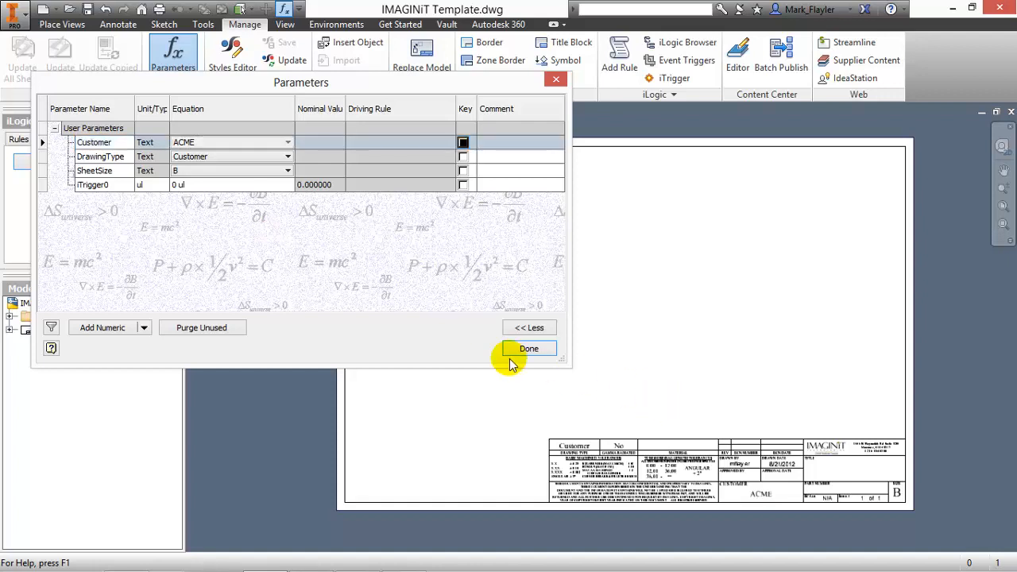
pyautogui.click(527, 348)
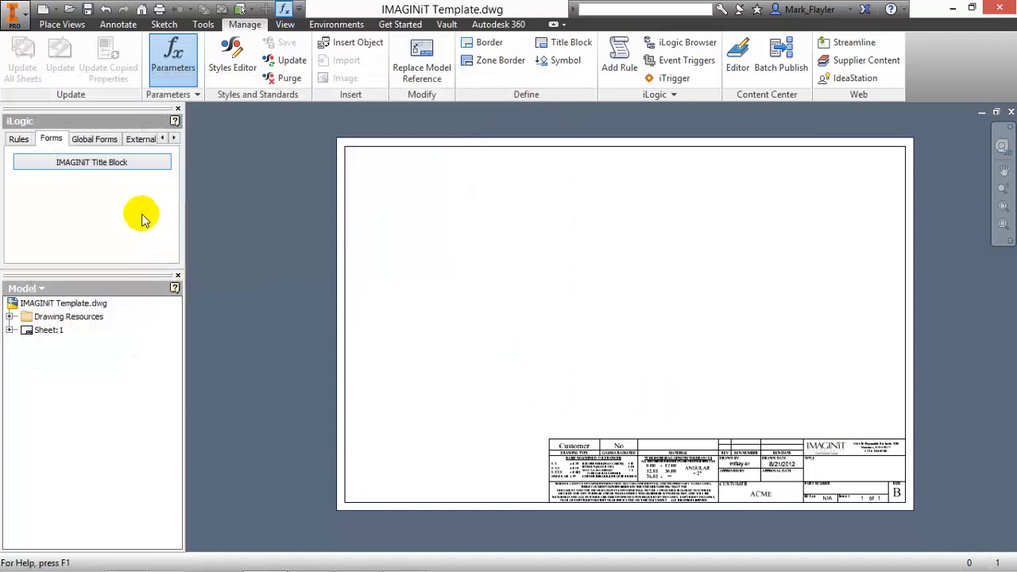
# Step: Keep customer ACME and set engineering approver MARK dated May 10, 2014
pyautogui.doubleClick(92, 162)
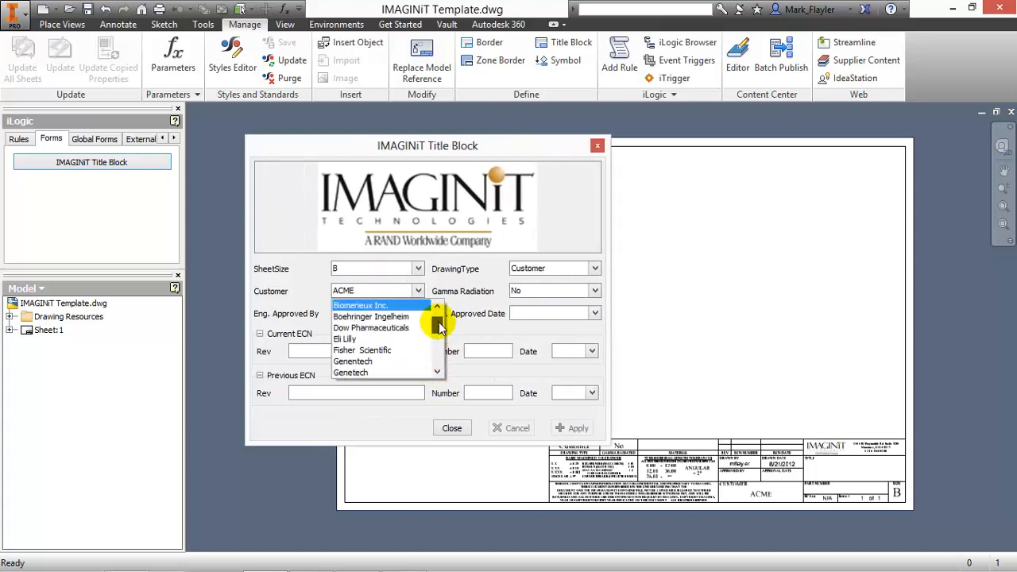
pyautogui.click(375, 290)
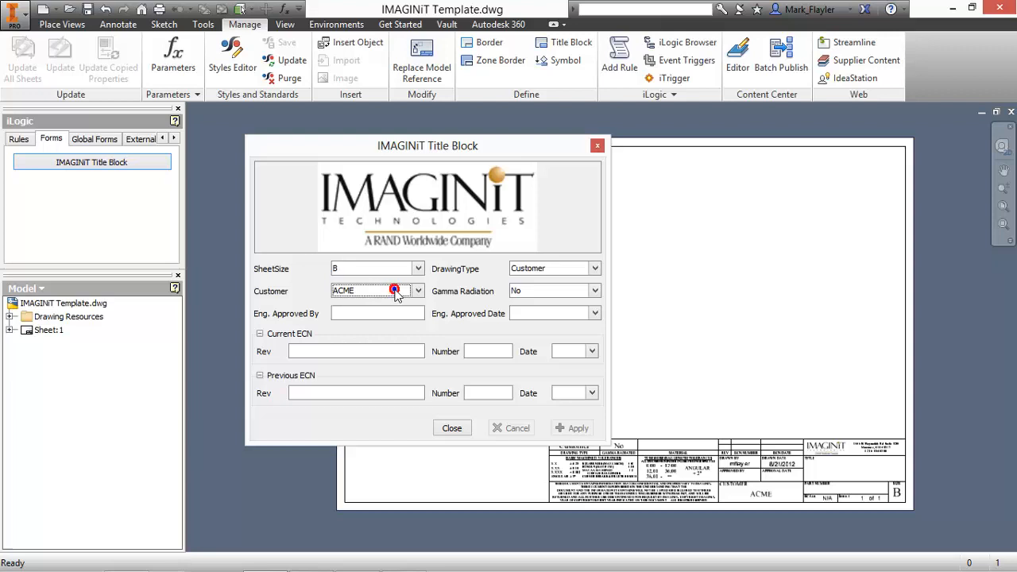
pyautogui.moveTo(437, 318)
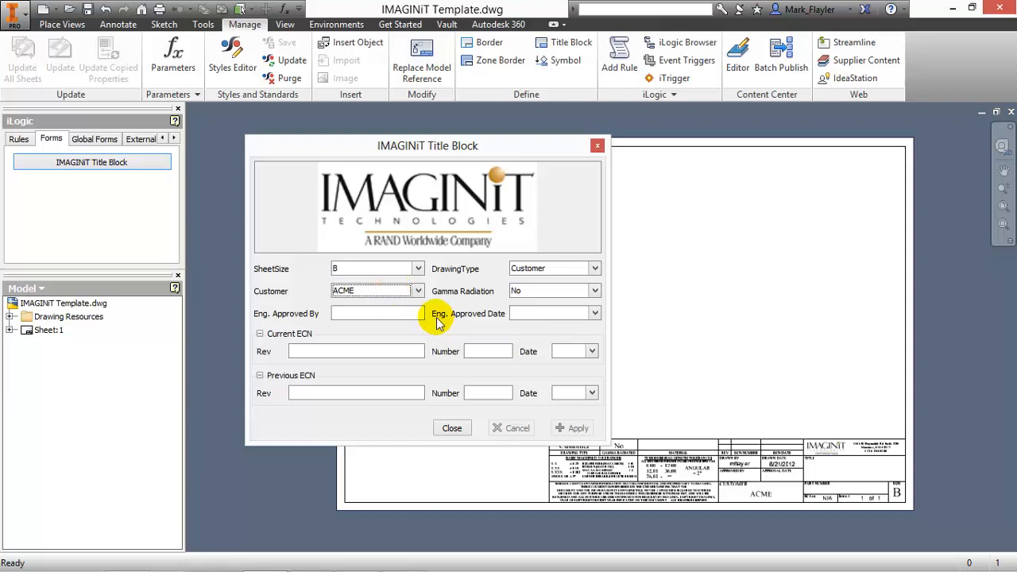
pyautogui.click(553, 290)
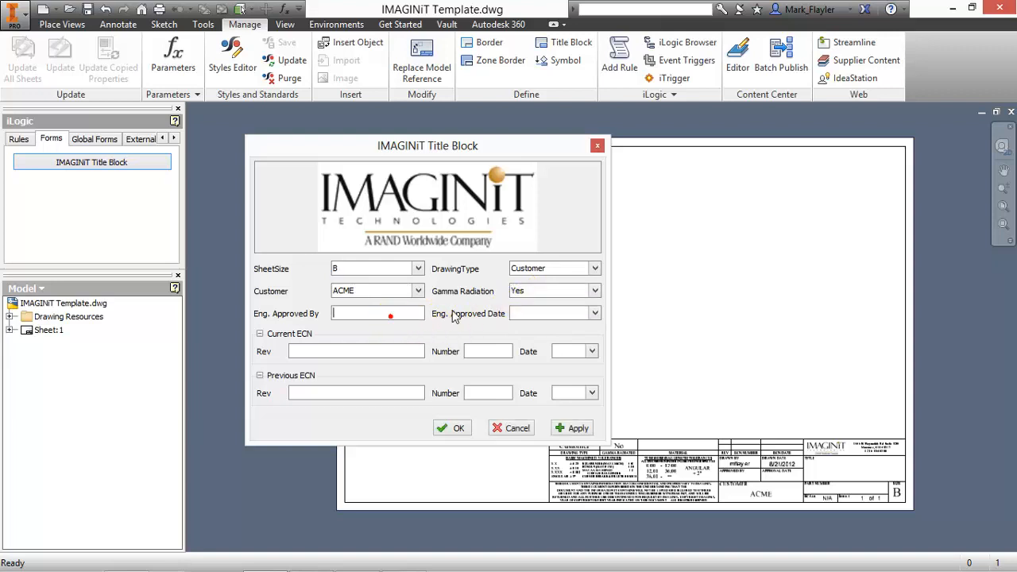
pyautogui.write('M')
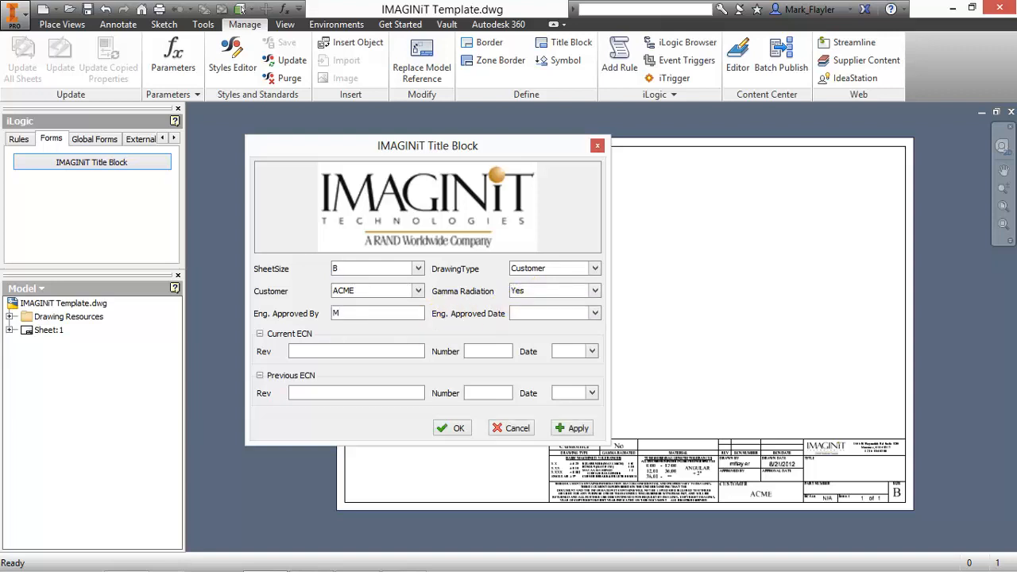
pyautogui.write('ARK')
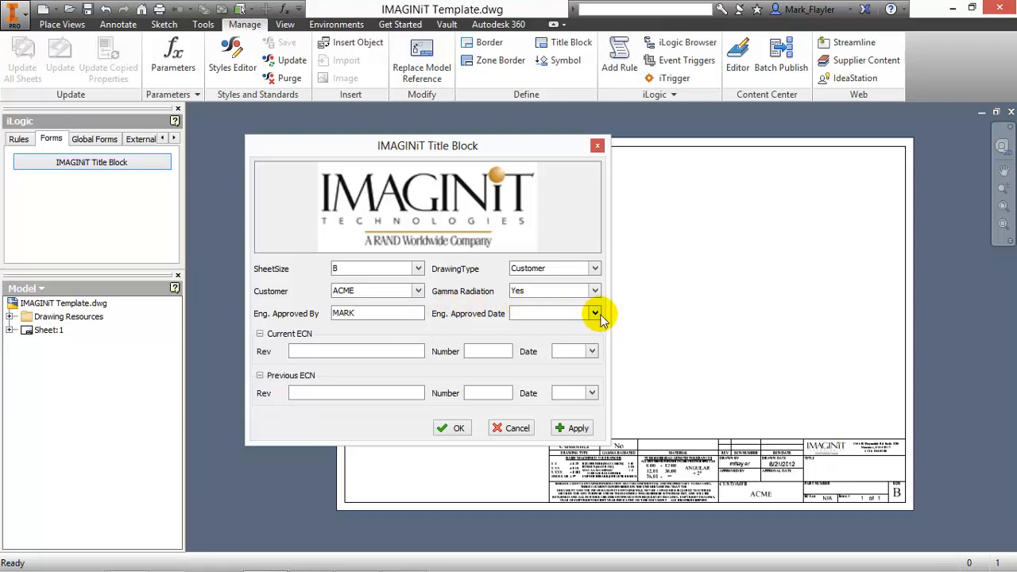
pyautogui.click(594, 313)
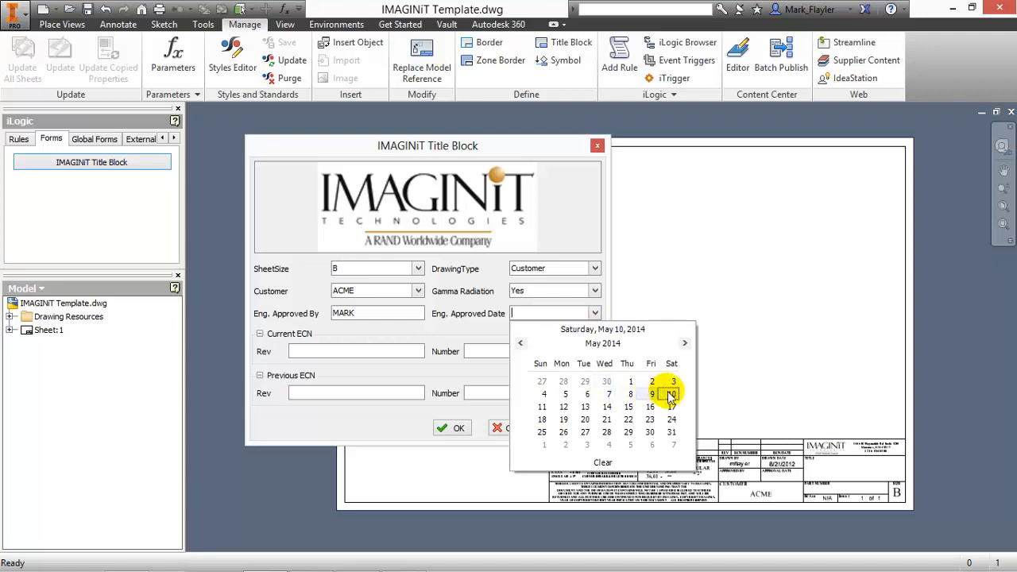
pyautogui.click(672, 394)
pyautogui.write('A')
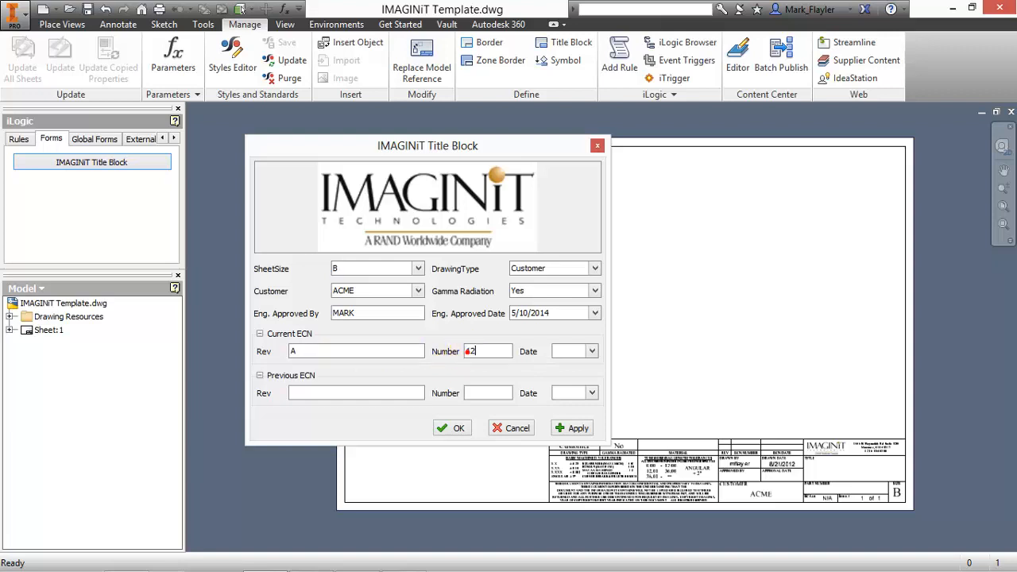
# Step: Enter current ECN 0 dated 5/7/2014 and previous ECN '---' dated 5/1/2014, then apply
pyautogui.click(591, 351)
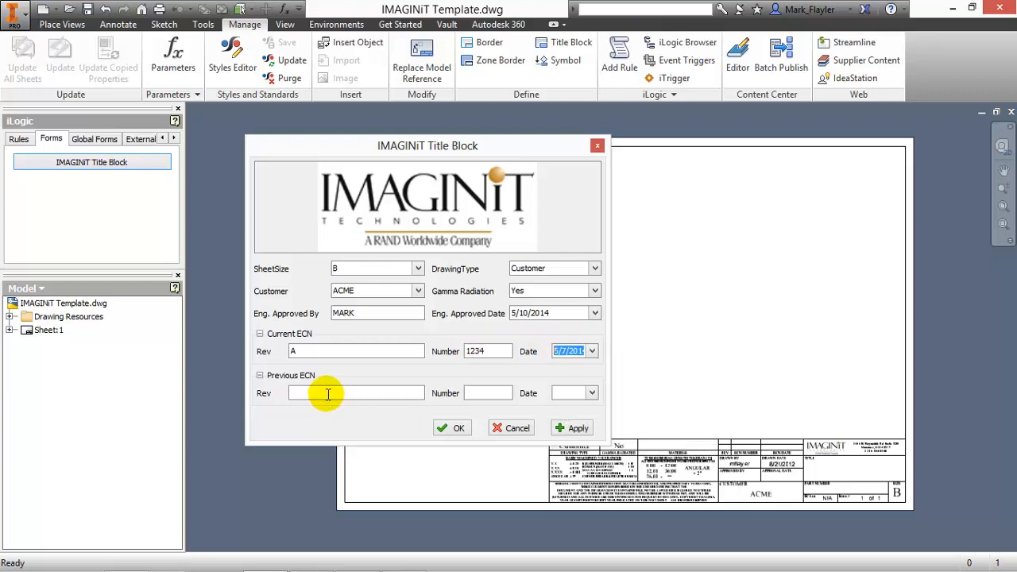
pyautogui.write('0')
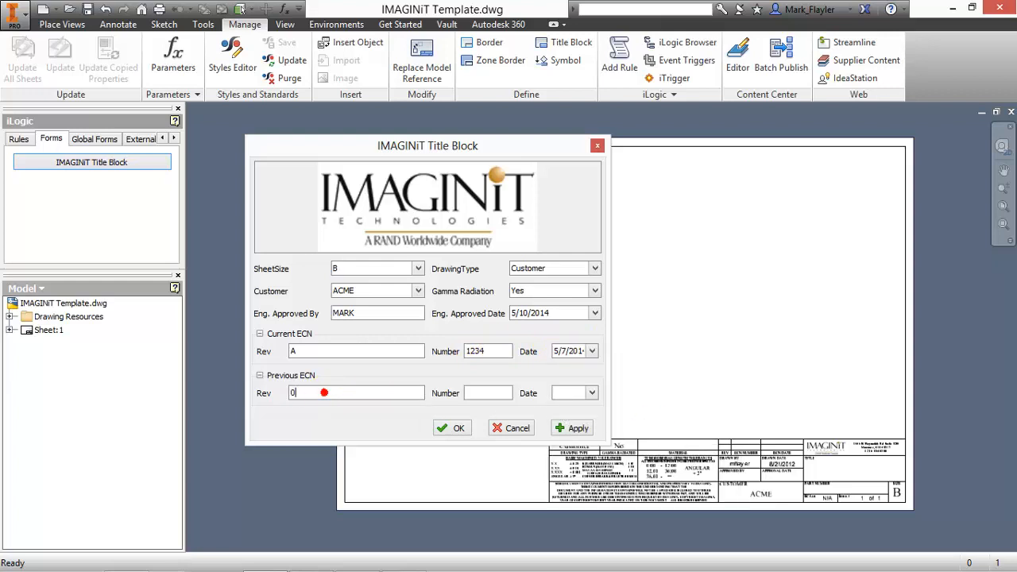
pyautogui.click(486, 392)
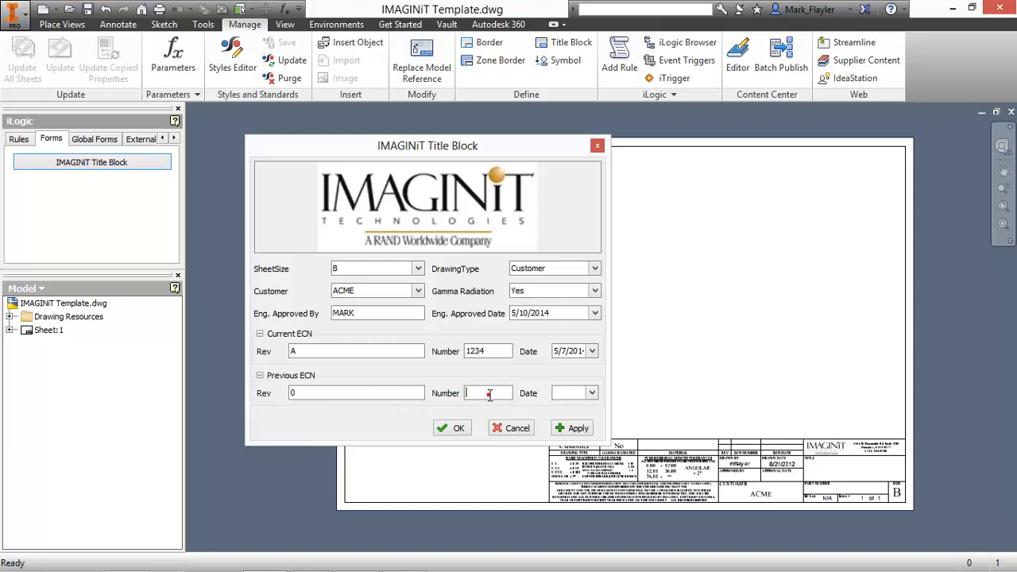
pyautogui.write('---')
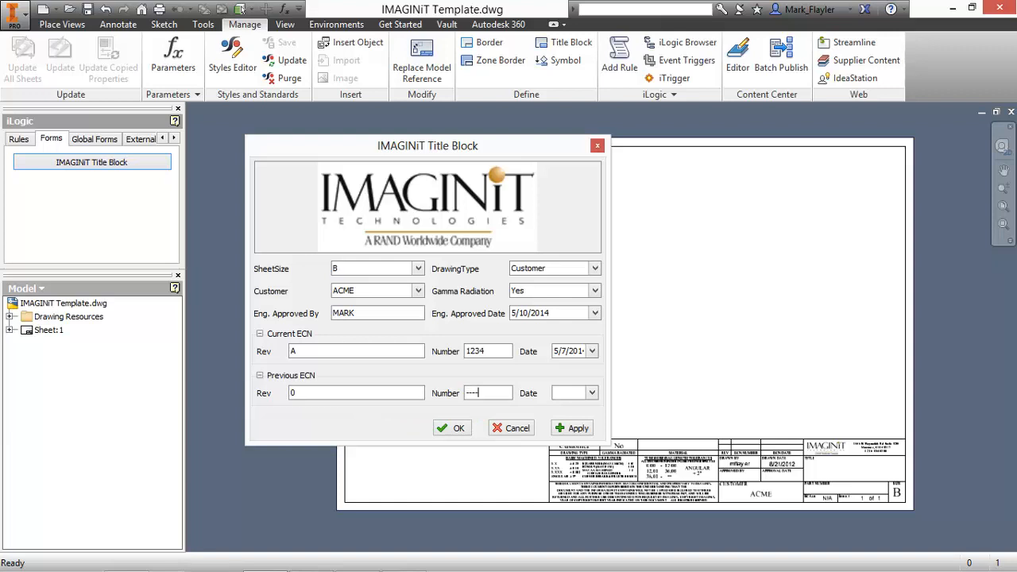
pyautogui.click(591, 392)
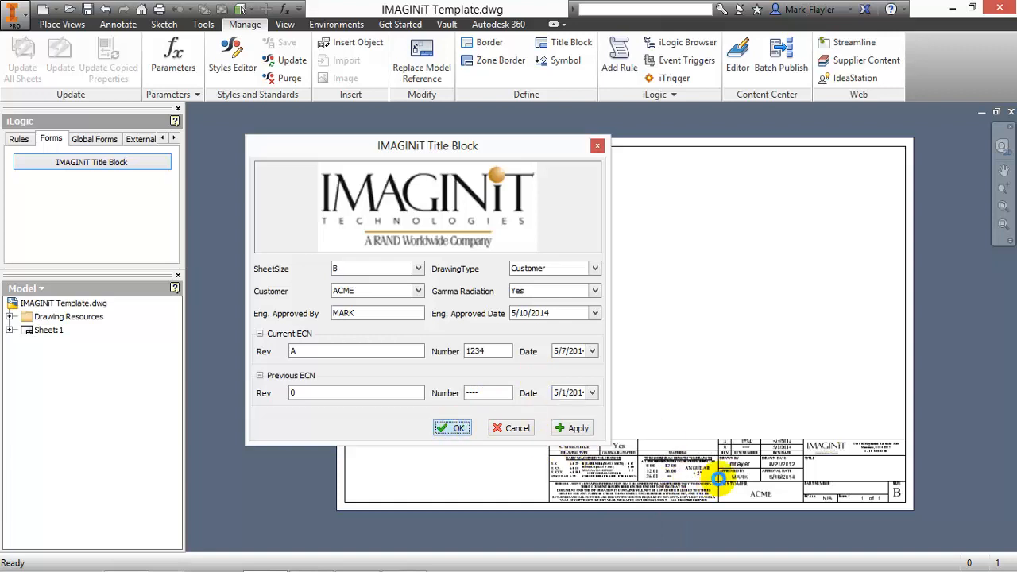
pyautogui.click(453, 427)
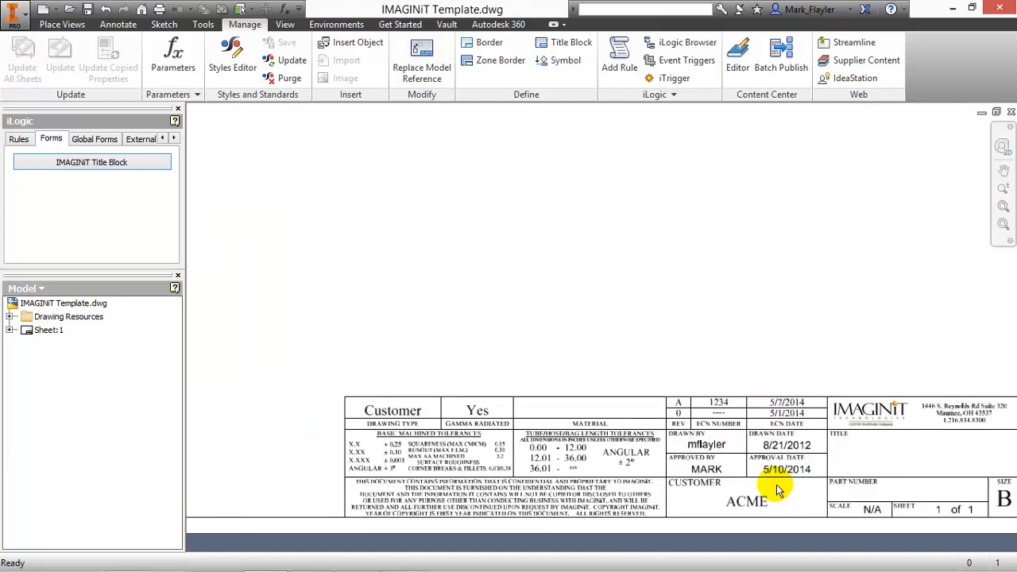
pyautogui.scroll(3)
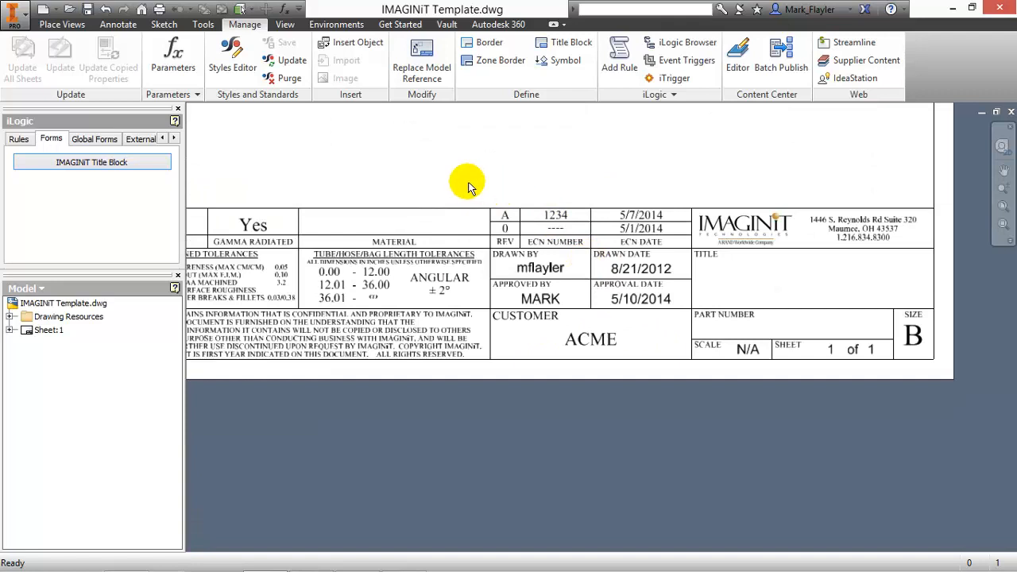
pyautogui.moveTo(775, 318)
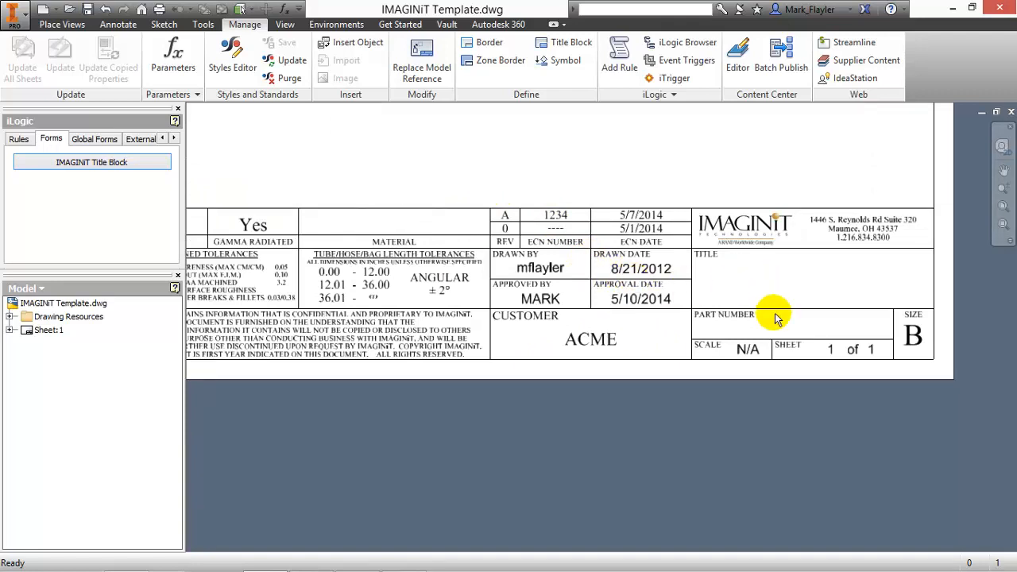
pyautogui.moveTo(777, 321)
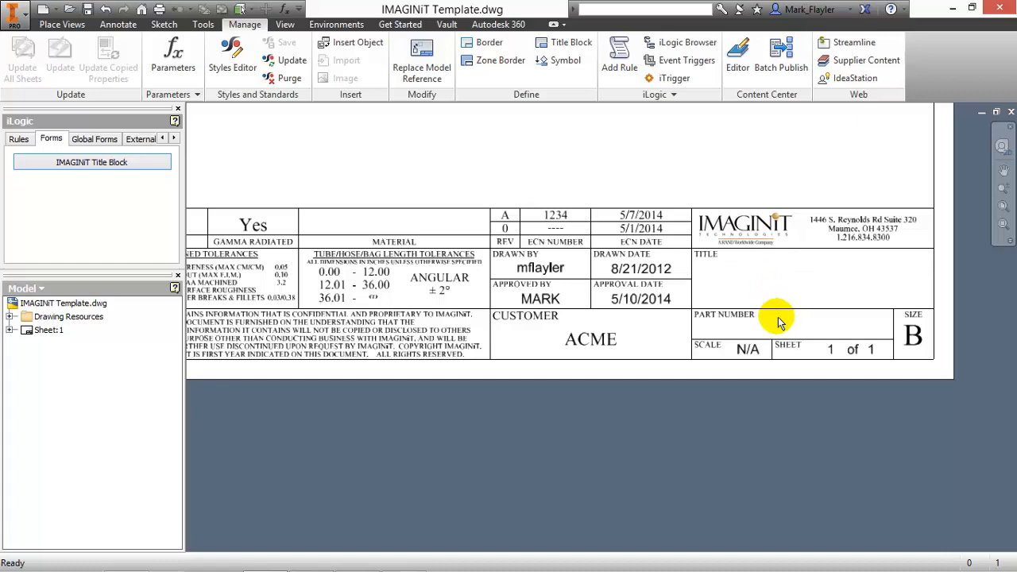
pyautogui.moveTo(623, 151)
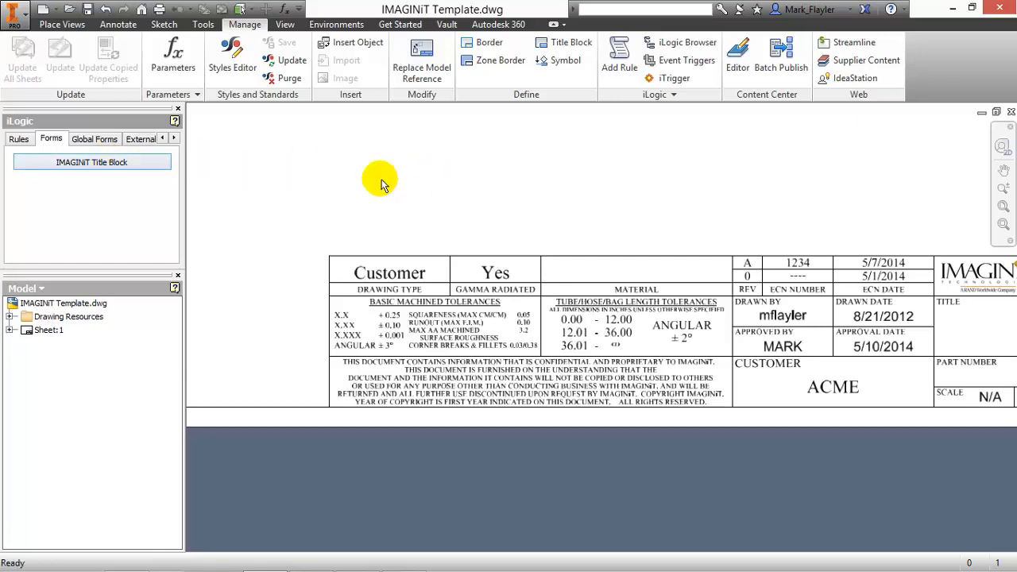
# Step: Run the FormLaunch rule with ShowGlobal and dismiss the form-not-found error
pyautogui.rightClick(62, 203)
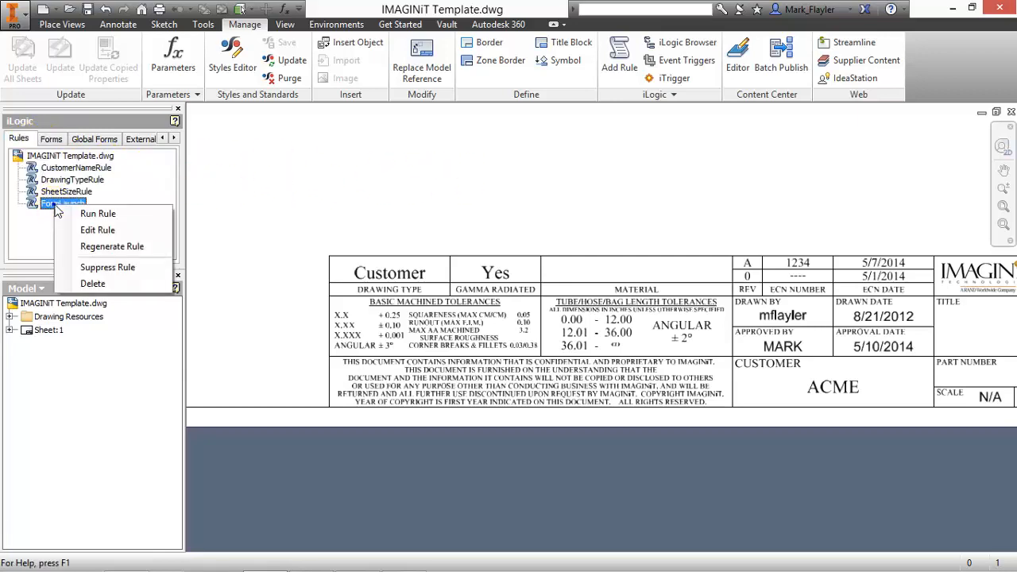
pyautogui.click(97, 229)
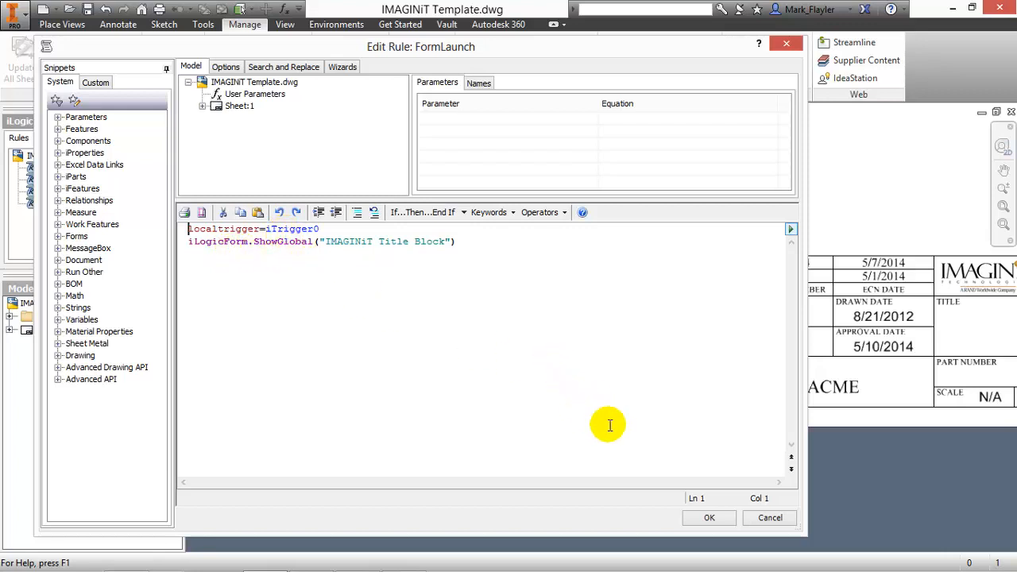
pyautogui.click(708, 518)
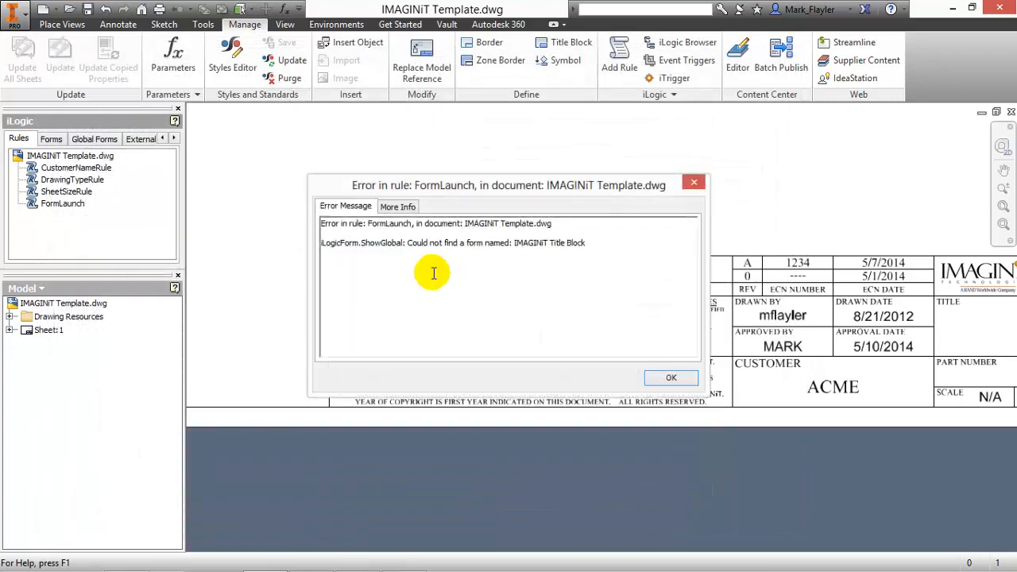
pyautogui.click(671, 378)
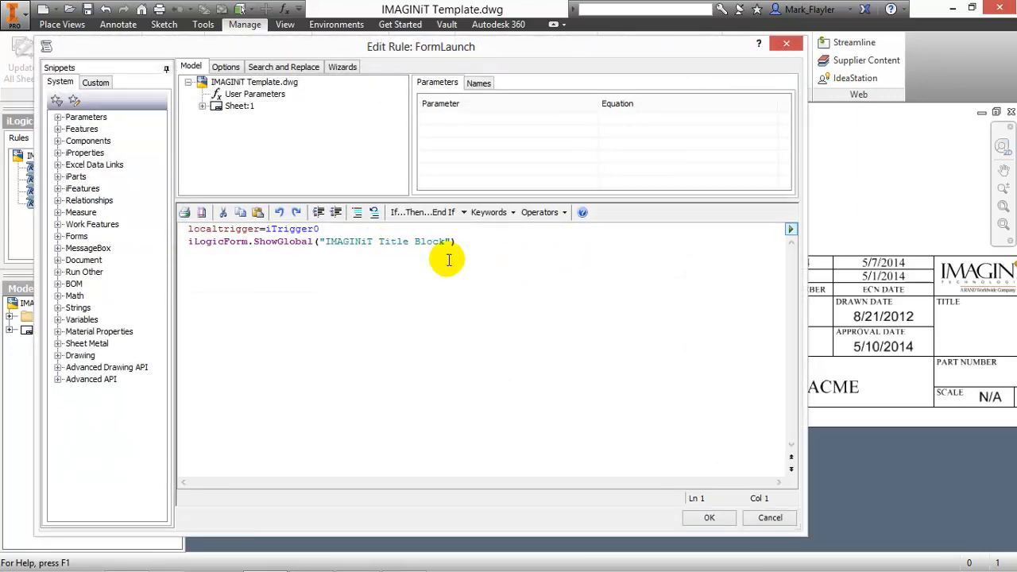
pyautogui.moveTo(607, 469)
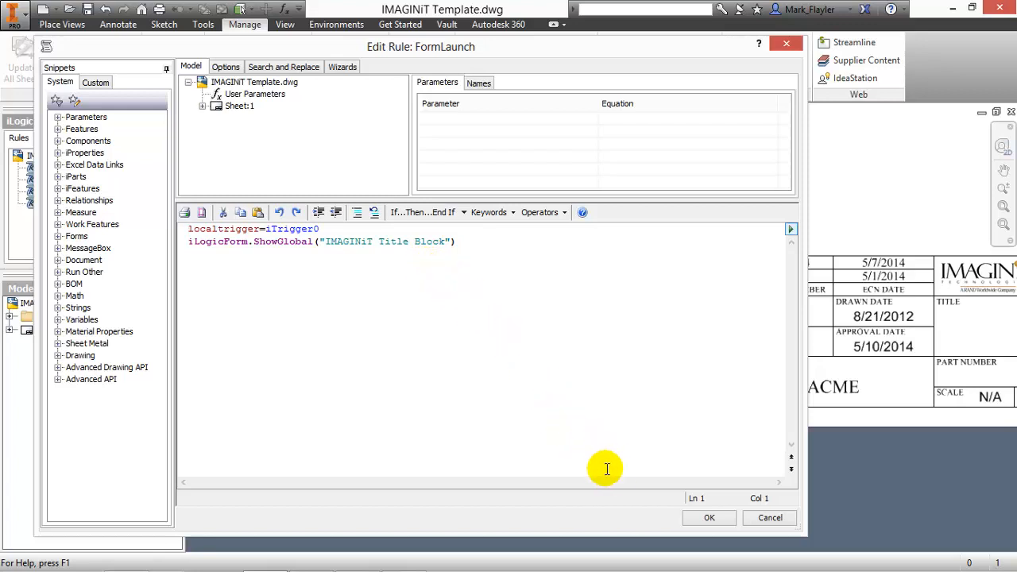
pyautogui.click(709, 518)
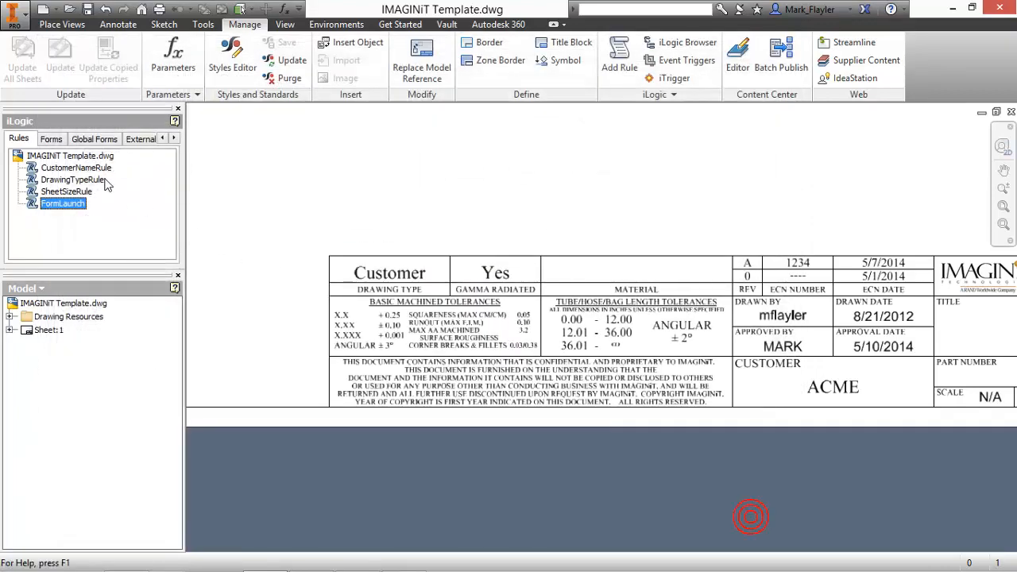
pyautogui.moveTo(79, 203)
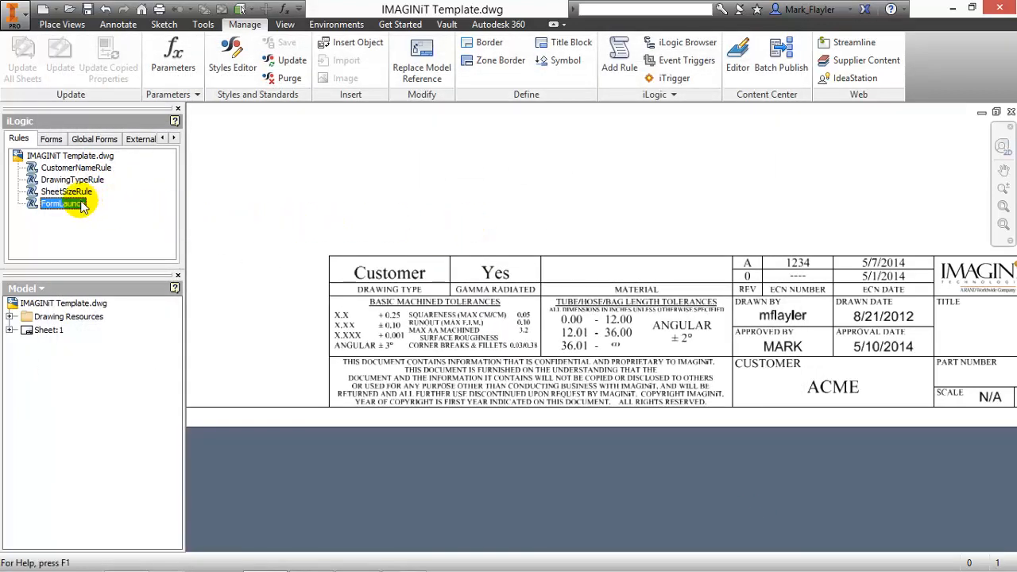
# Step: Replace ShowGlobal with iLogicForm.Show for "IMAGINiT Title Block" and run the rule
pyautogui.doubleClick(55, 203)
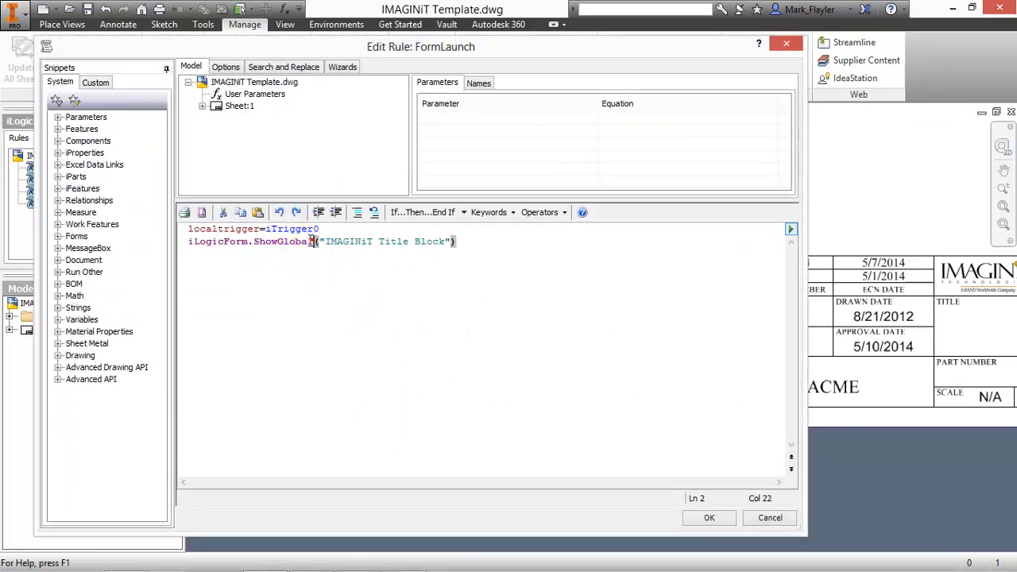
pyautogui.doubleClick(283, 241)
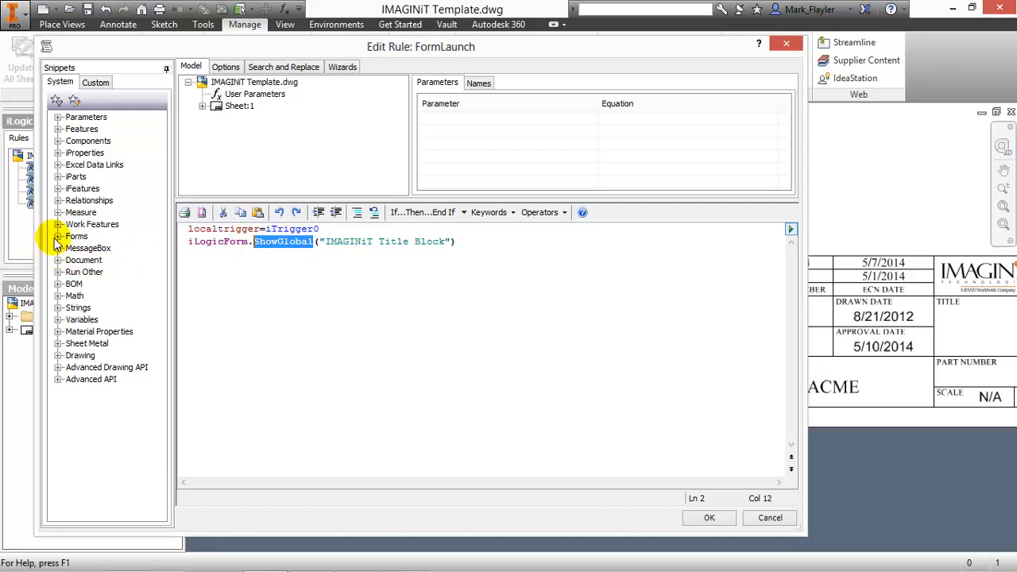
pyautogui.click(58, 235)
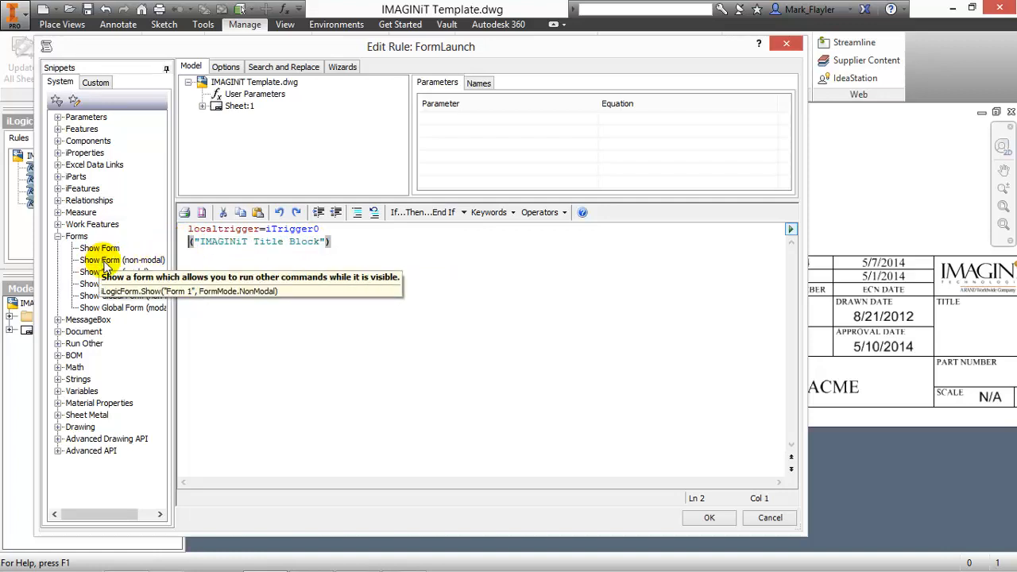
pyautogui.click(123, 260)
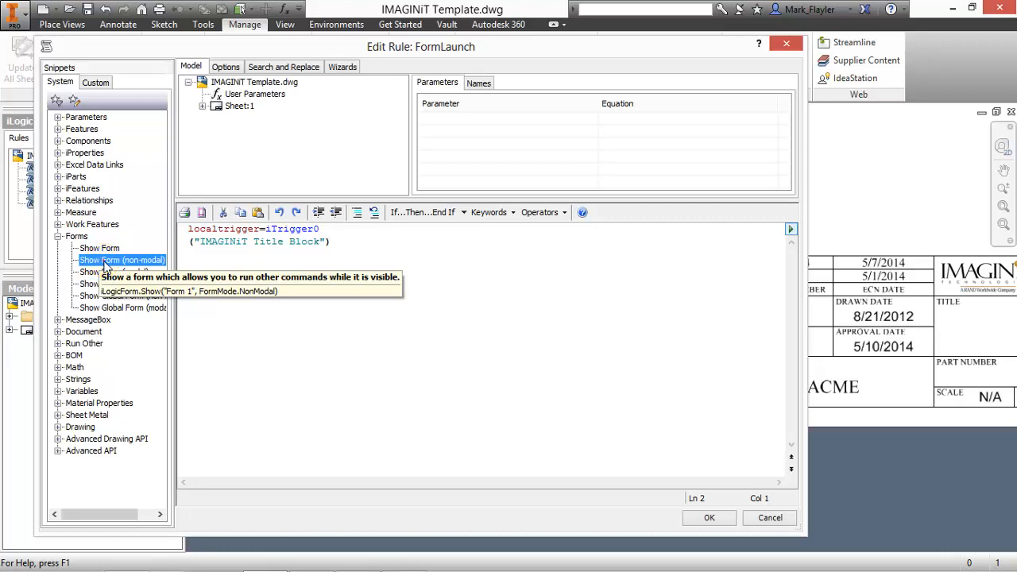
pyautogui.doubleClick(121, 261)
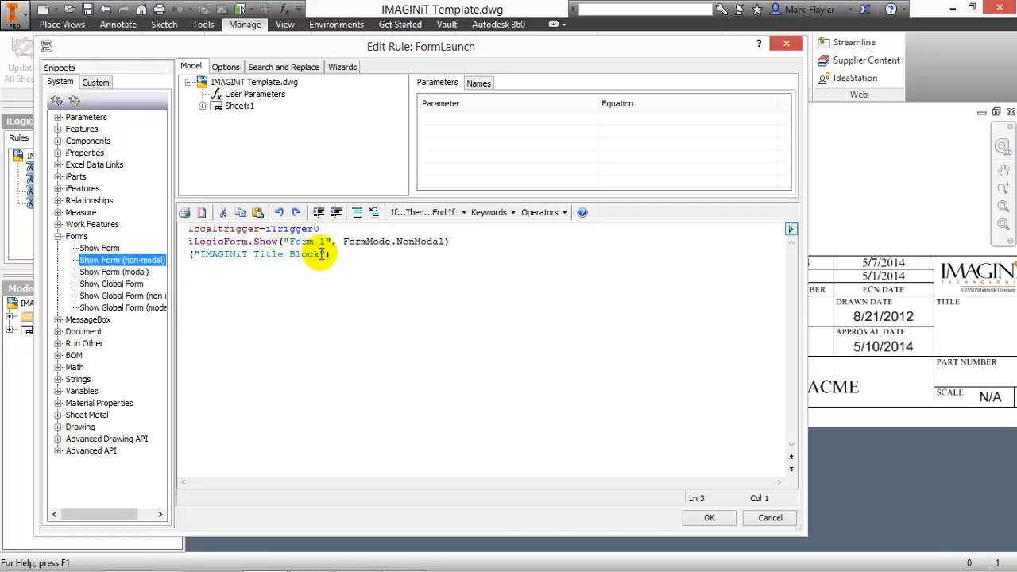
pyautogui.doubleClick(261, 254)
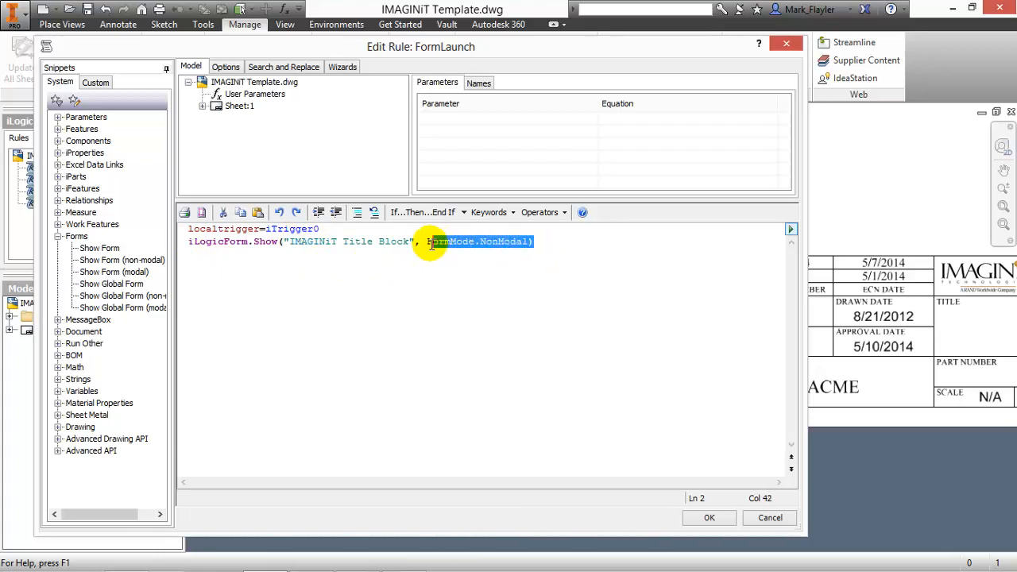
pyautogui.press('Delete')
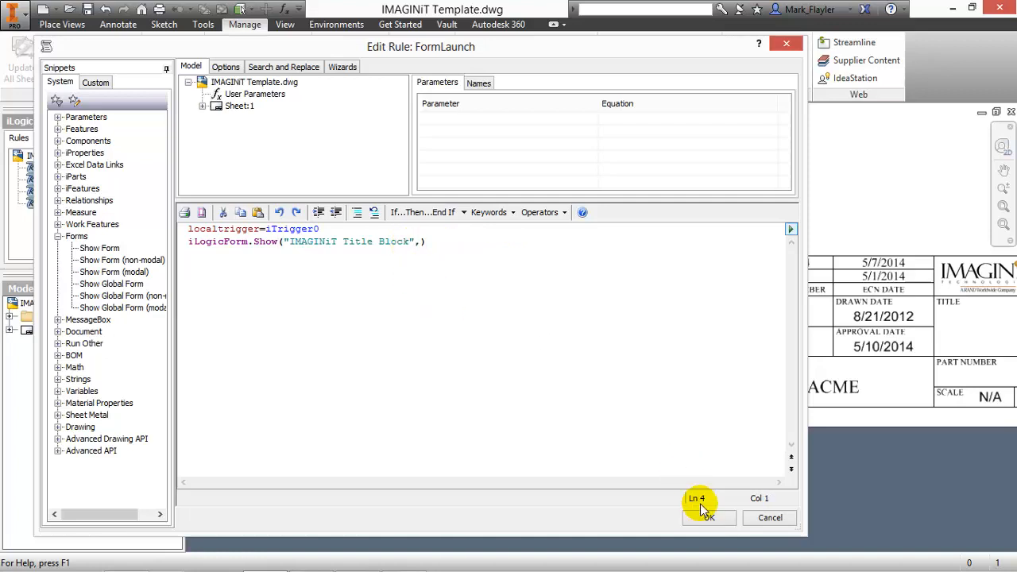
pyautogui.click(707, 518)
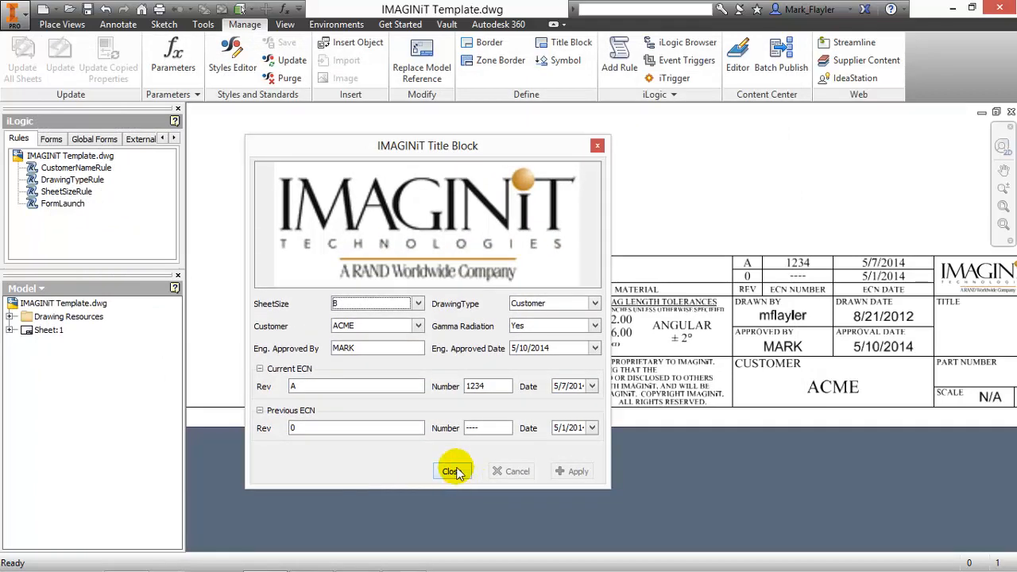
# Step: Close the IMAGINiT Title Block form and return to the Manage tab tools
pyautogui.click(453, 470)
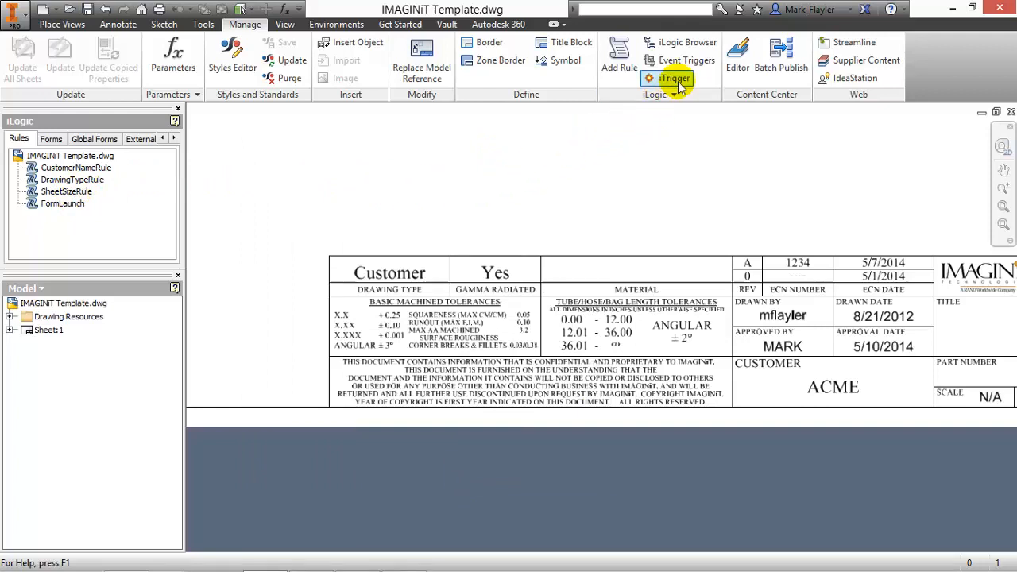
pyautogui.moveTo(673, 78)
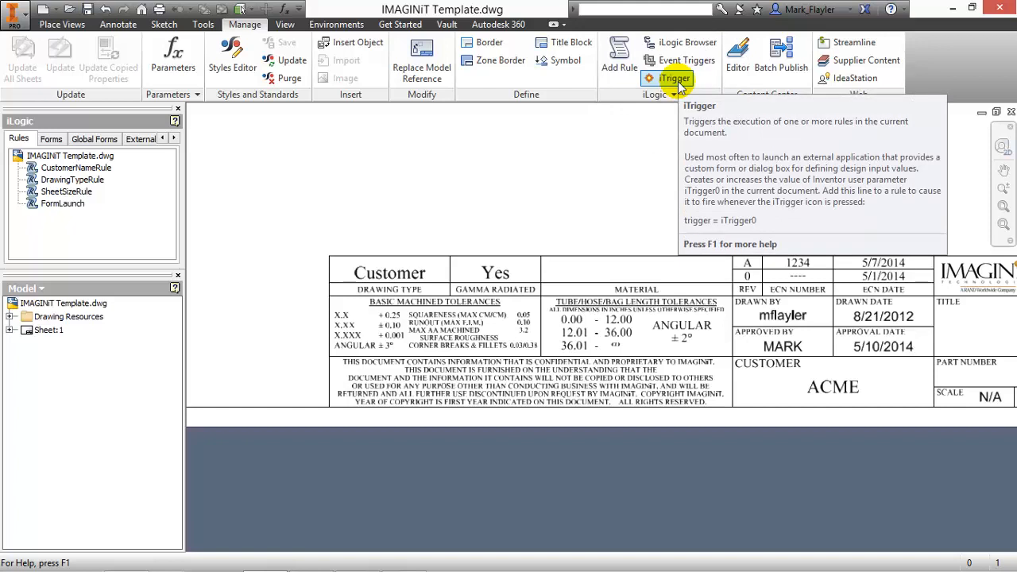
pyautogui.click(673, 77)
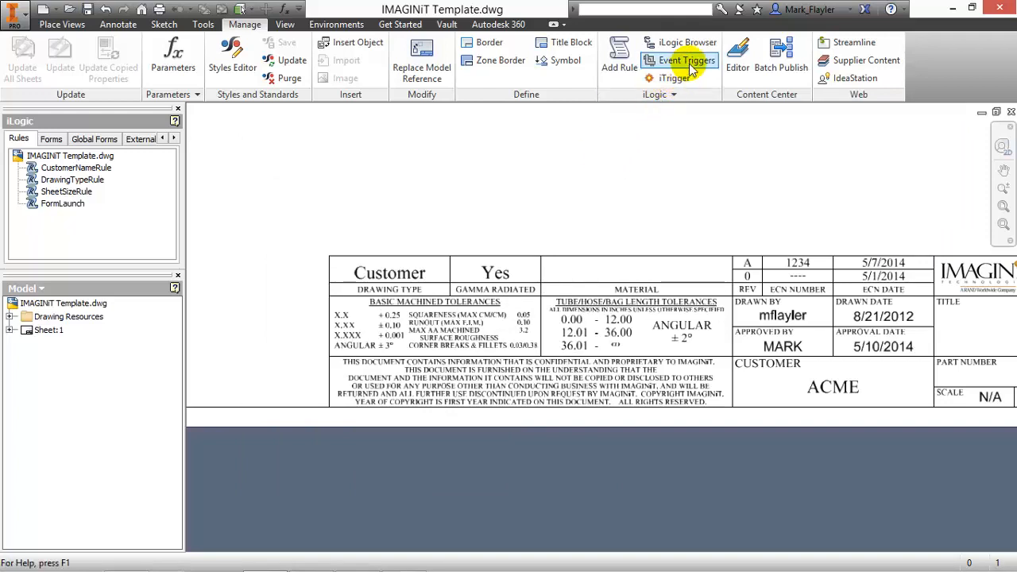
# Step: Confirm FormLaunch is listed under the New Document event trigger
pyautogui.click(680, 61)
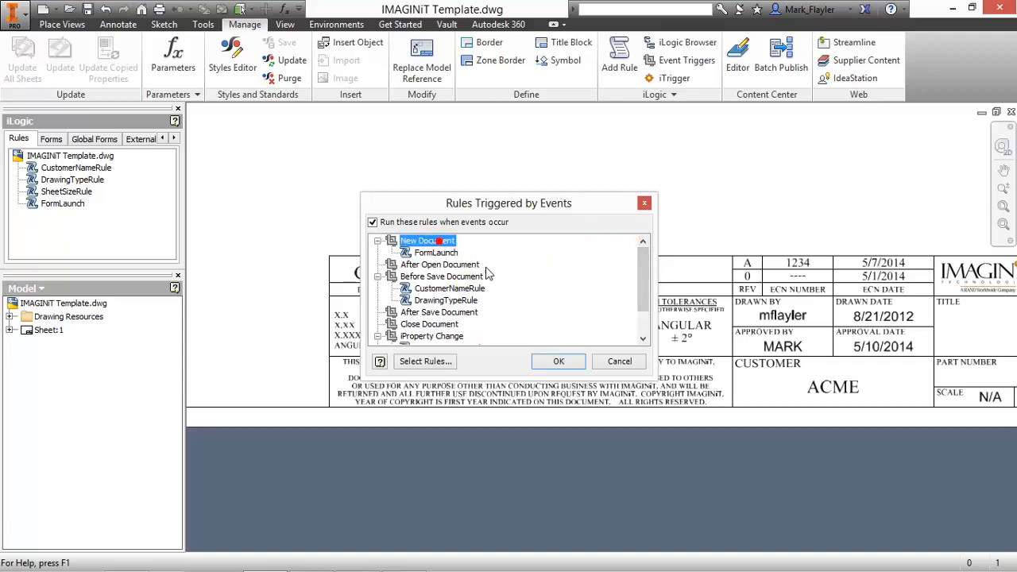
pyautogui.click(436, 251)
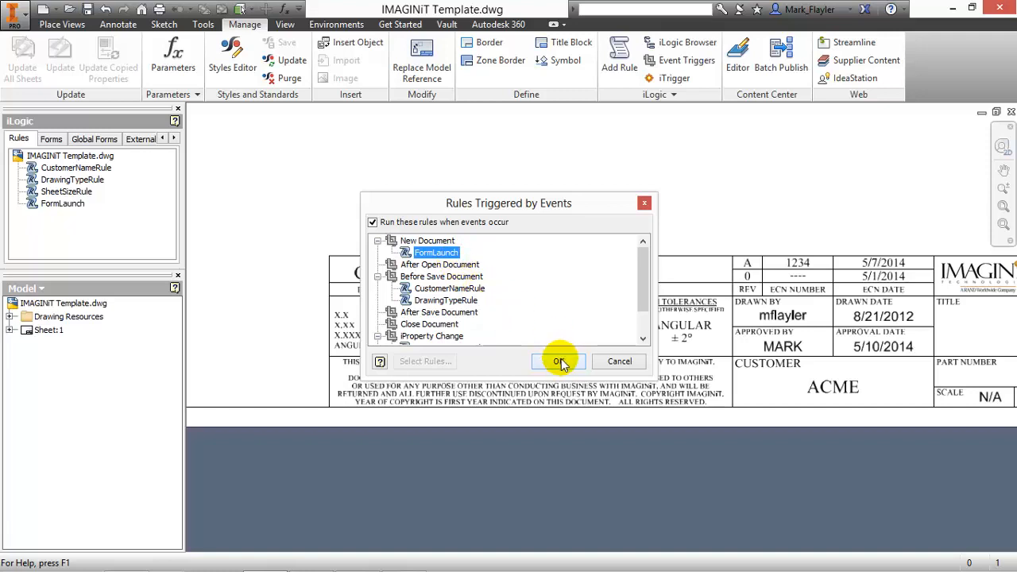
pyautogui.click(559, 362)
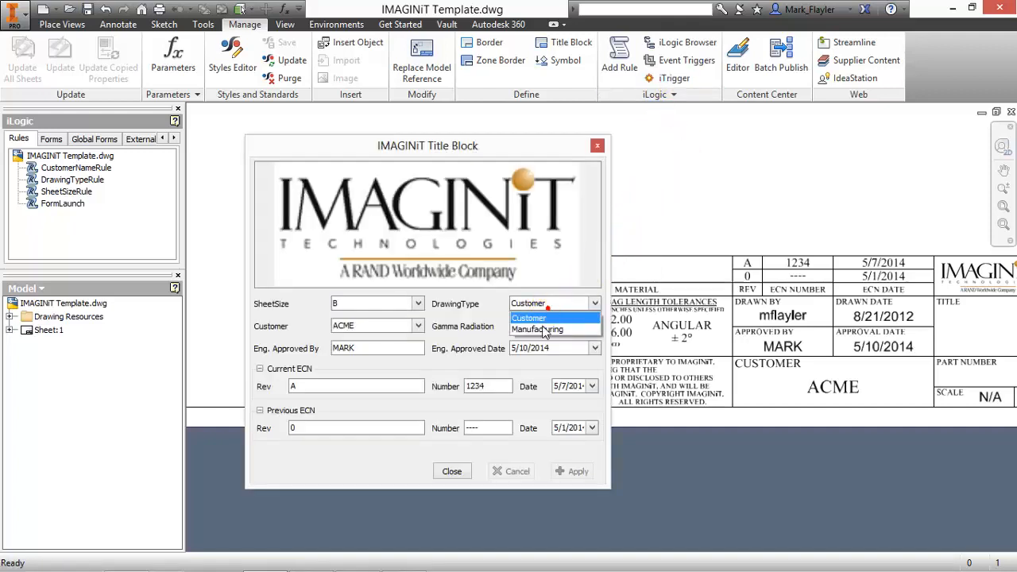
# Step: Set DrawingType to Manufacturing and apply it to the title block
pyautogui.click(537, 329)
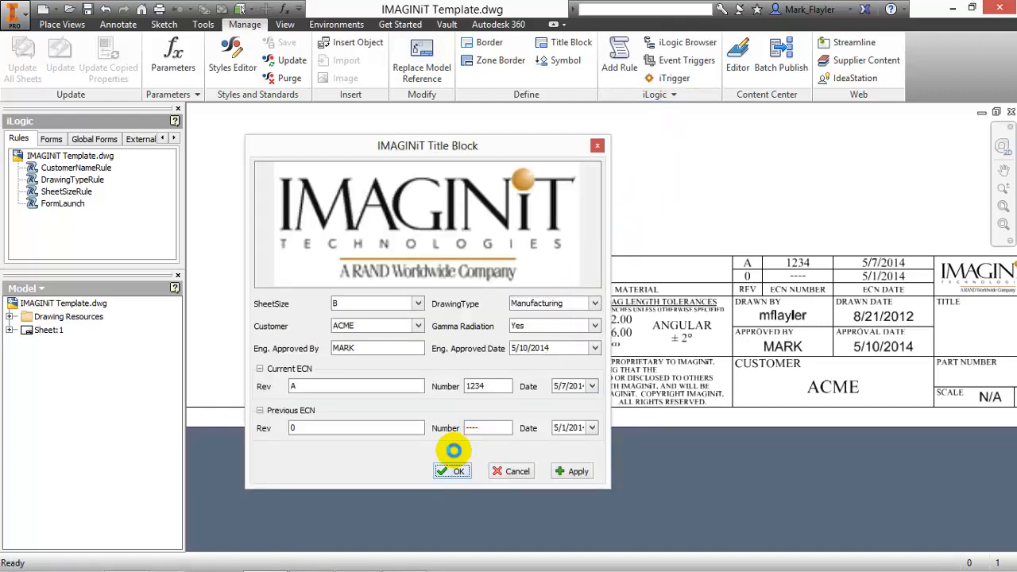
pyautogui.click(458, 470)
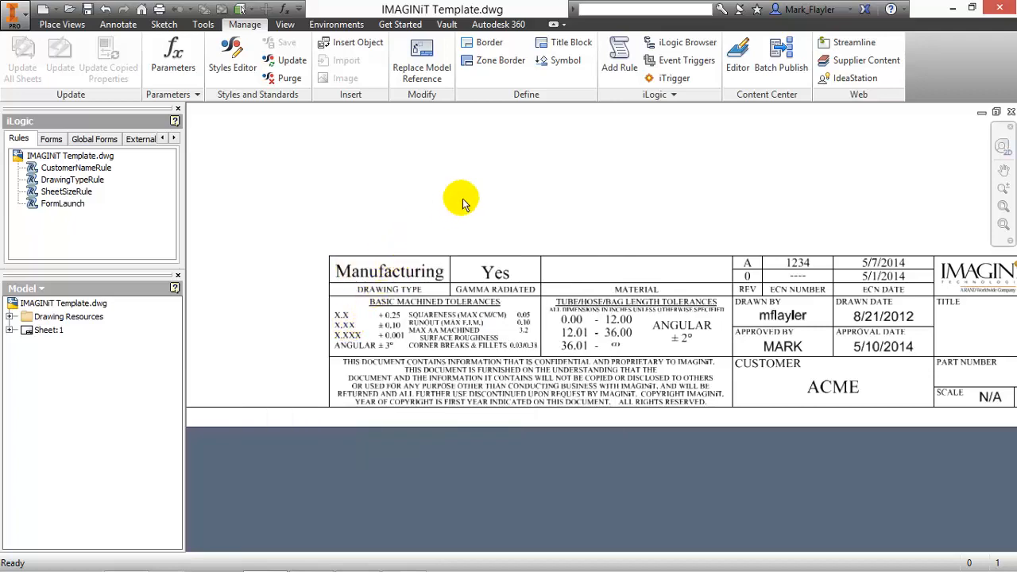